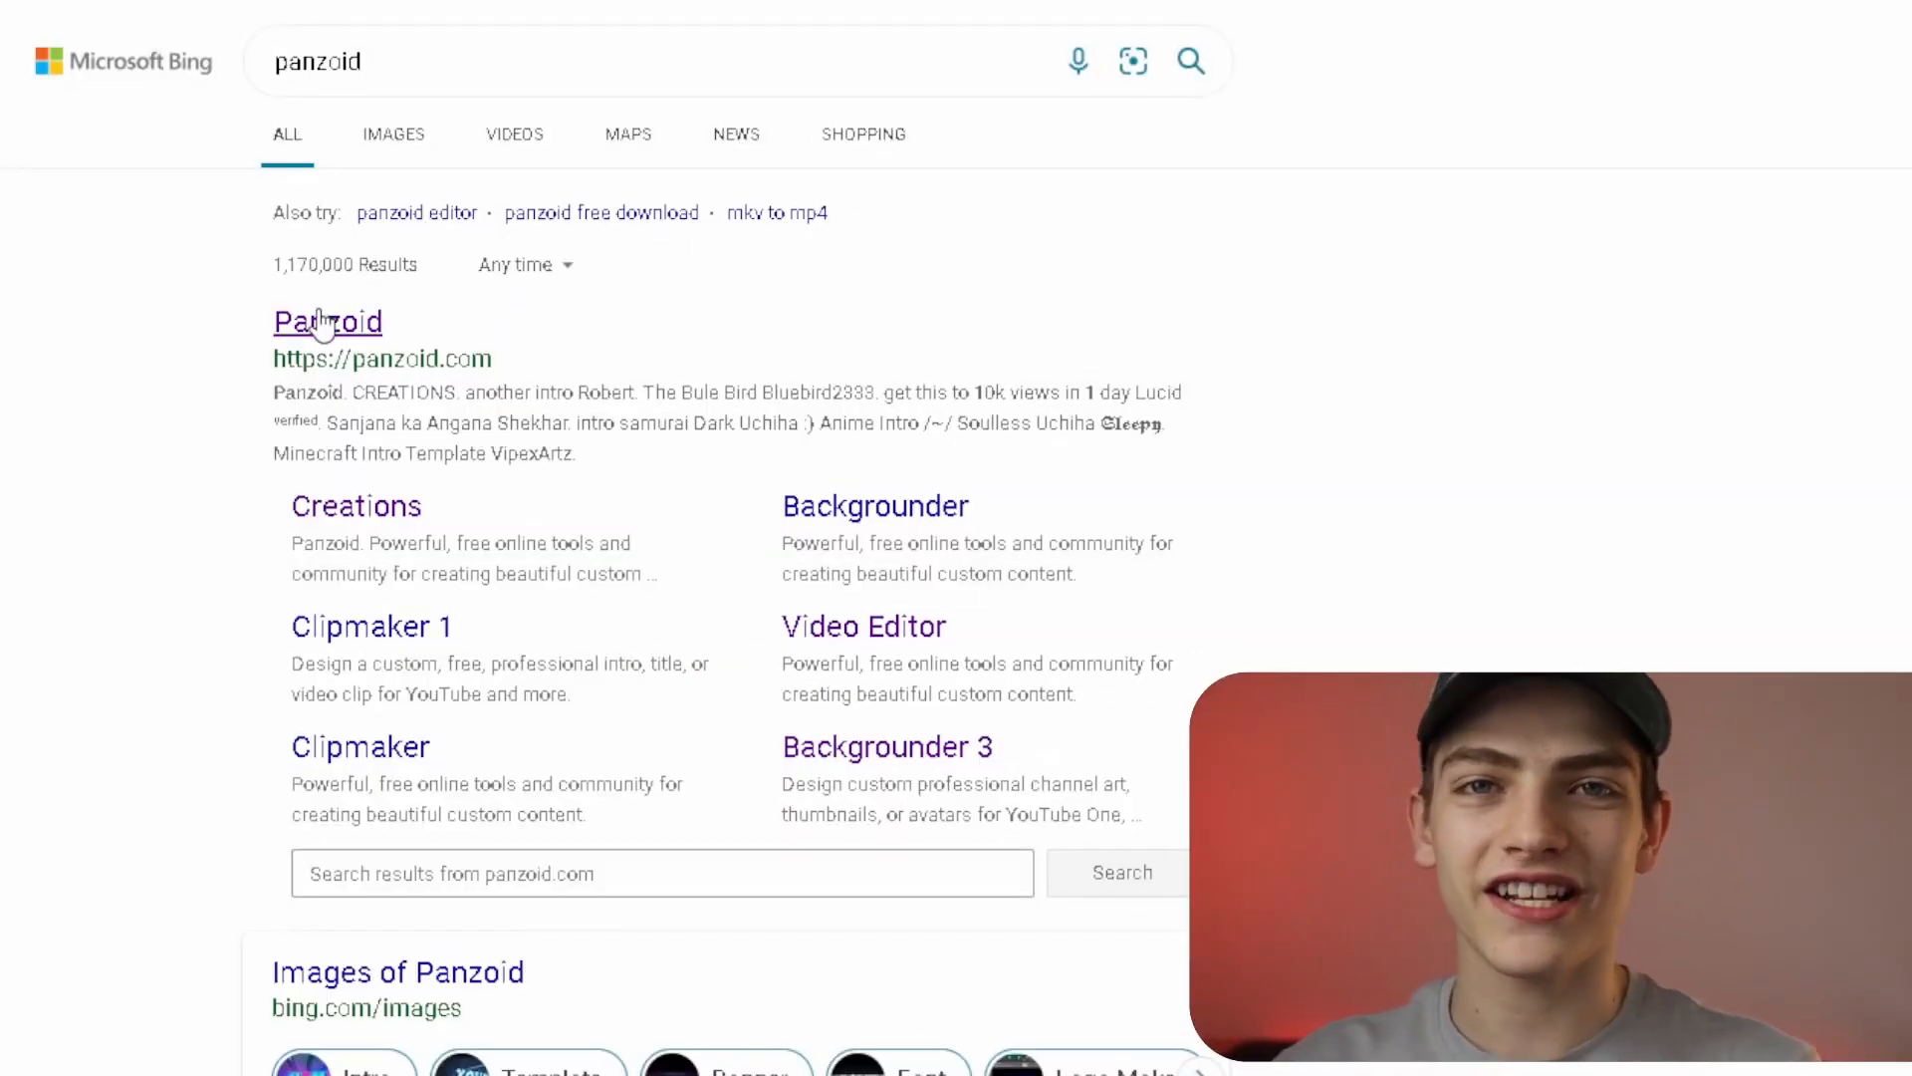
Follow the Panzoid link from the Bing results to reach the online video editor
{"action": "left_click", "coordinate": [327, 321]}
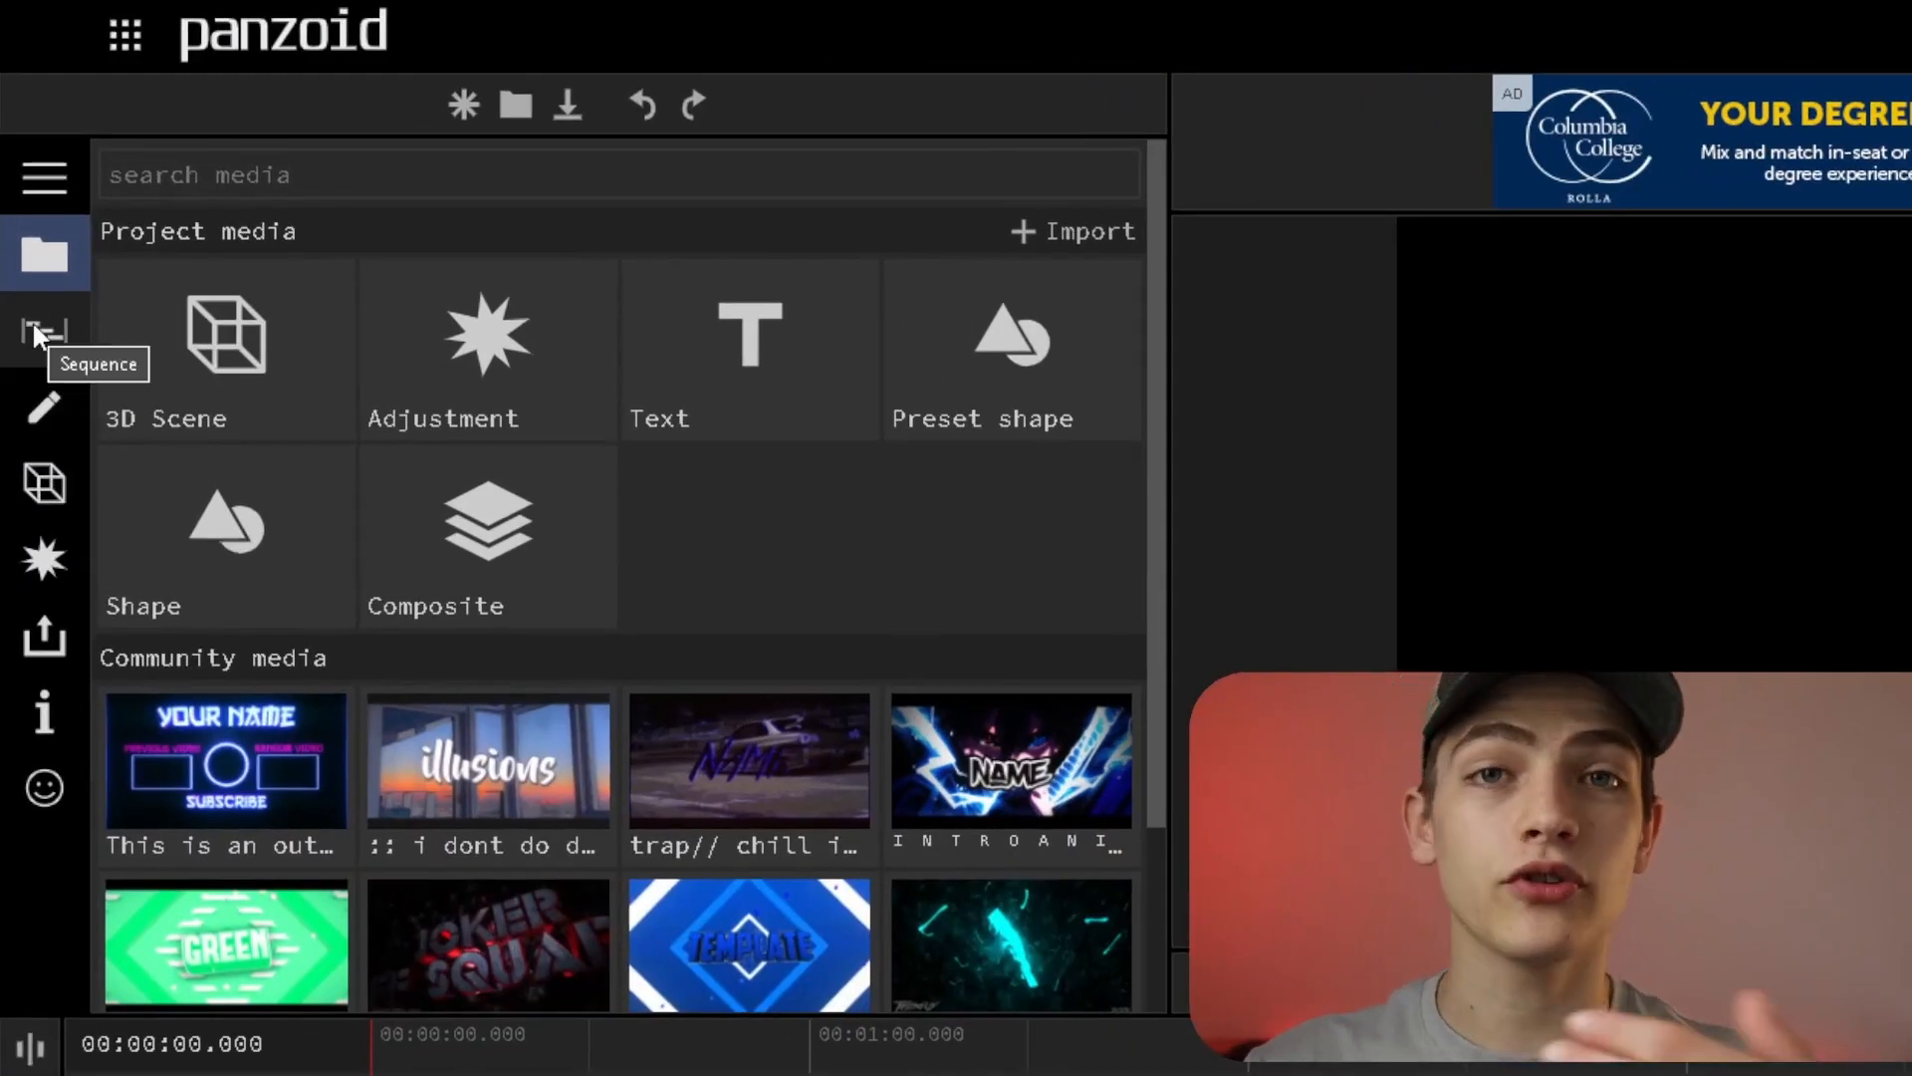
Change the sequence resolution from 1920x1080 to 1280x720 in the Sequence panel
{"action": "left_click", "coordinate": [45, 329]}
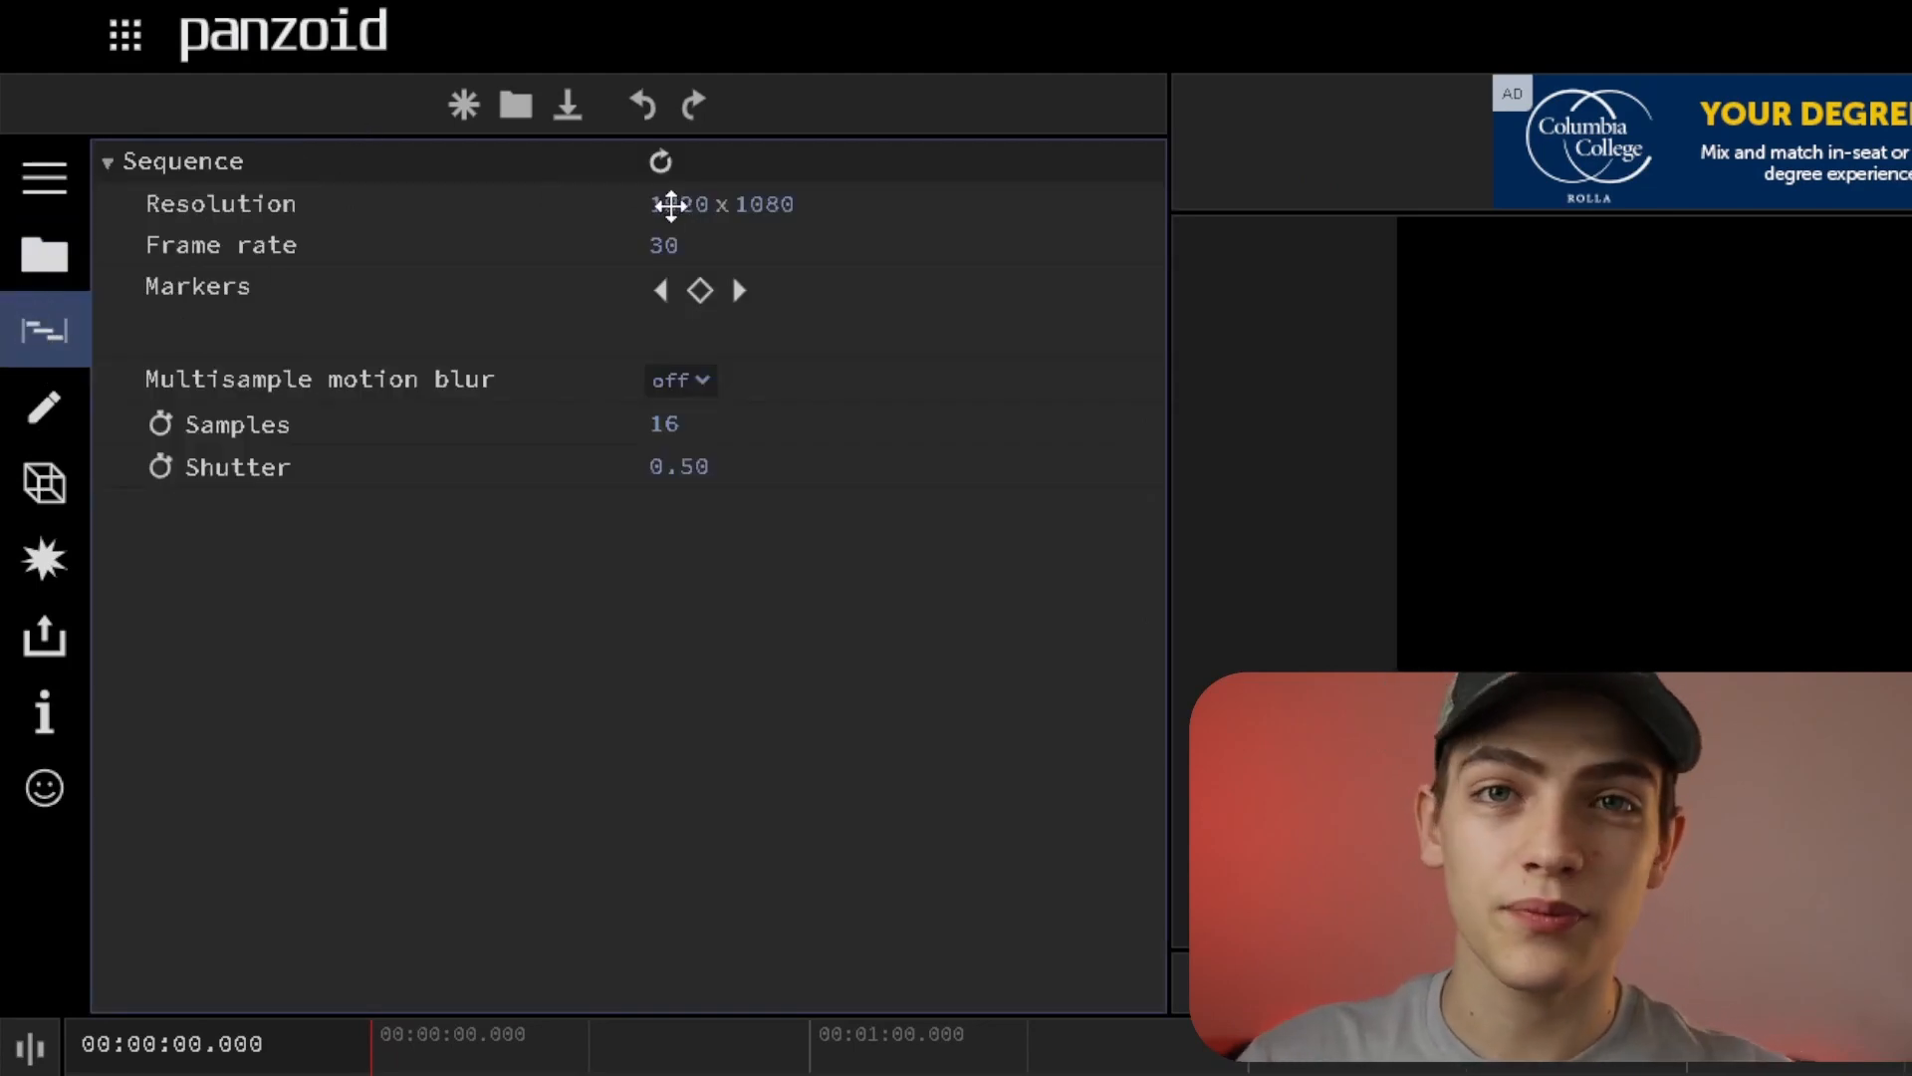
{"action": "left_click", "coordinate": [678, 203]}
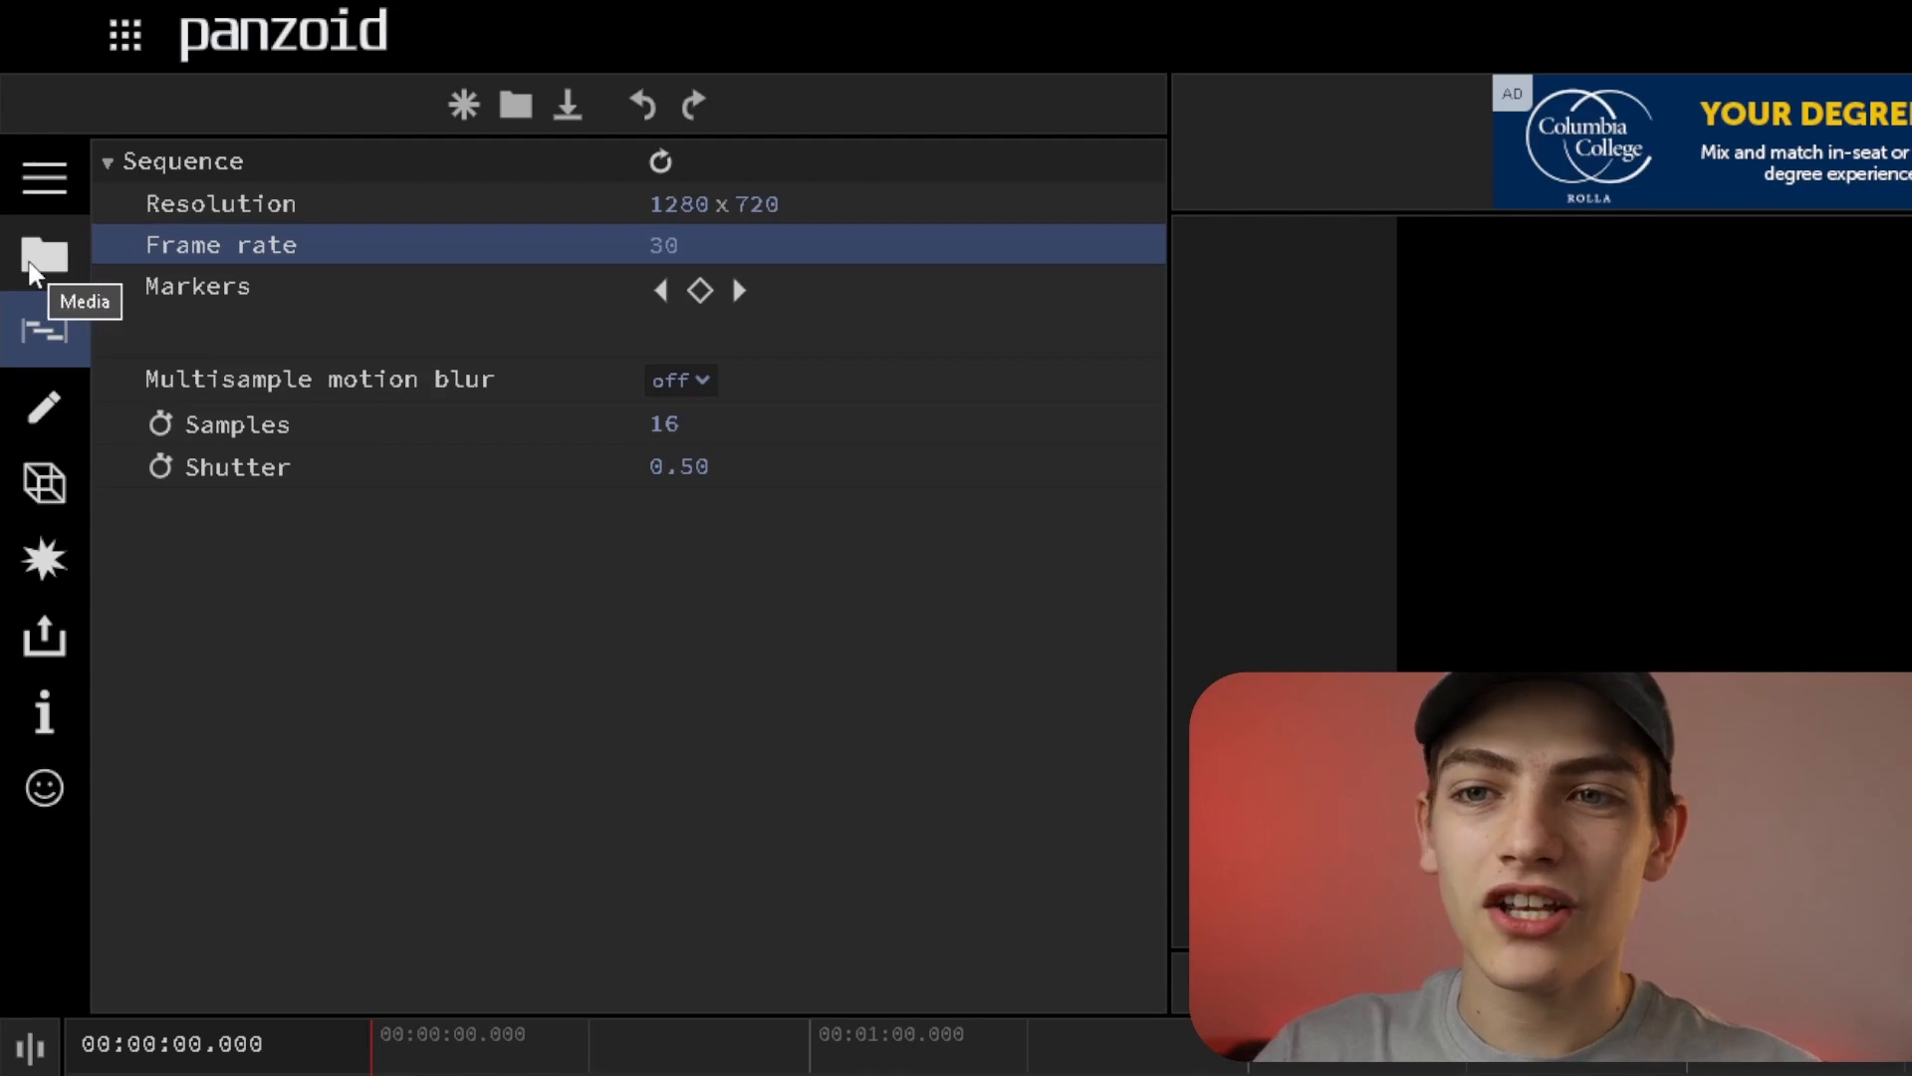
Import the nine MVI_0422–MVI_0430 clips into the project media and scroll through them
{"action": "left_click", "coordinate": [44, 255]}
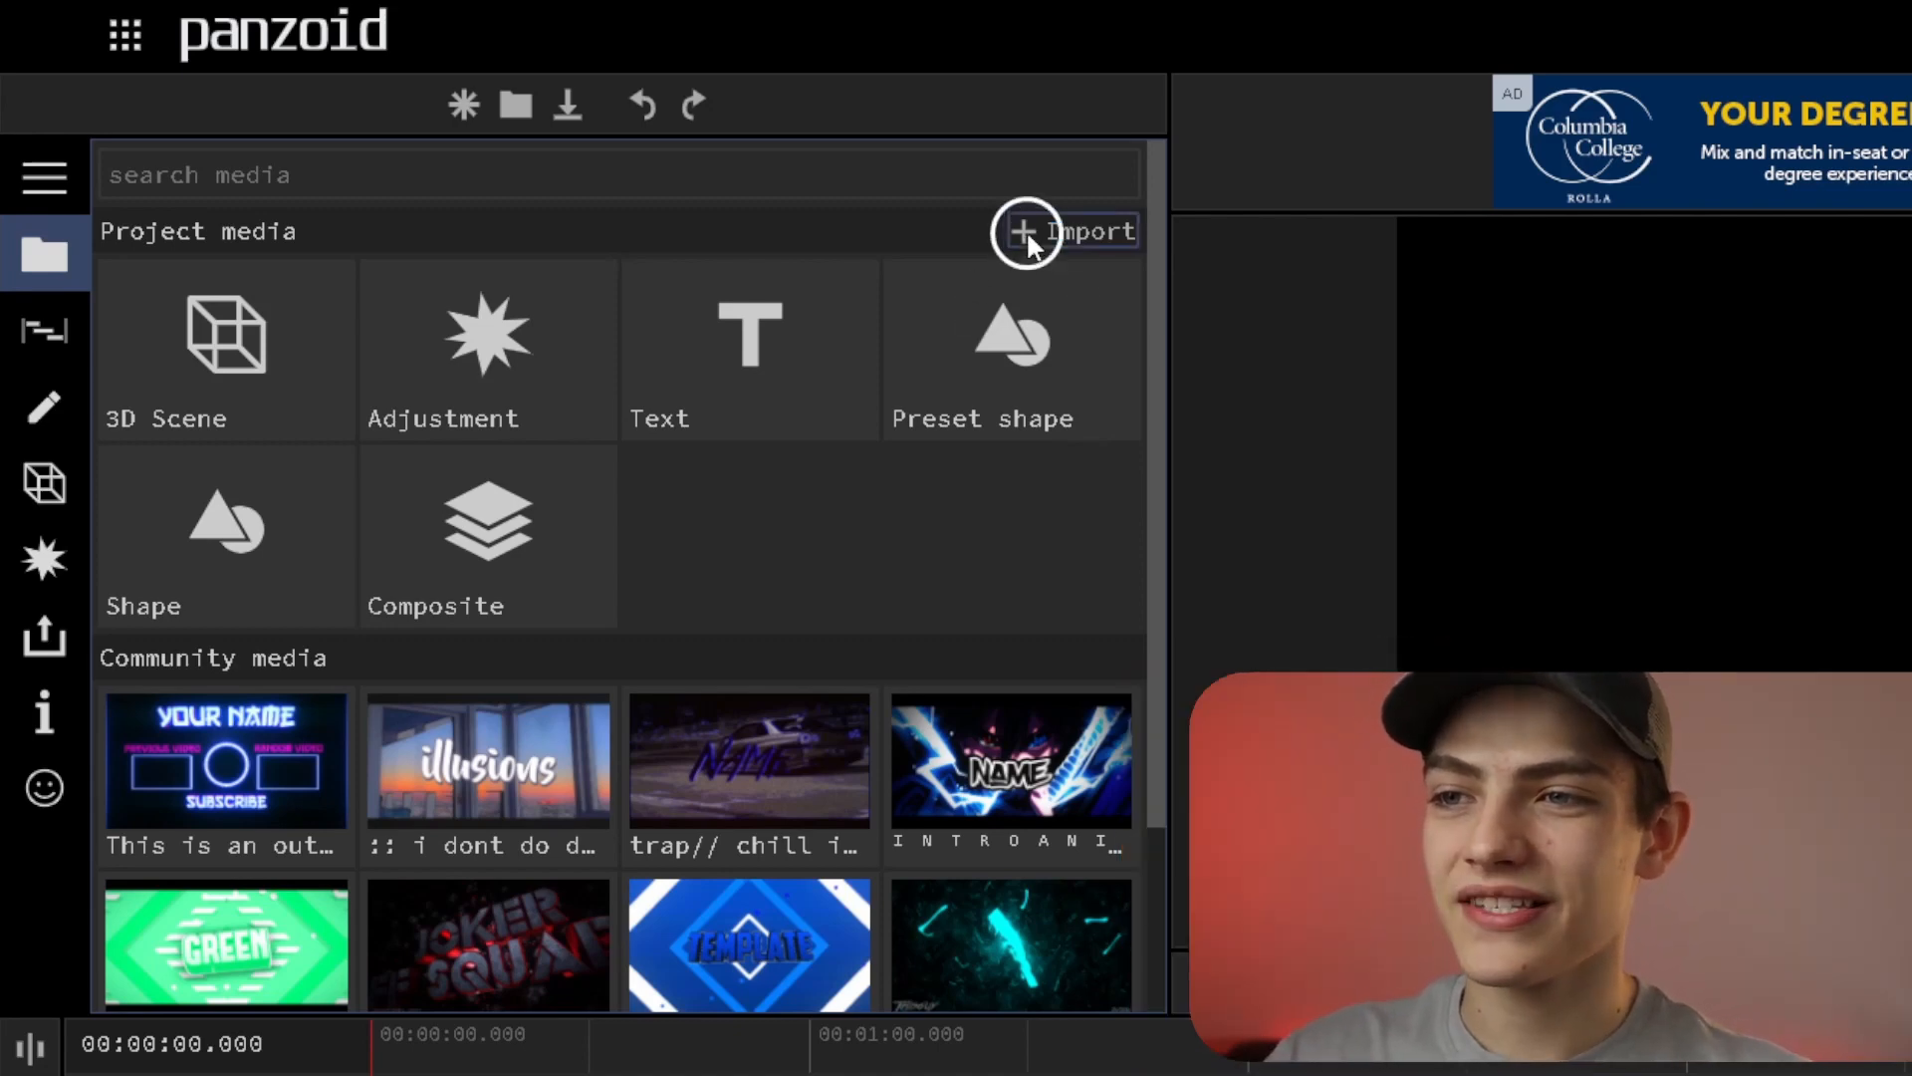
{"action": "left_click", "coordinate": [1025, 232]}
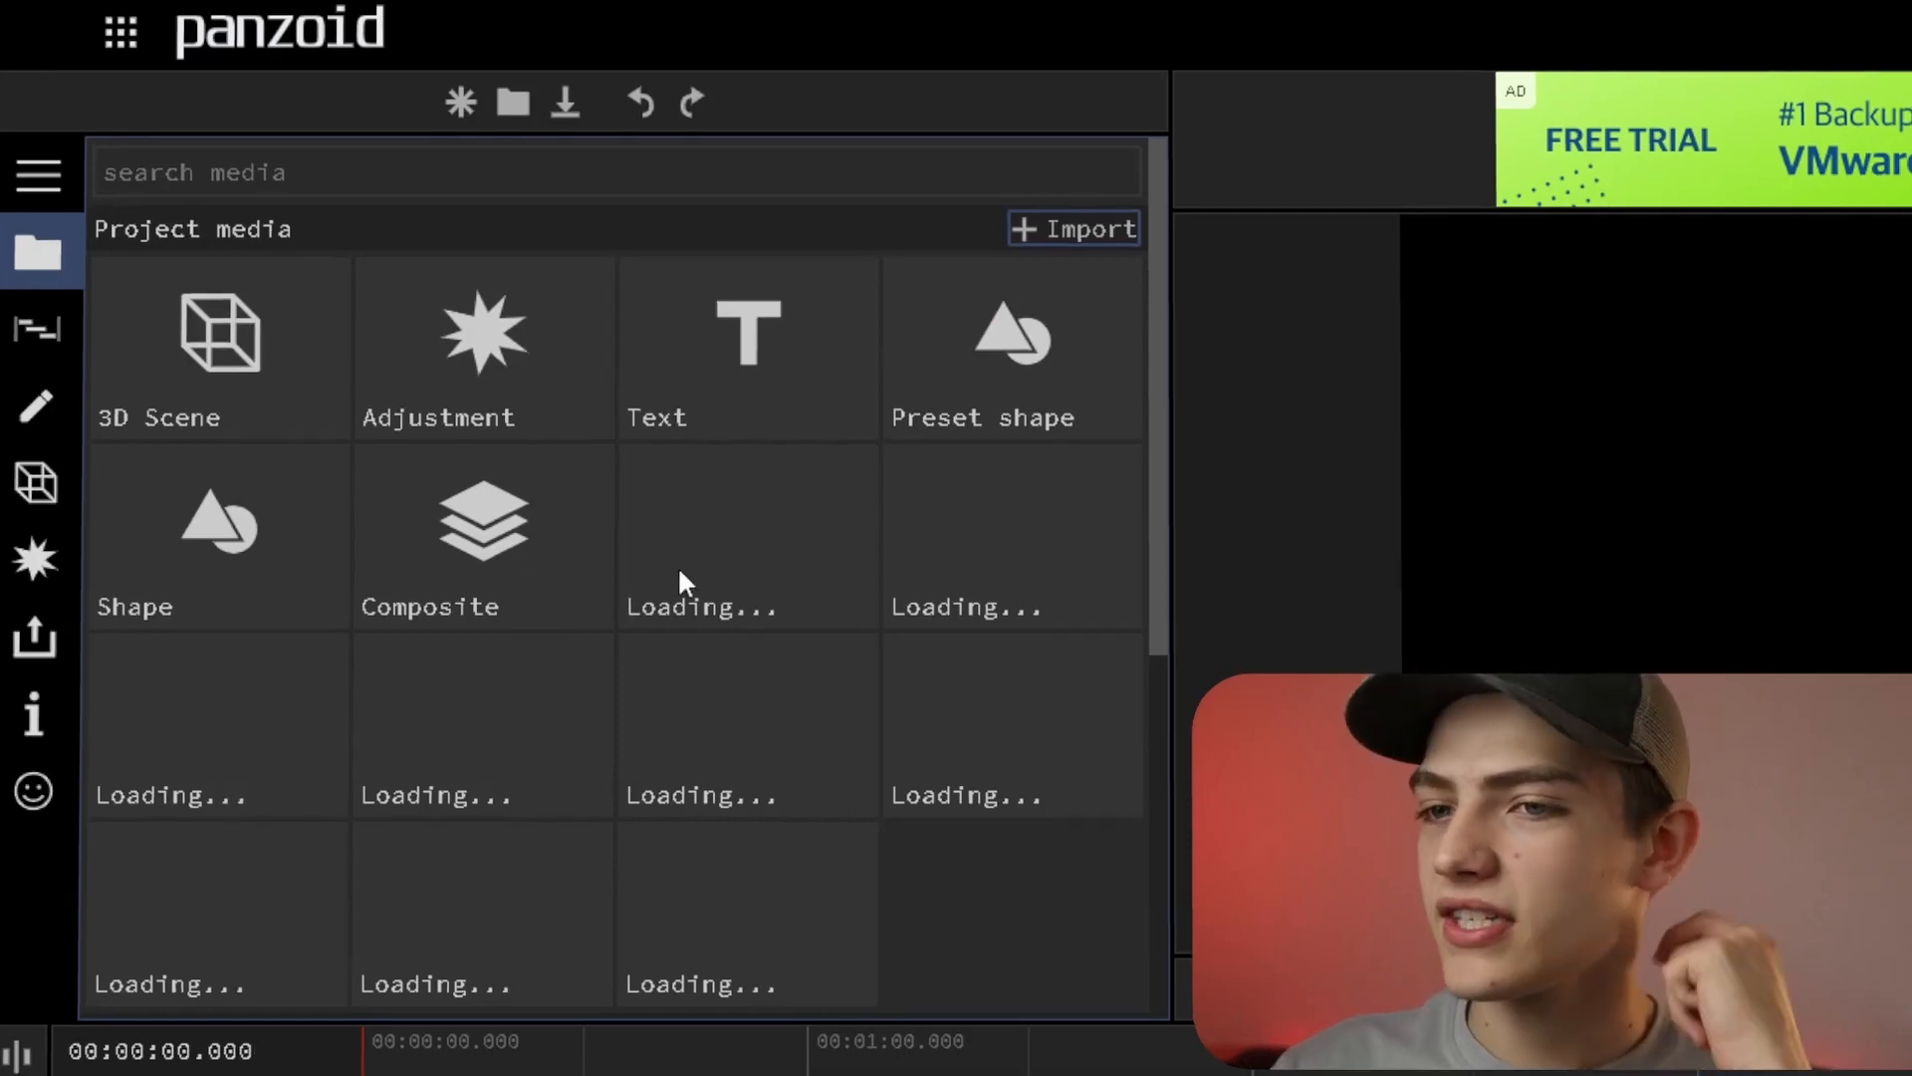
{"action": "scroll", "scroll_direction": "down", "scroll_amount": 3}
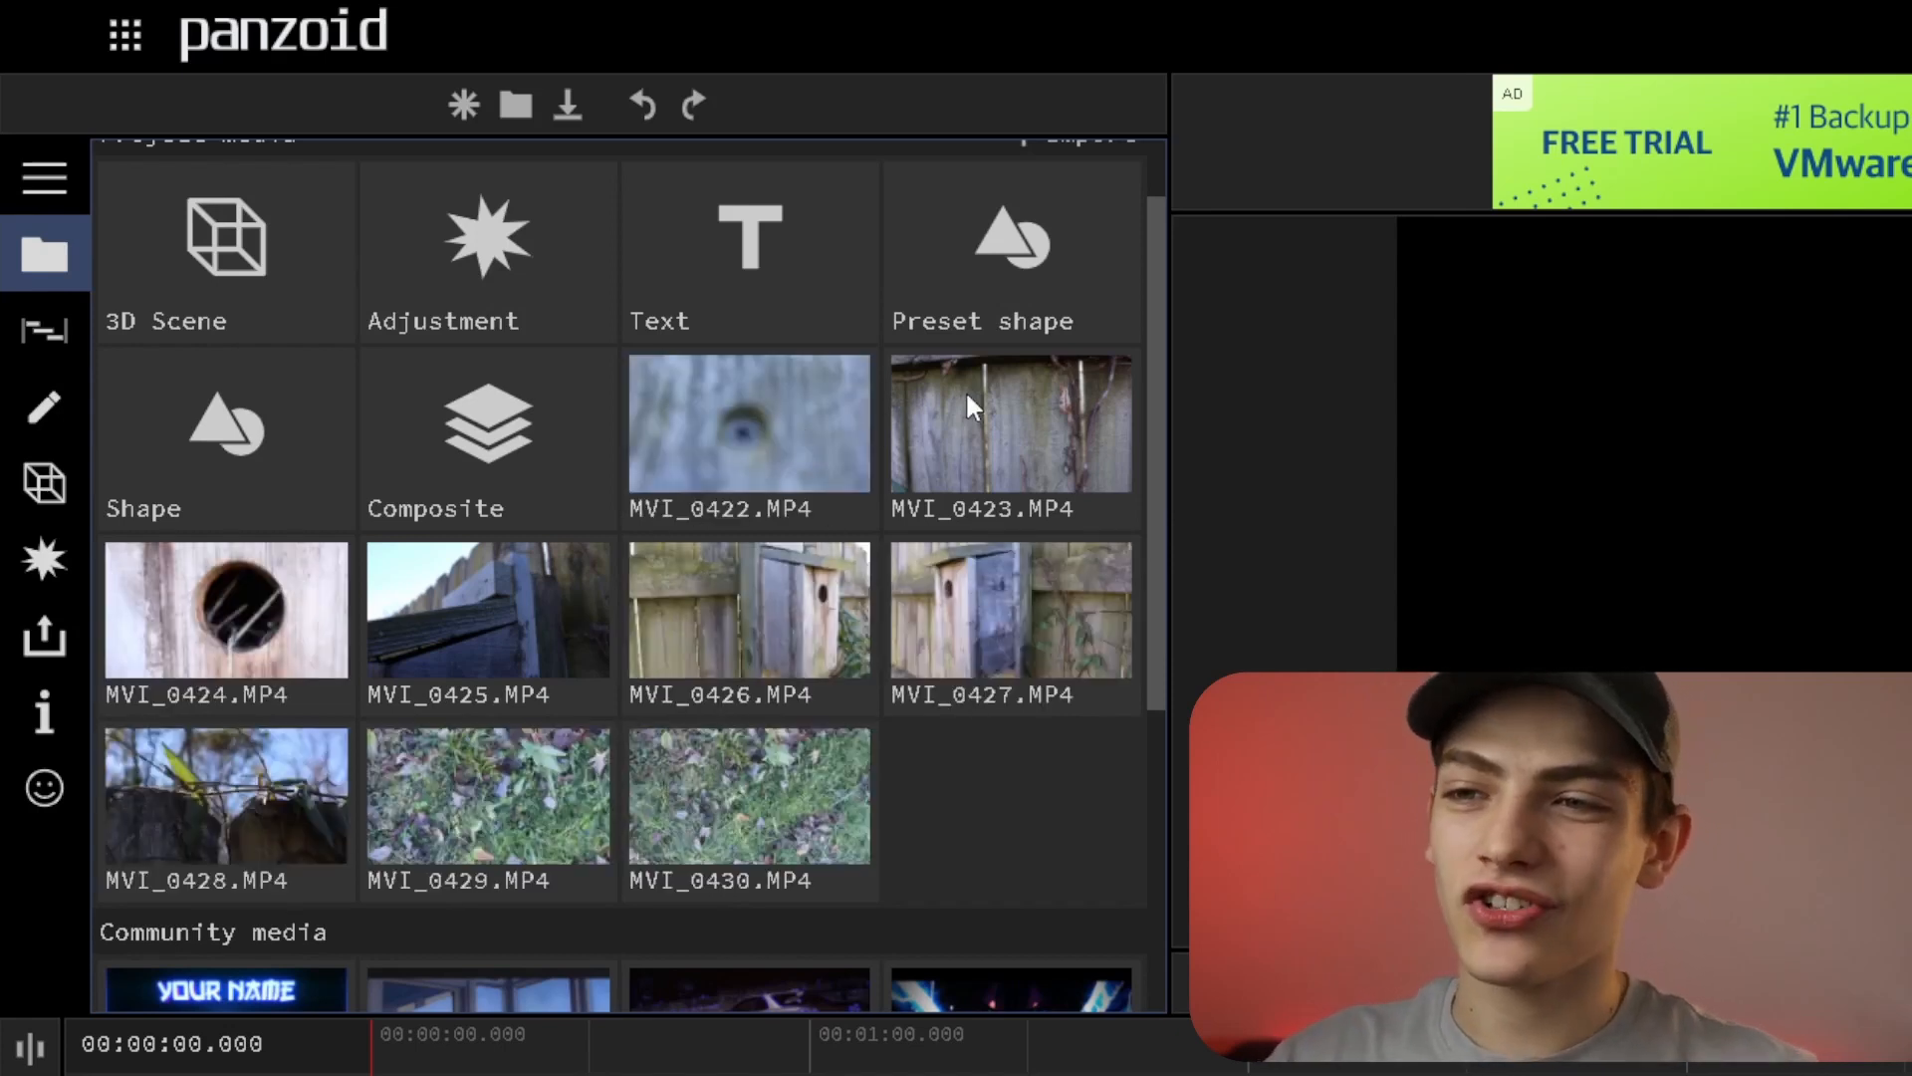
{"action": "mouse_move", "coordinate": [768, 482]}
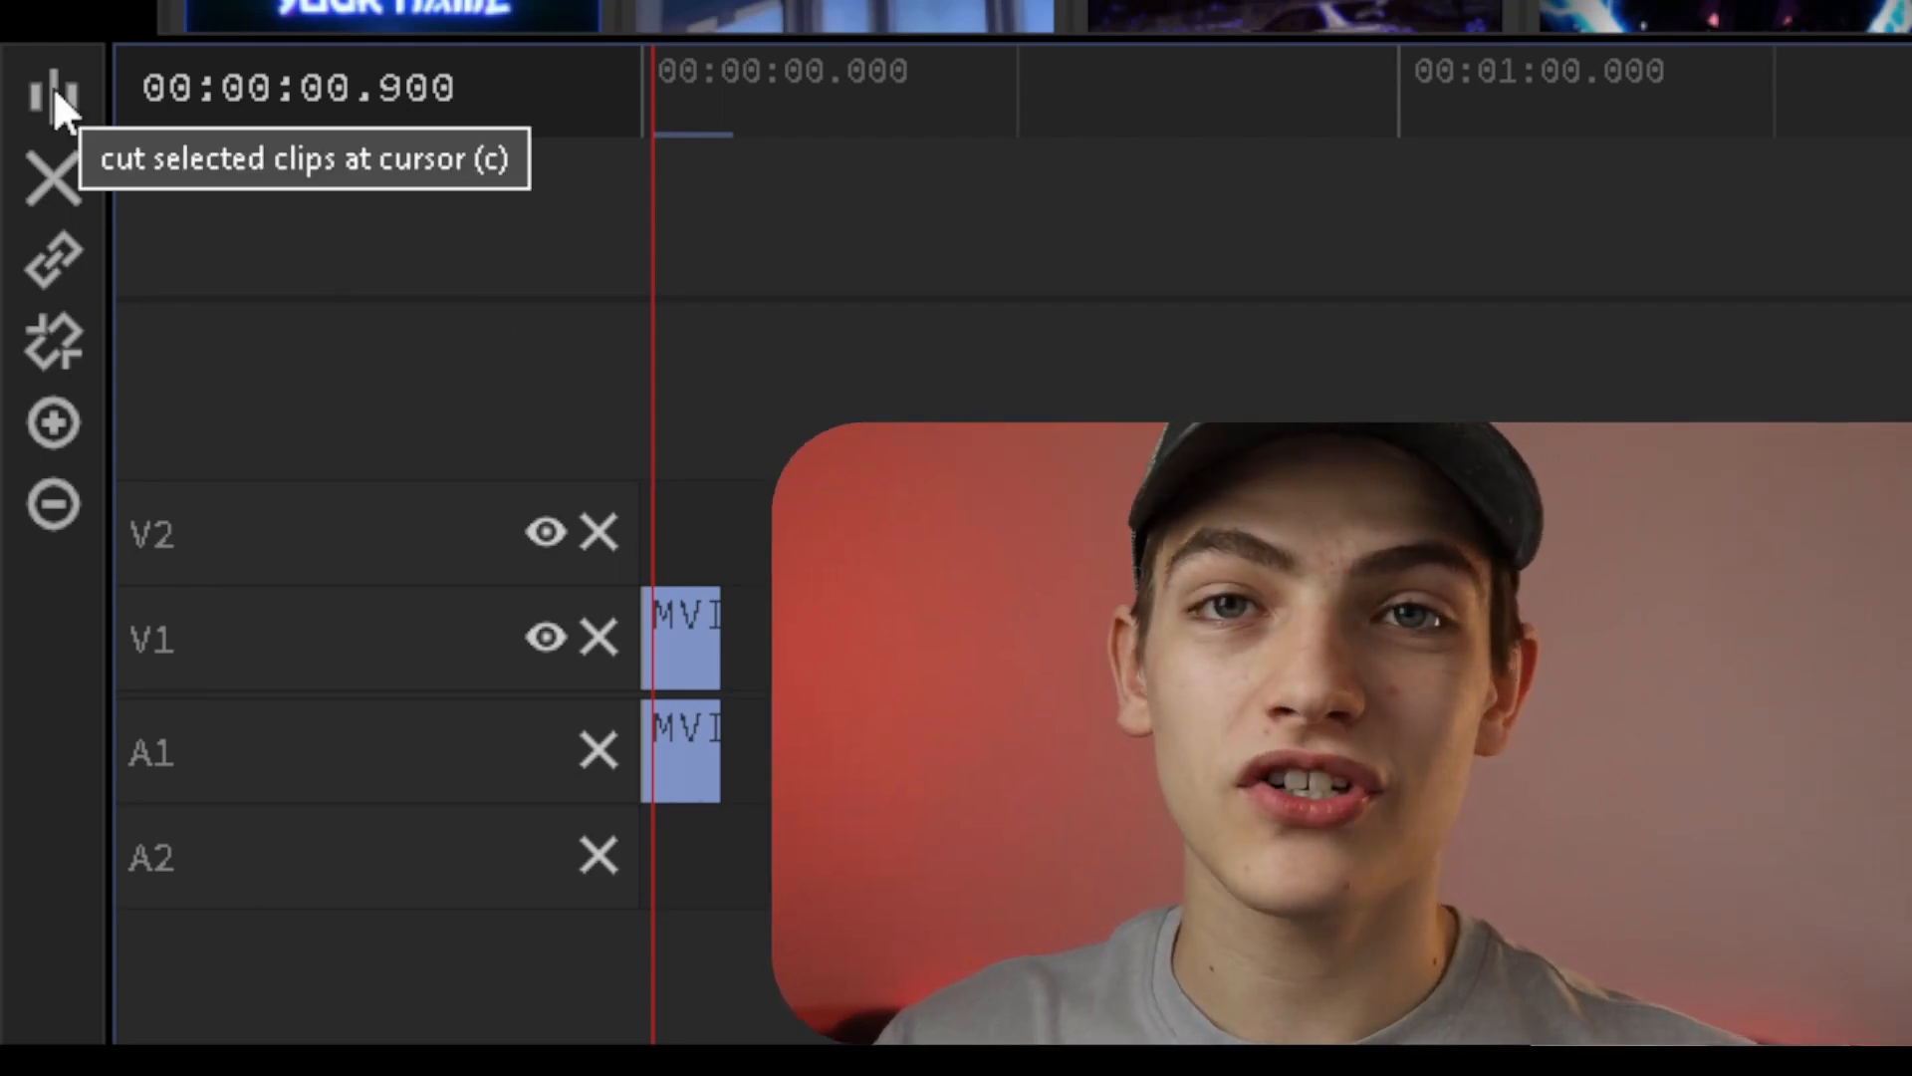
{"action": "mouse_move", "coordinate": [55, 189]}
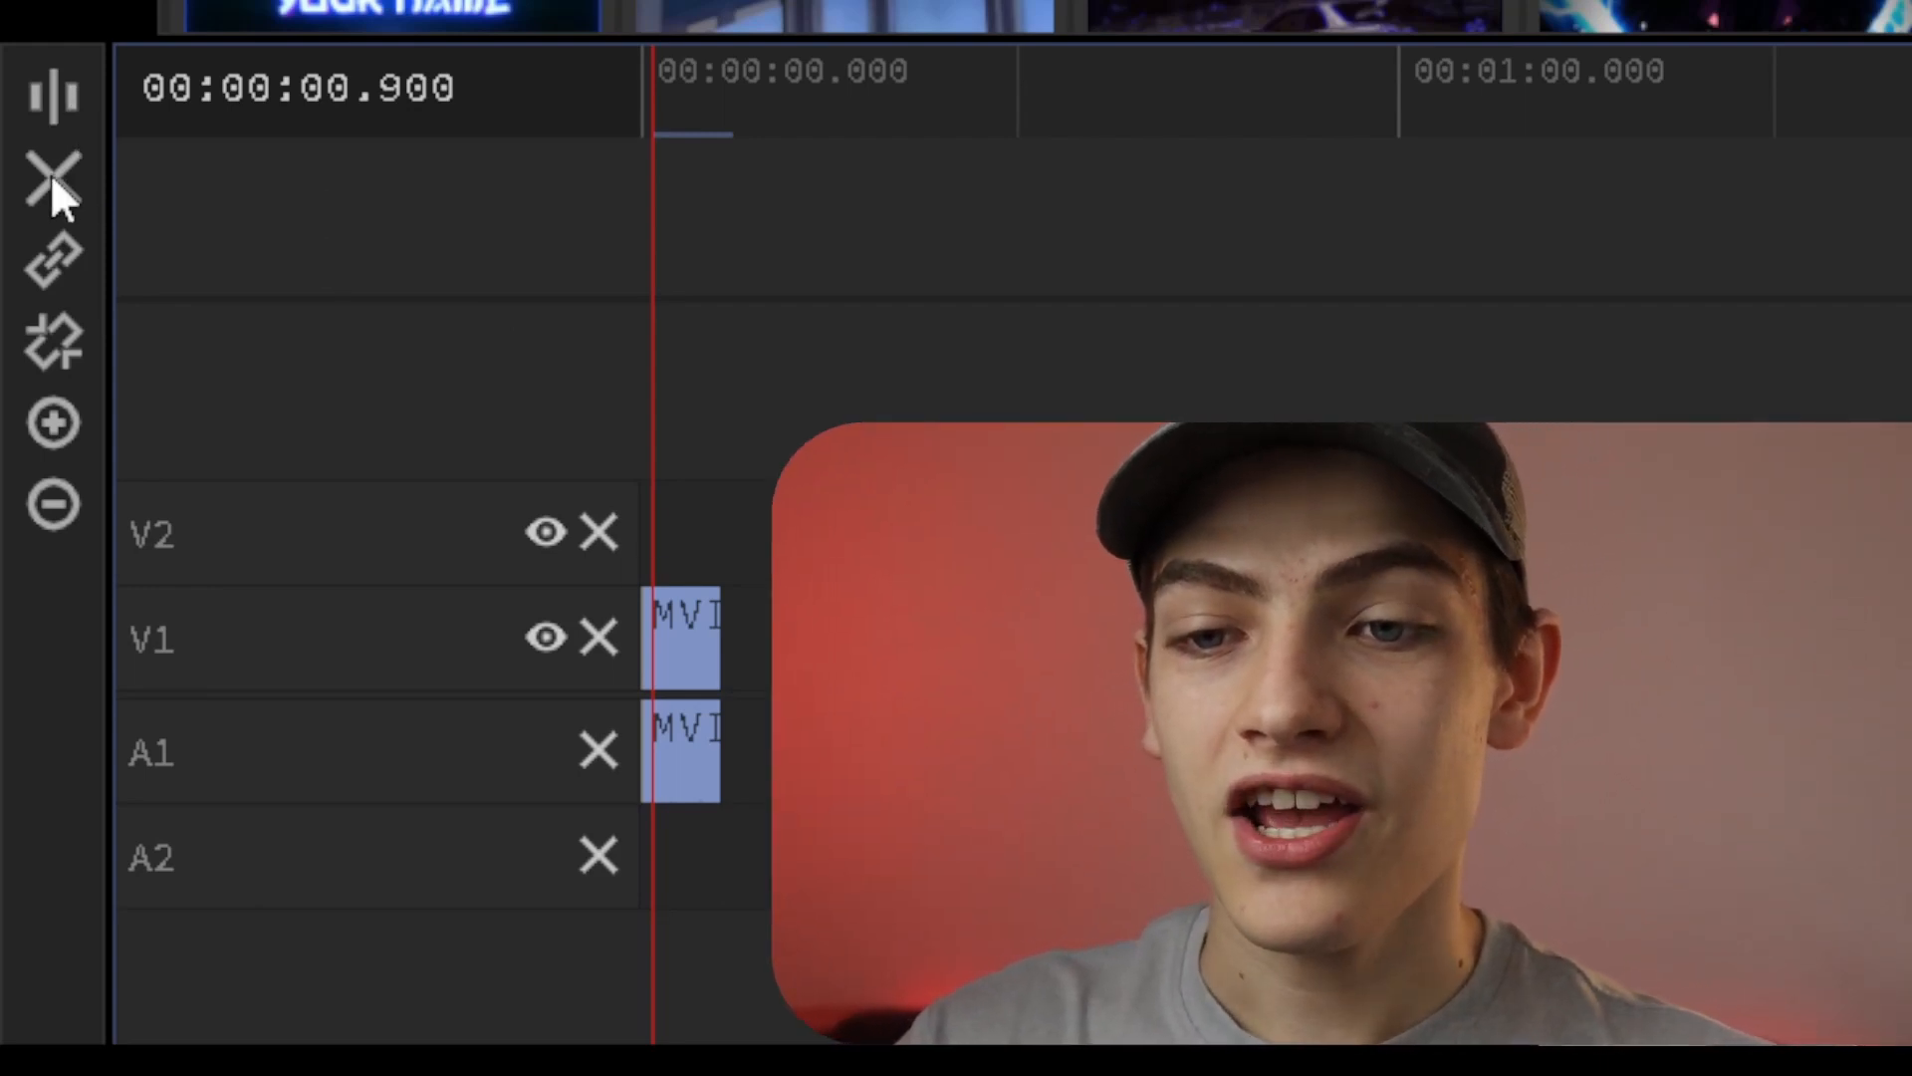
{"action": "mouse_move", "coordinate": [53, 183]}
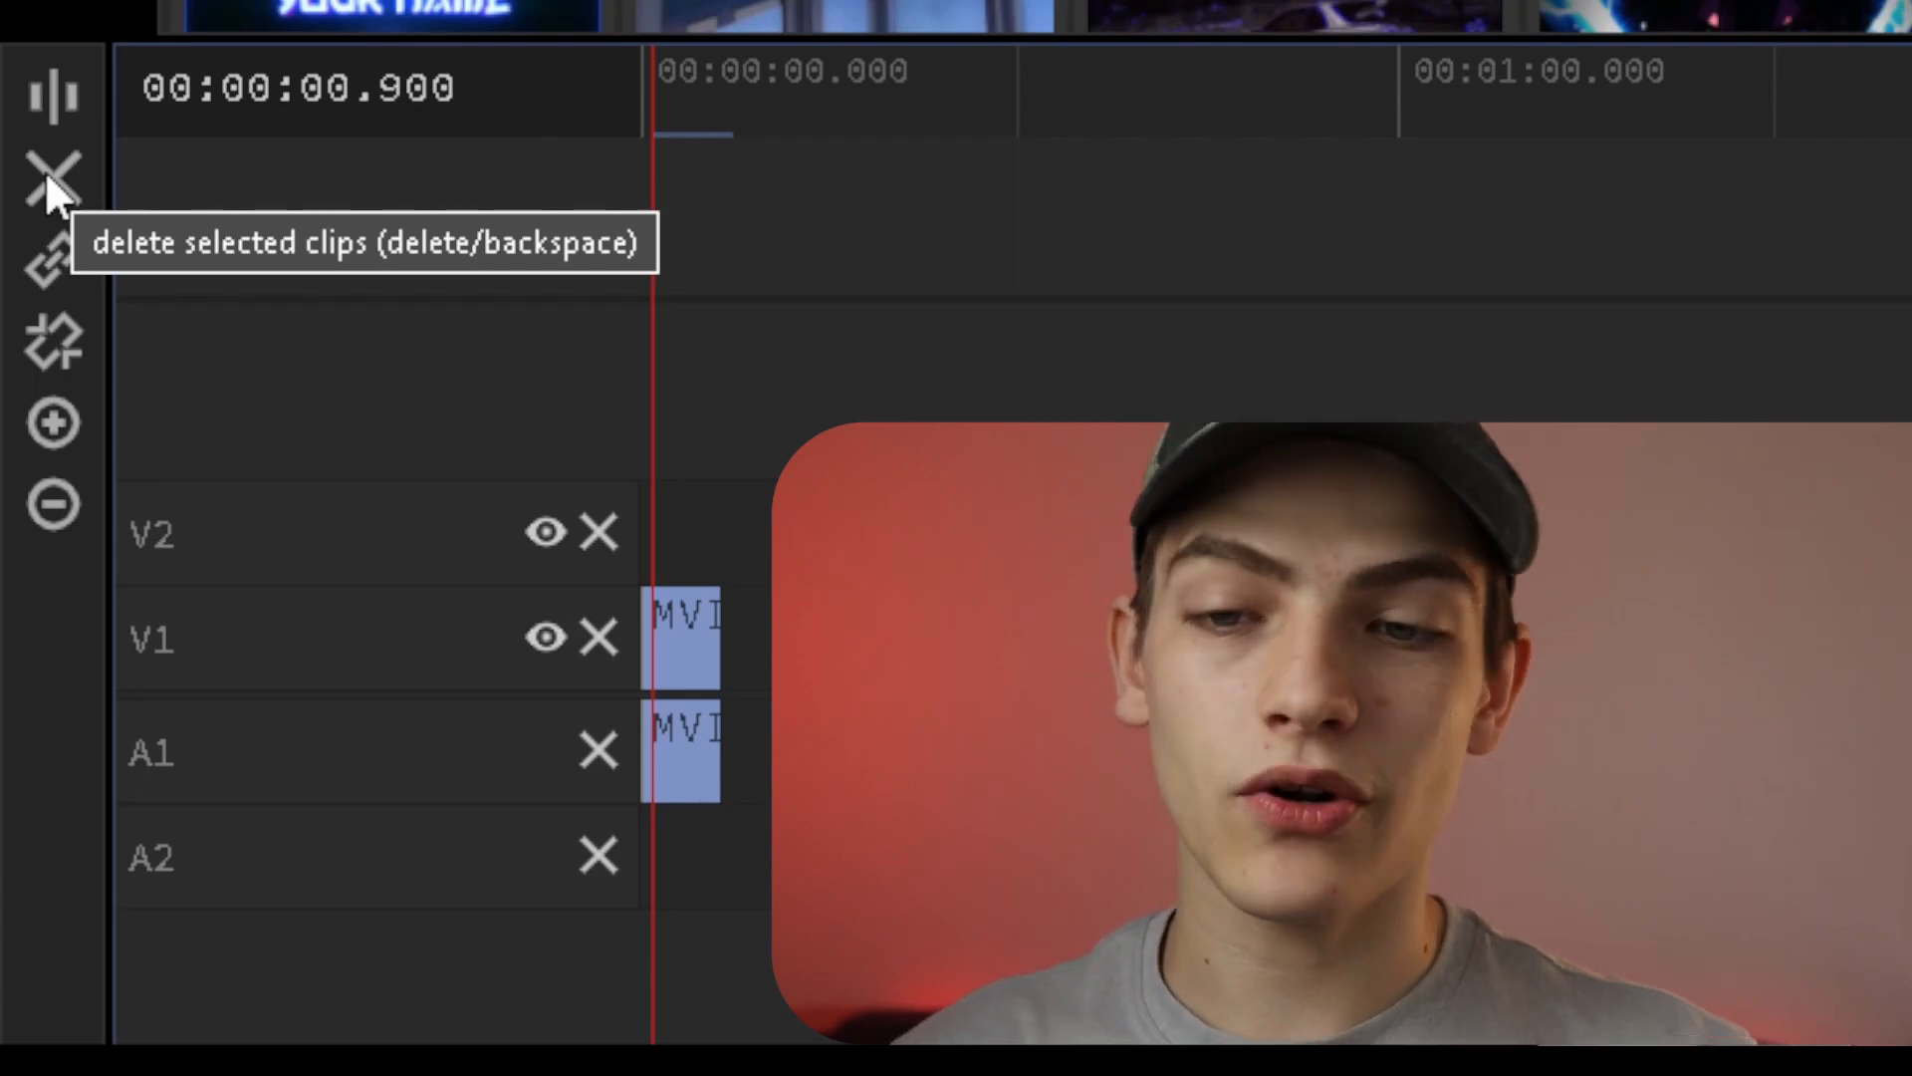
{"action": "mouse_move", "coordinate": [55, 262]}
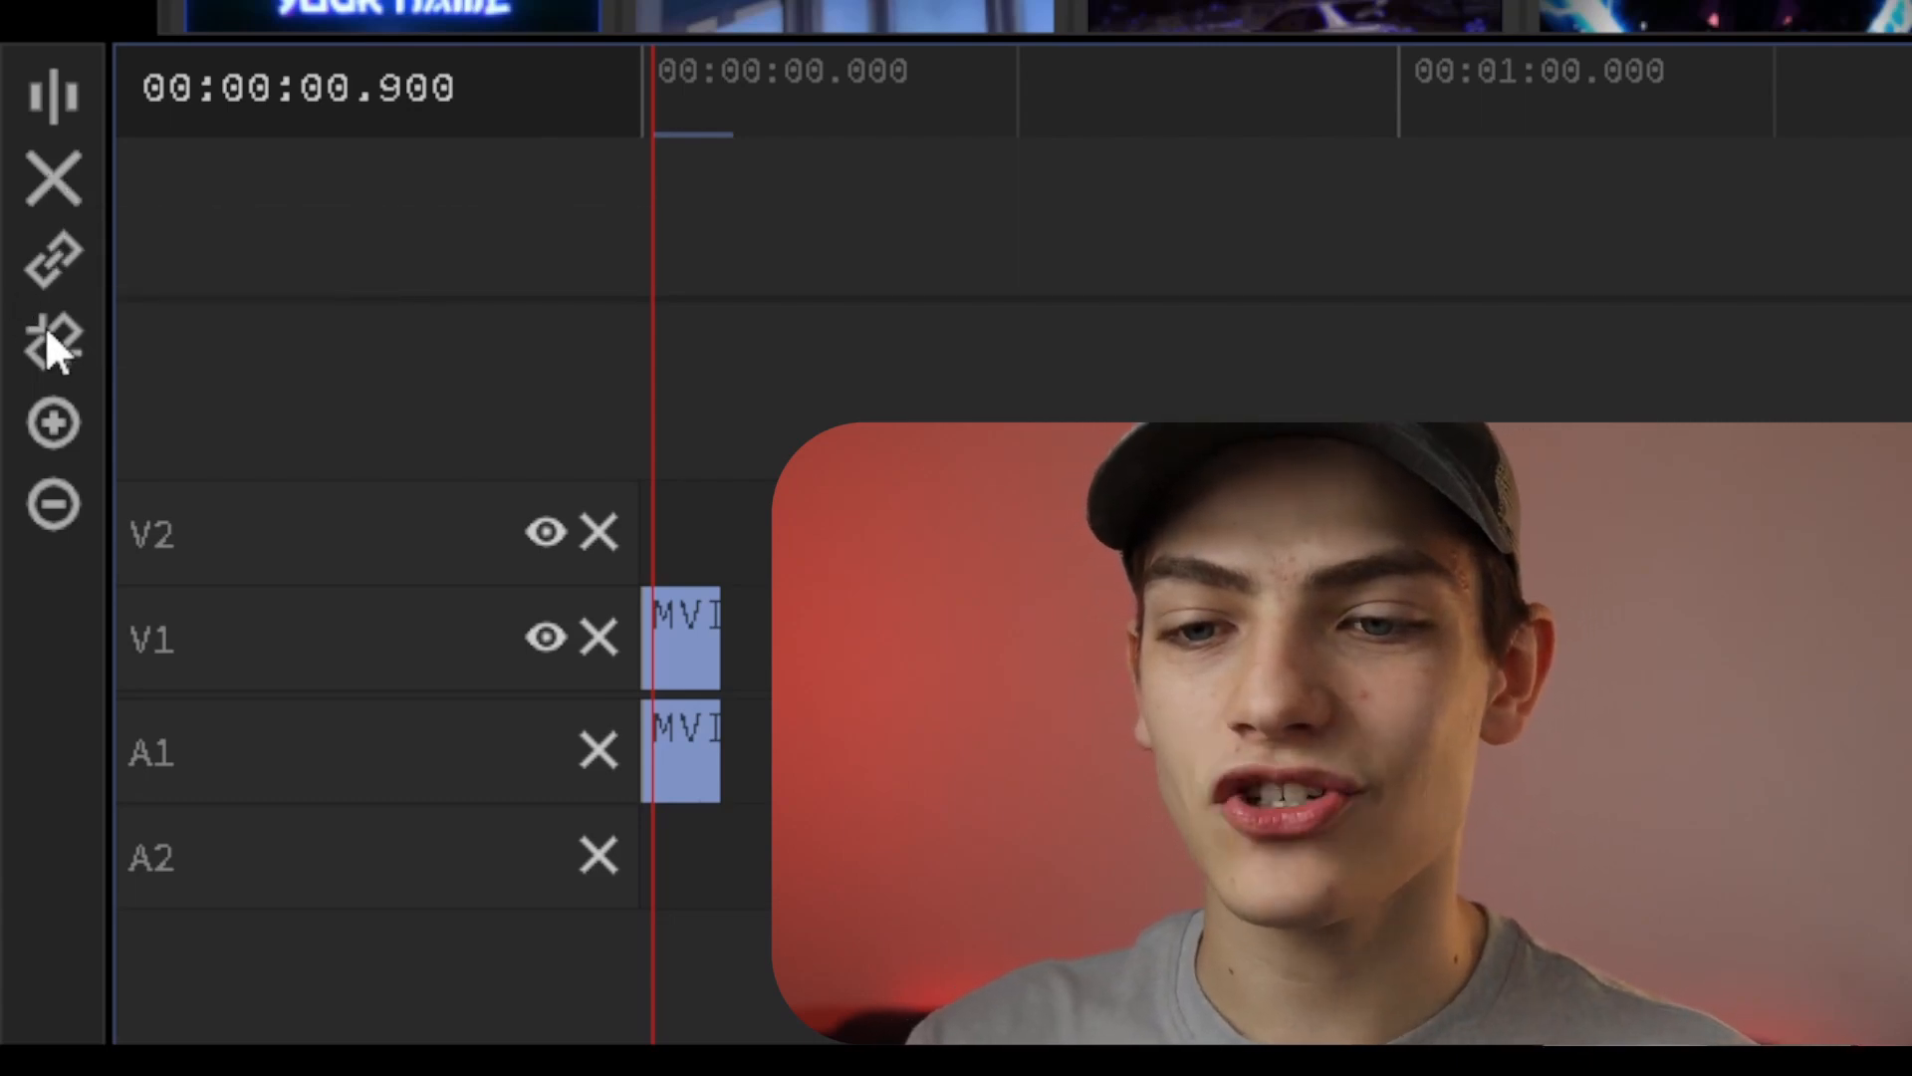
{"action": "mouse_move", "coordinate": [51, 336]}
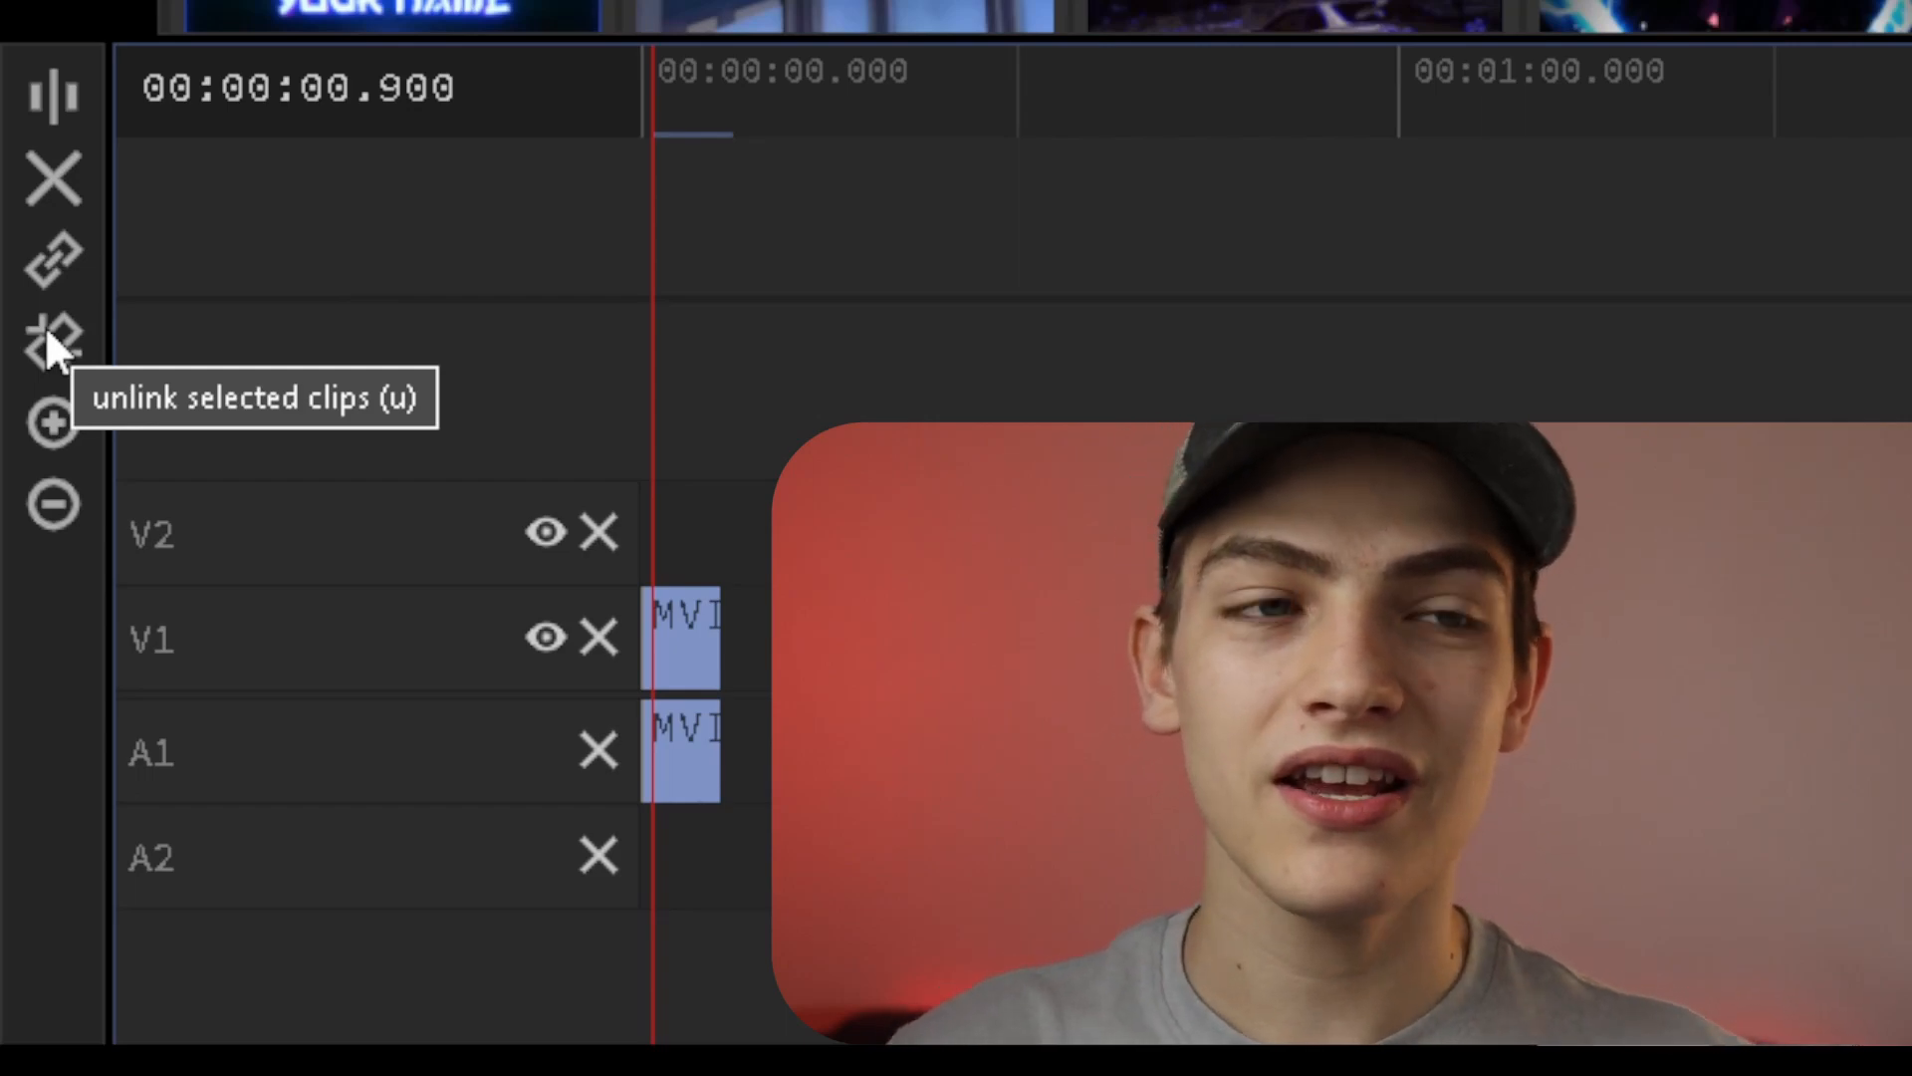
{"action": "mouse_move", "coordinate": [53, 502]}
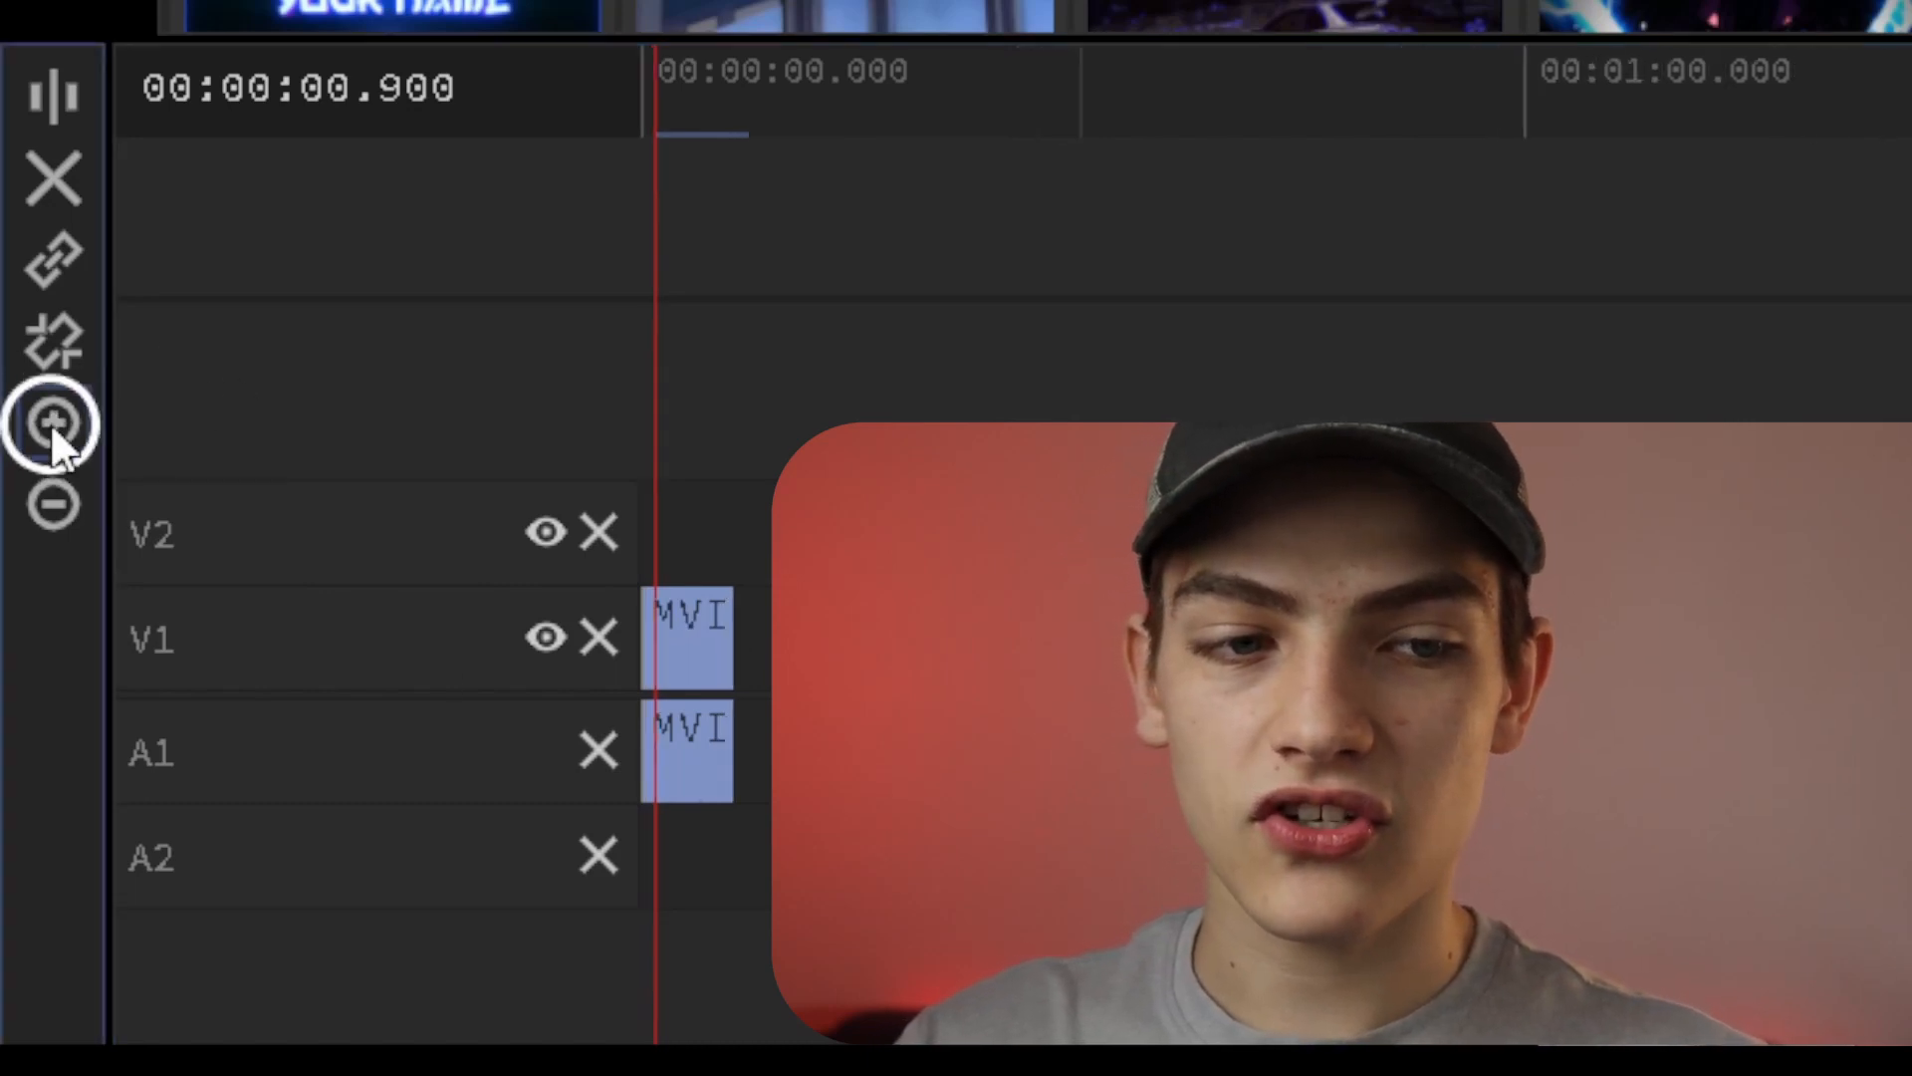
{"action": "left_click", "coordinate": [54, 424]}
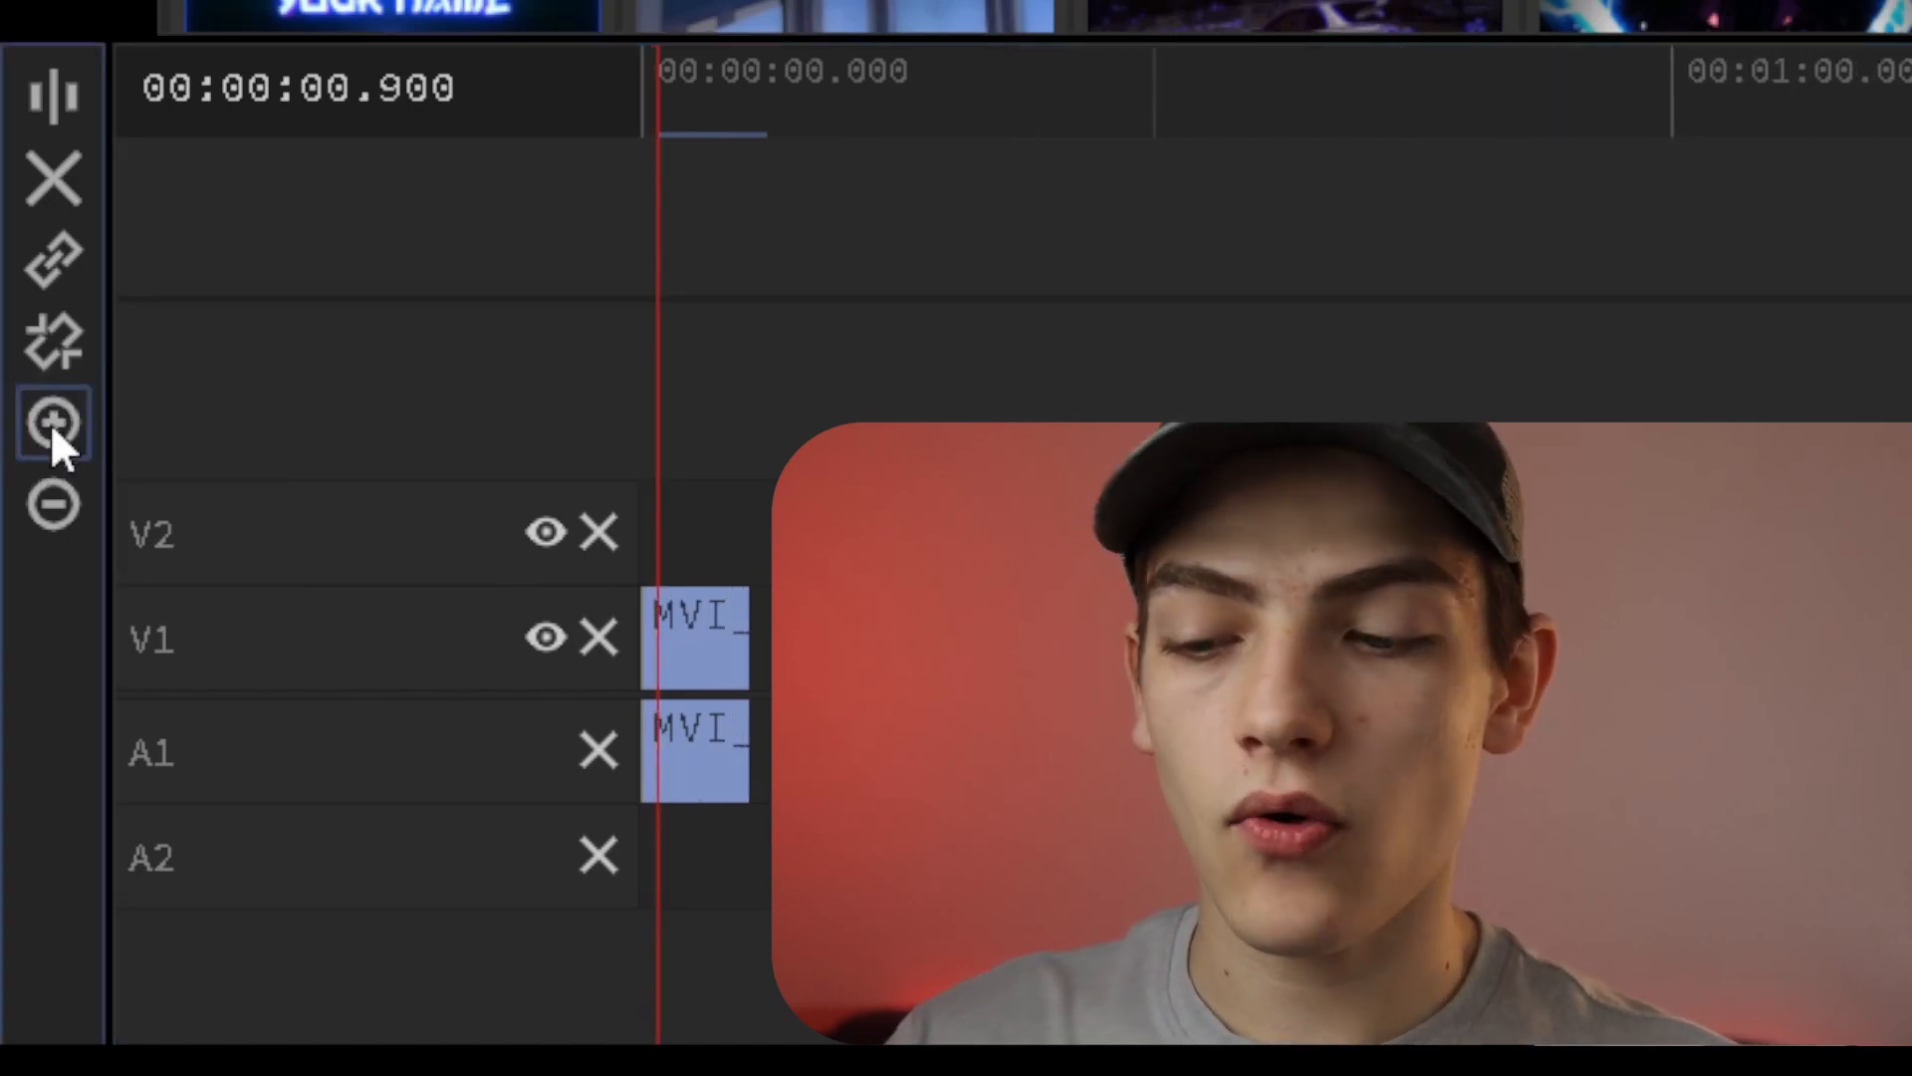
{"action": "left_click", "coordinate": [54, 502]}
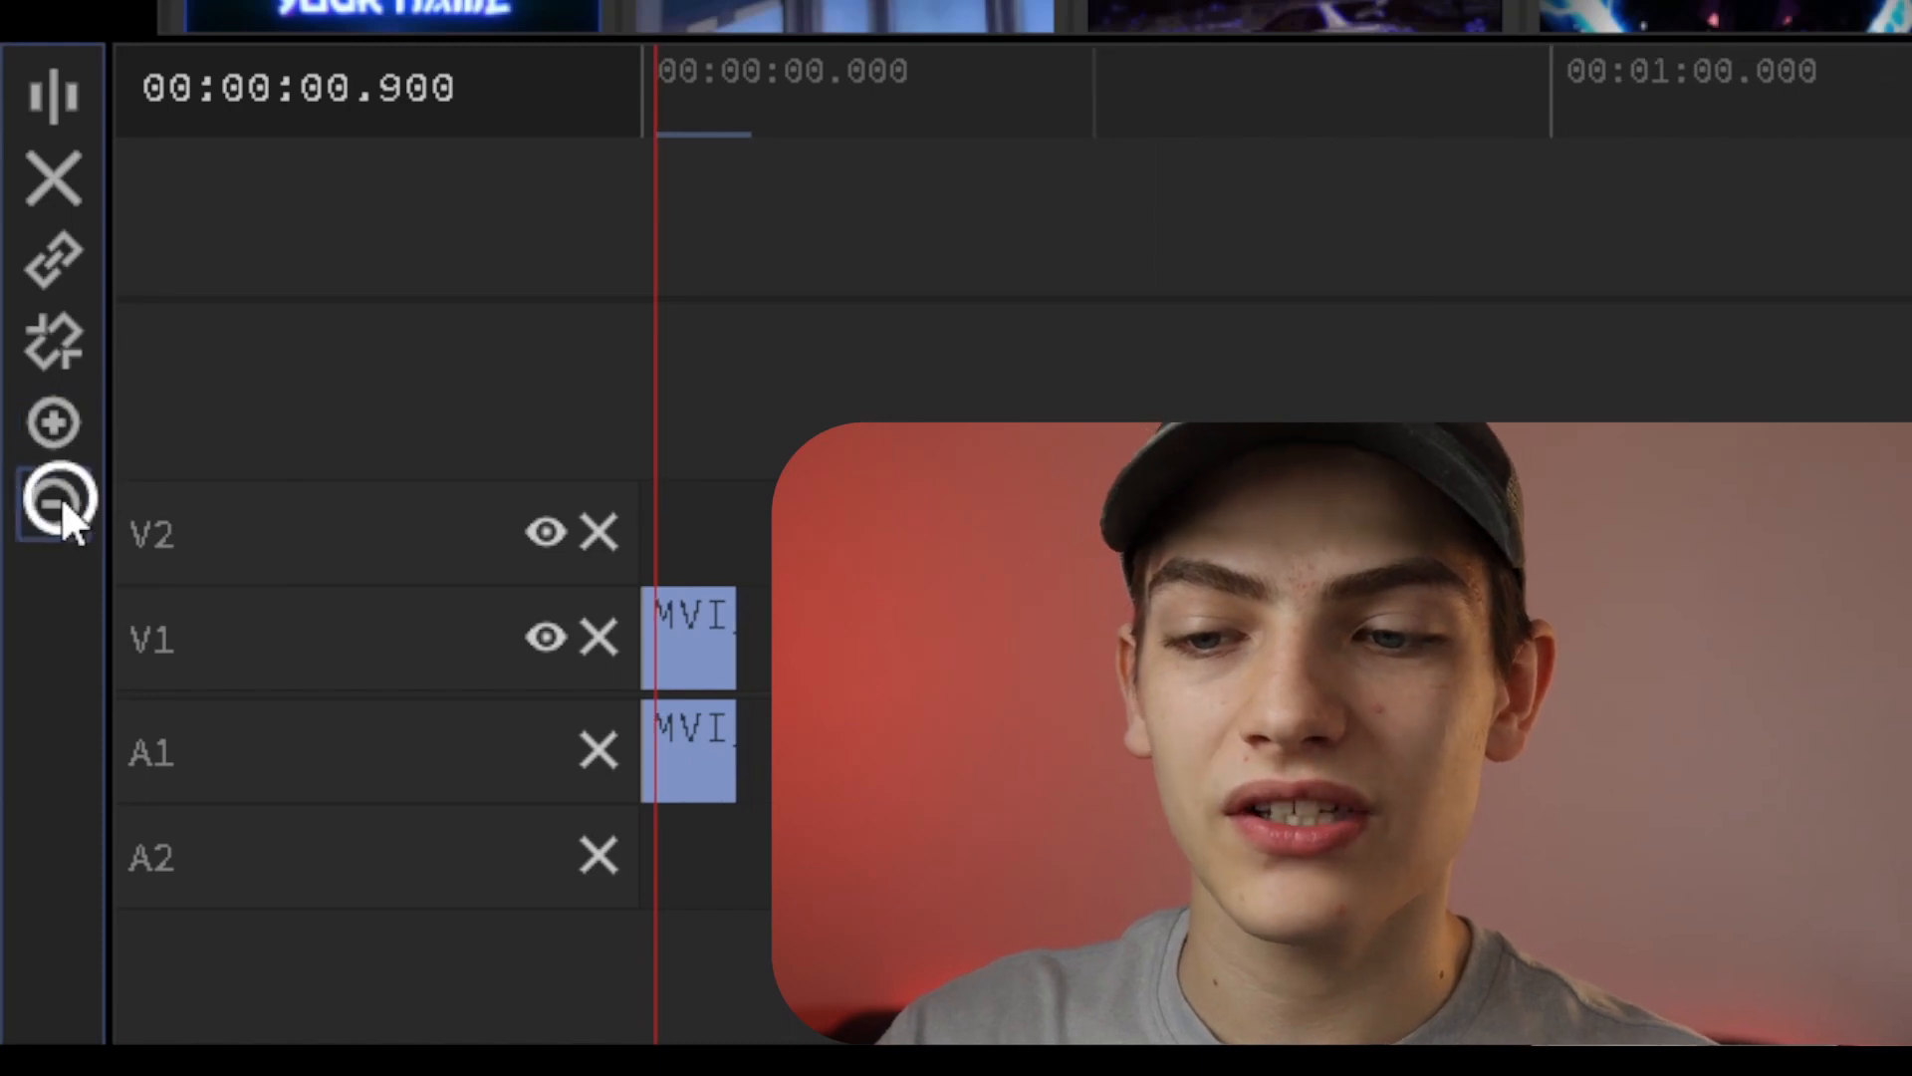
{"action": "left_click", "coordinate": [53, 504]}
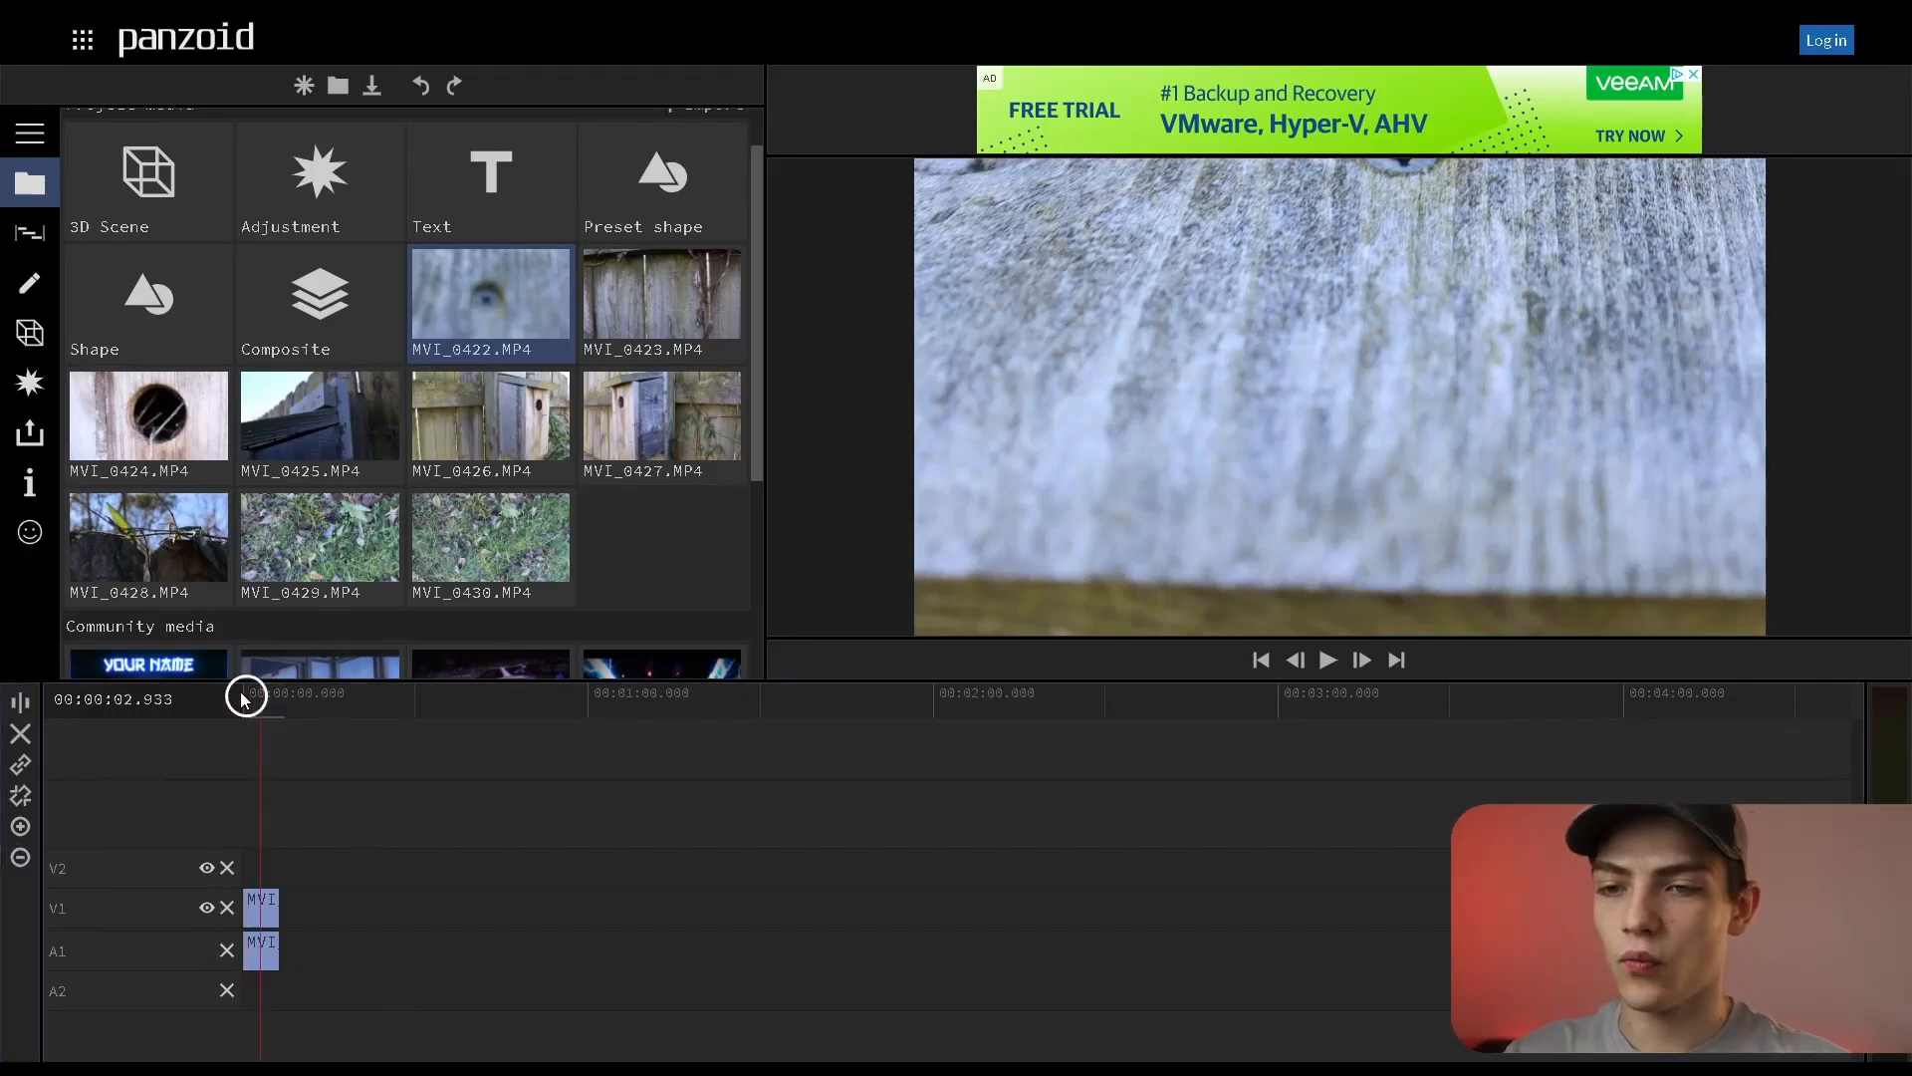
Play and pause MVI_0422 from the timeline start, then select the clip on V1
{"action": "left_click", "coordinate": [1327, 659]}
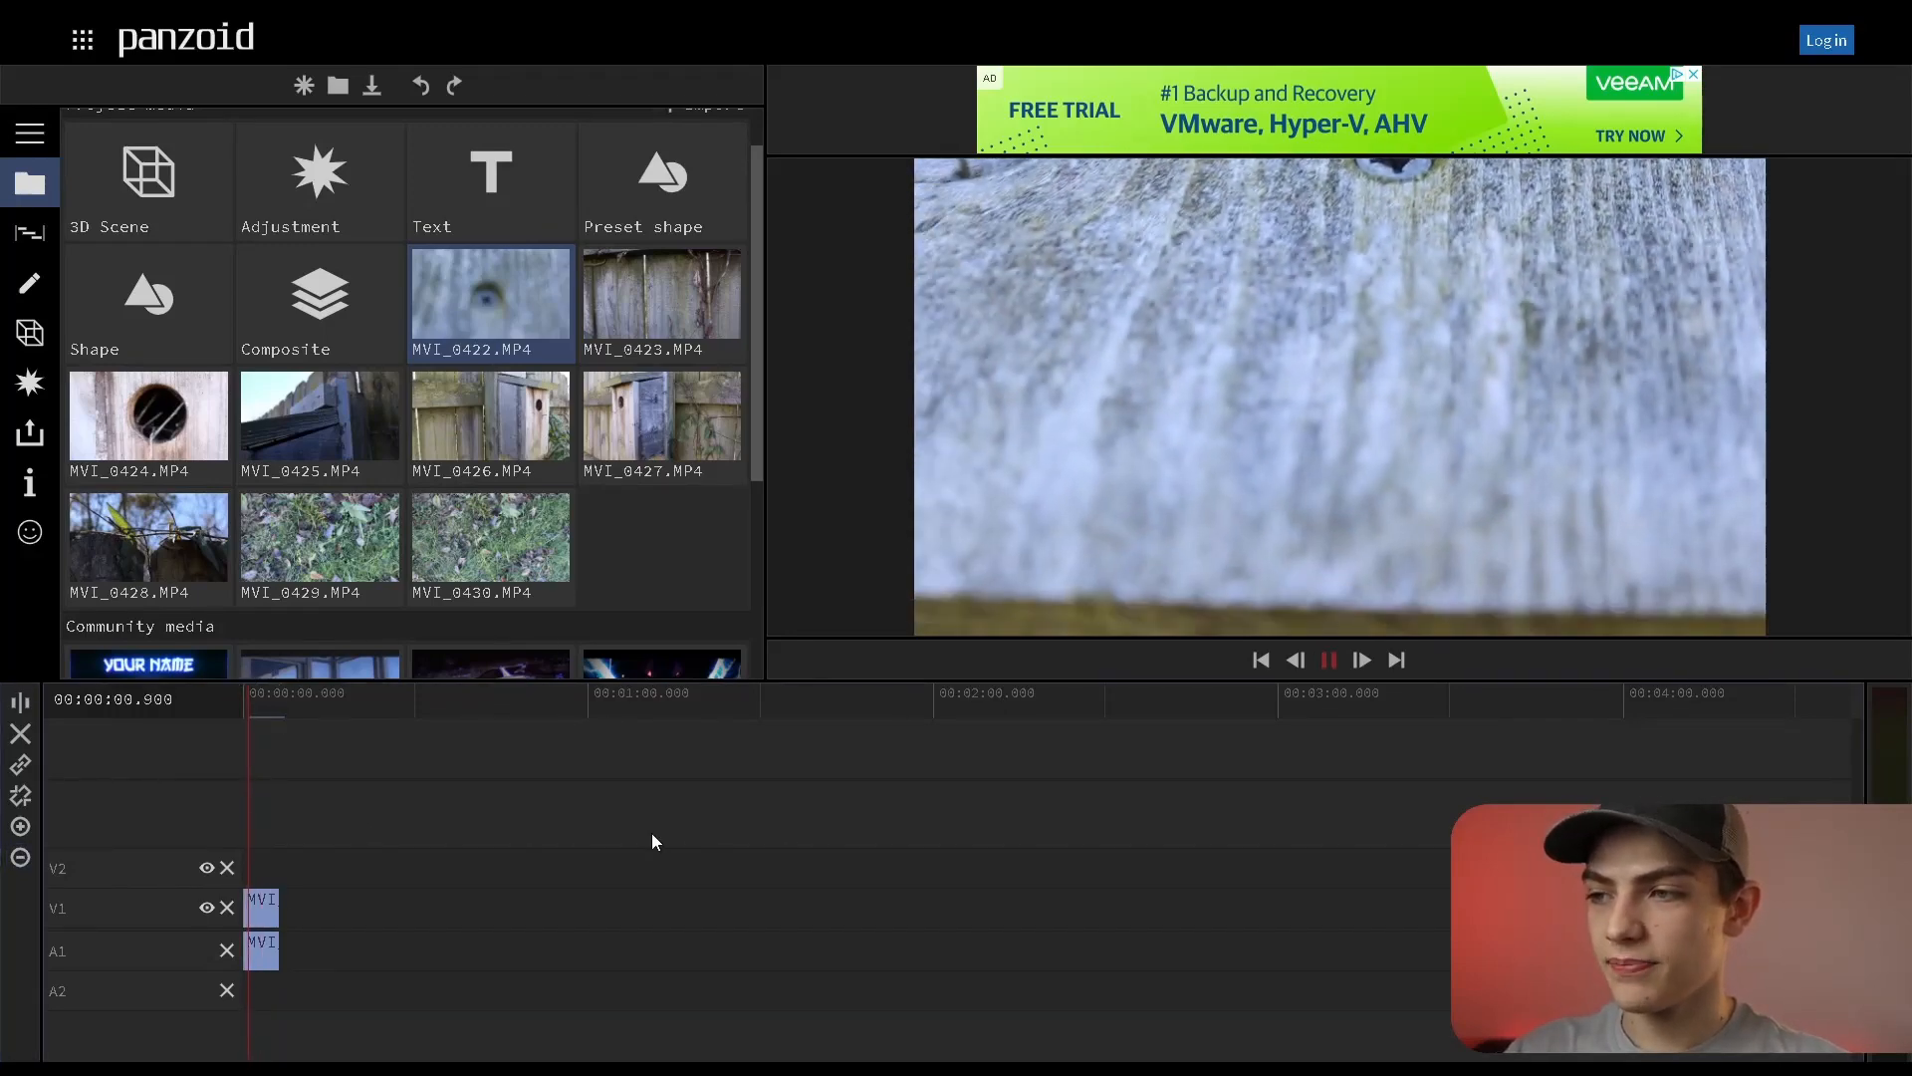
{"action": "left_click", "coordinate": [1327, 658]}
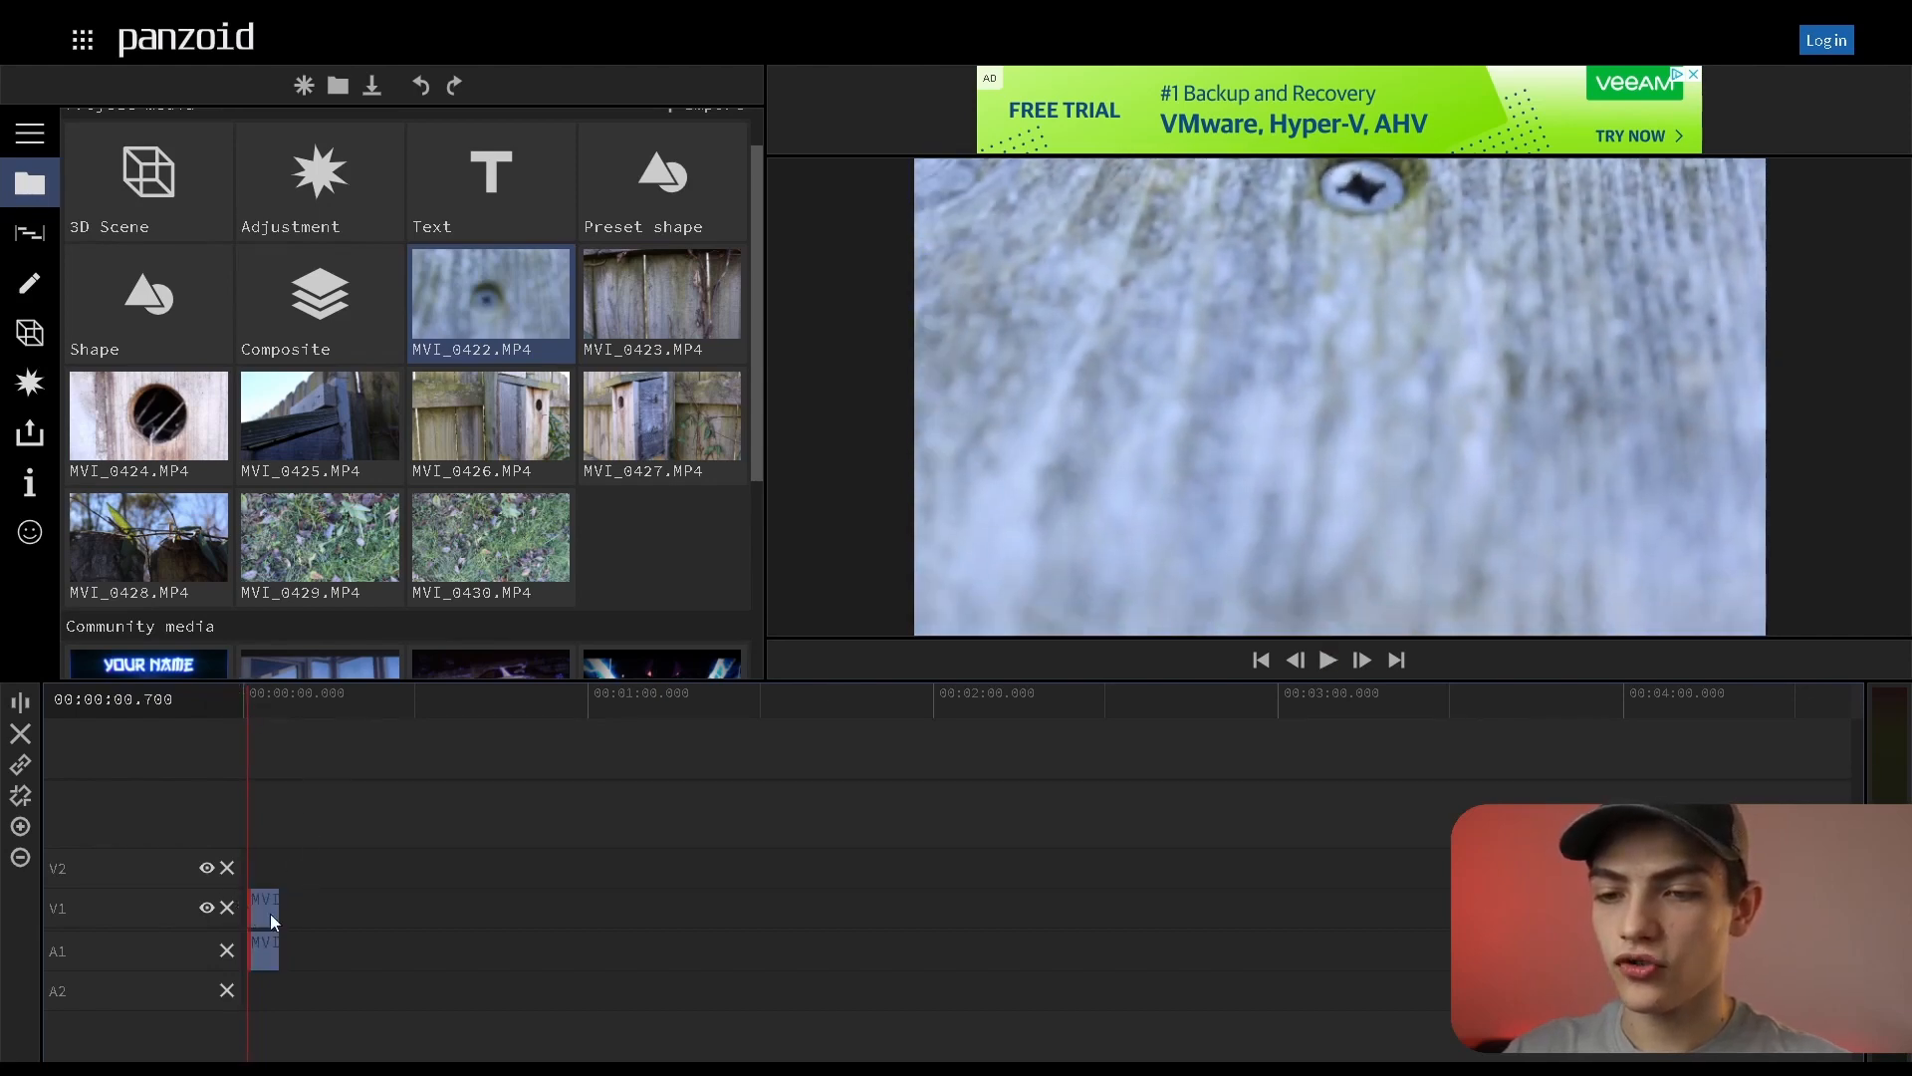
{"action": "left_click", "coordinate": [1327, 659]}
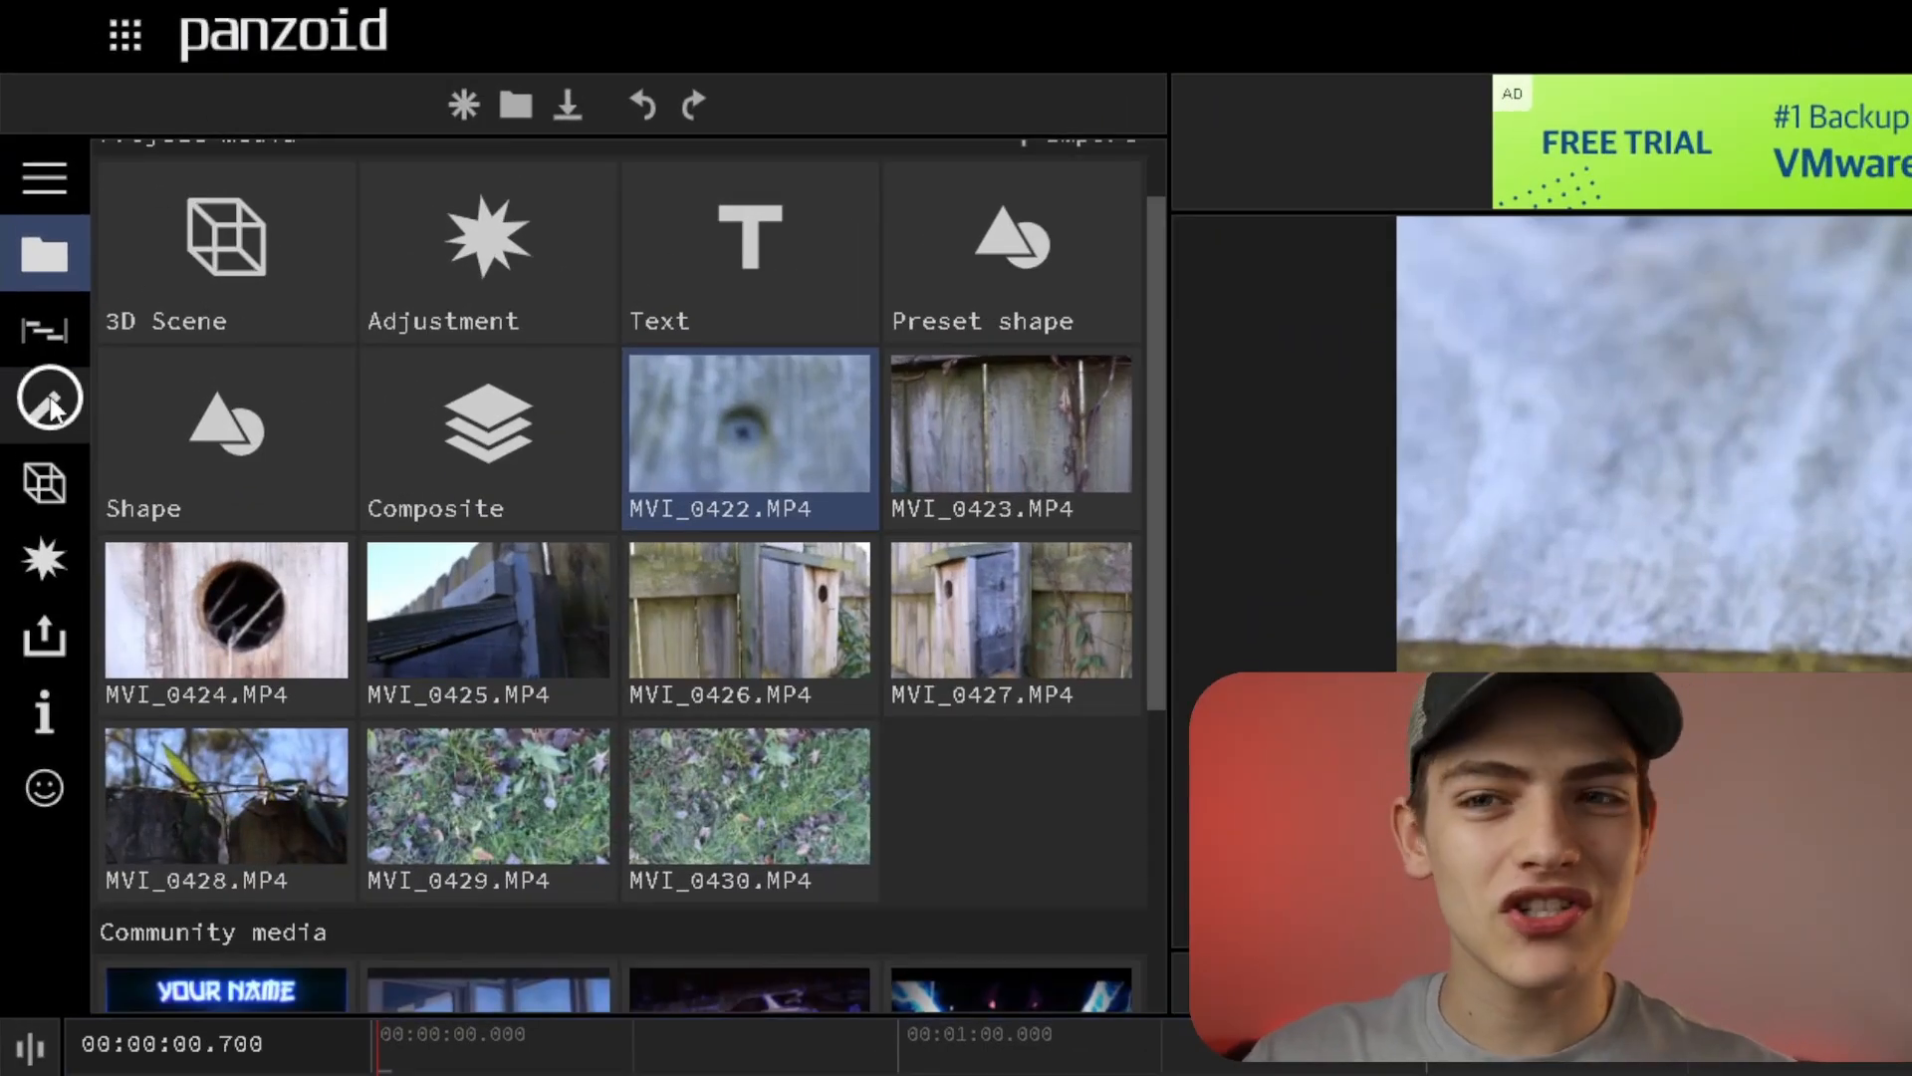
{"action": "left_click", "coordinate": [45, 408]}
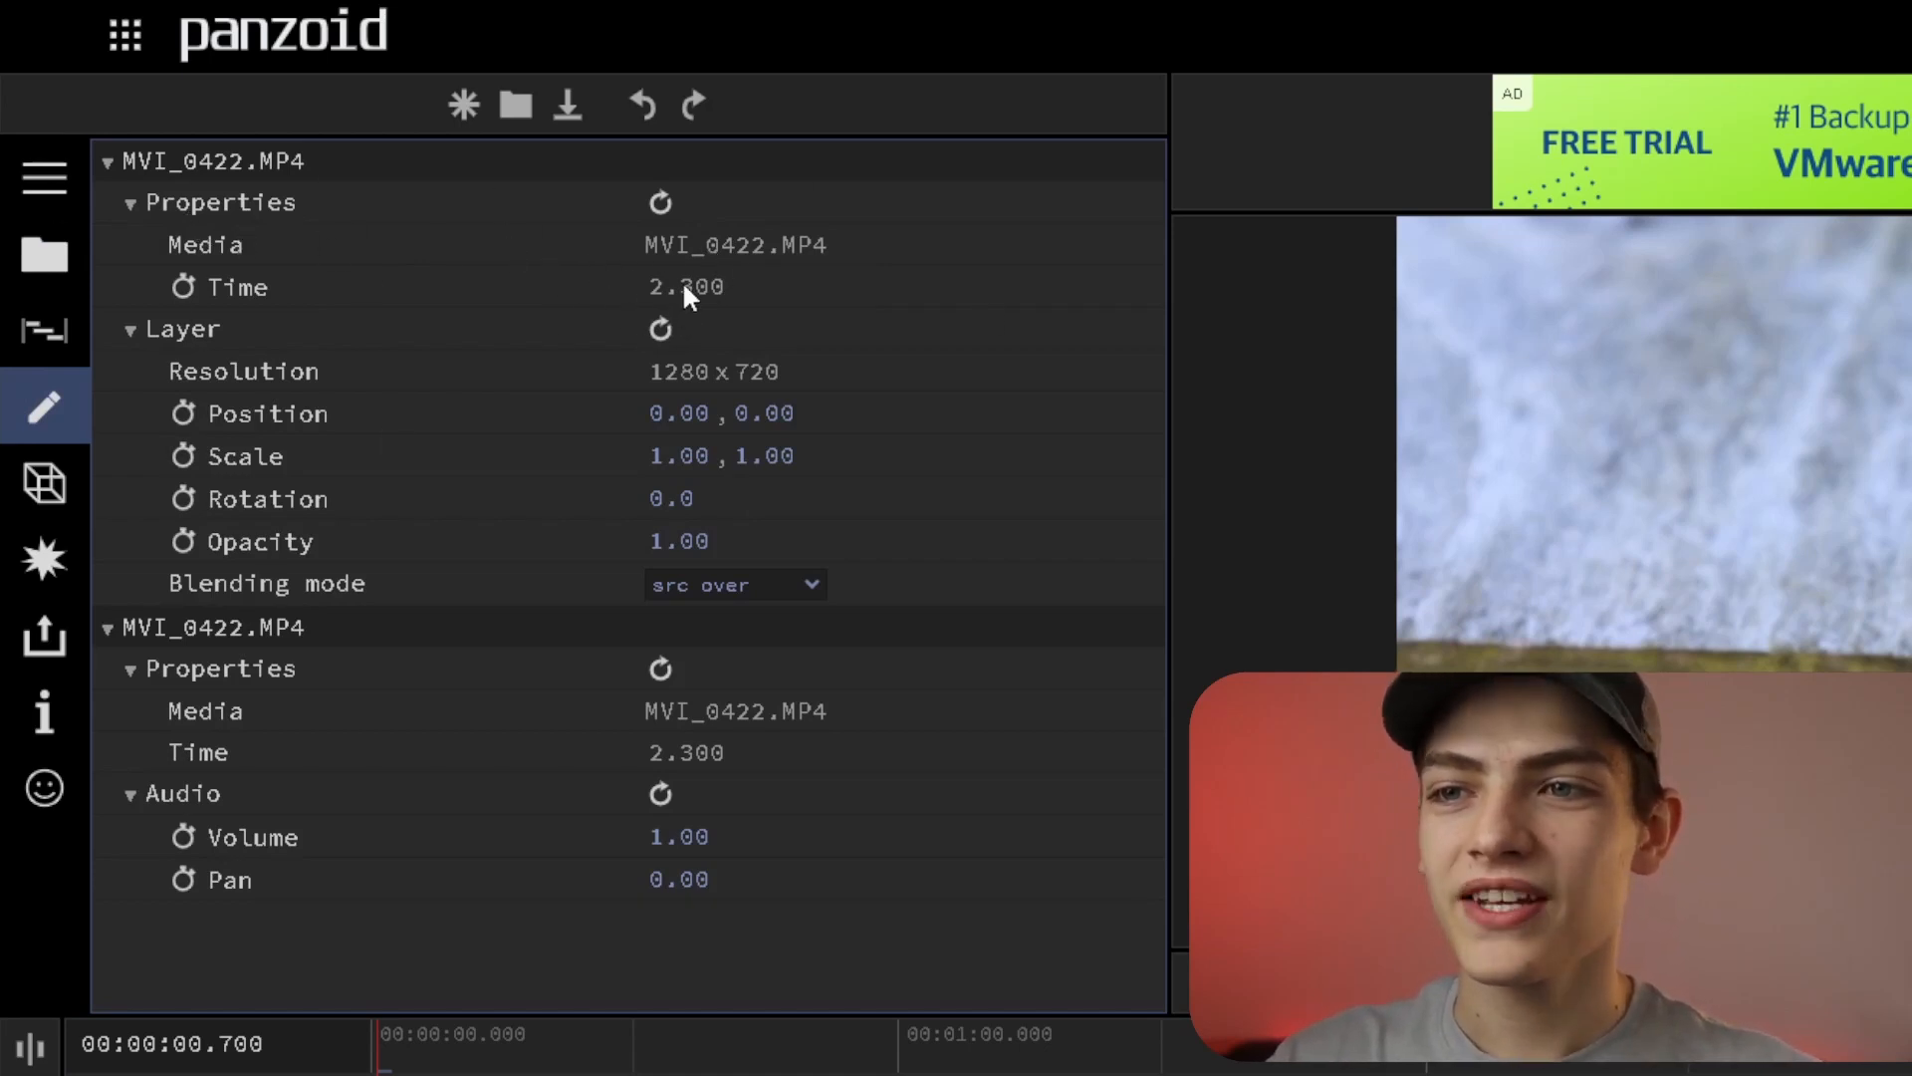
{"action": "mouse_move", "coordinate": [732, 327]}
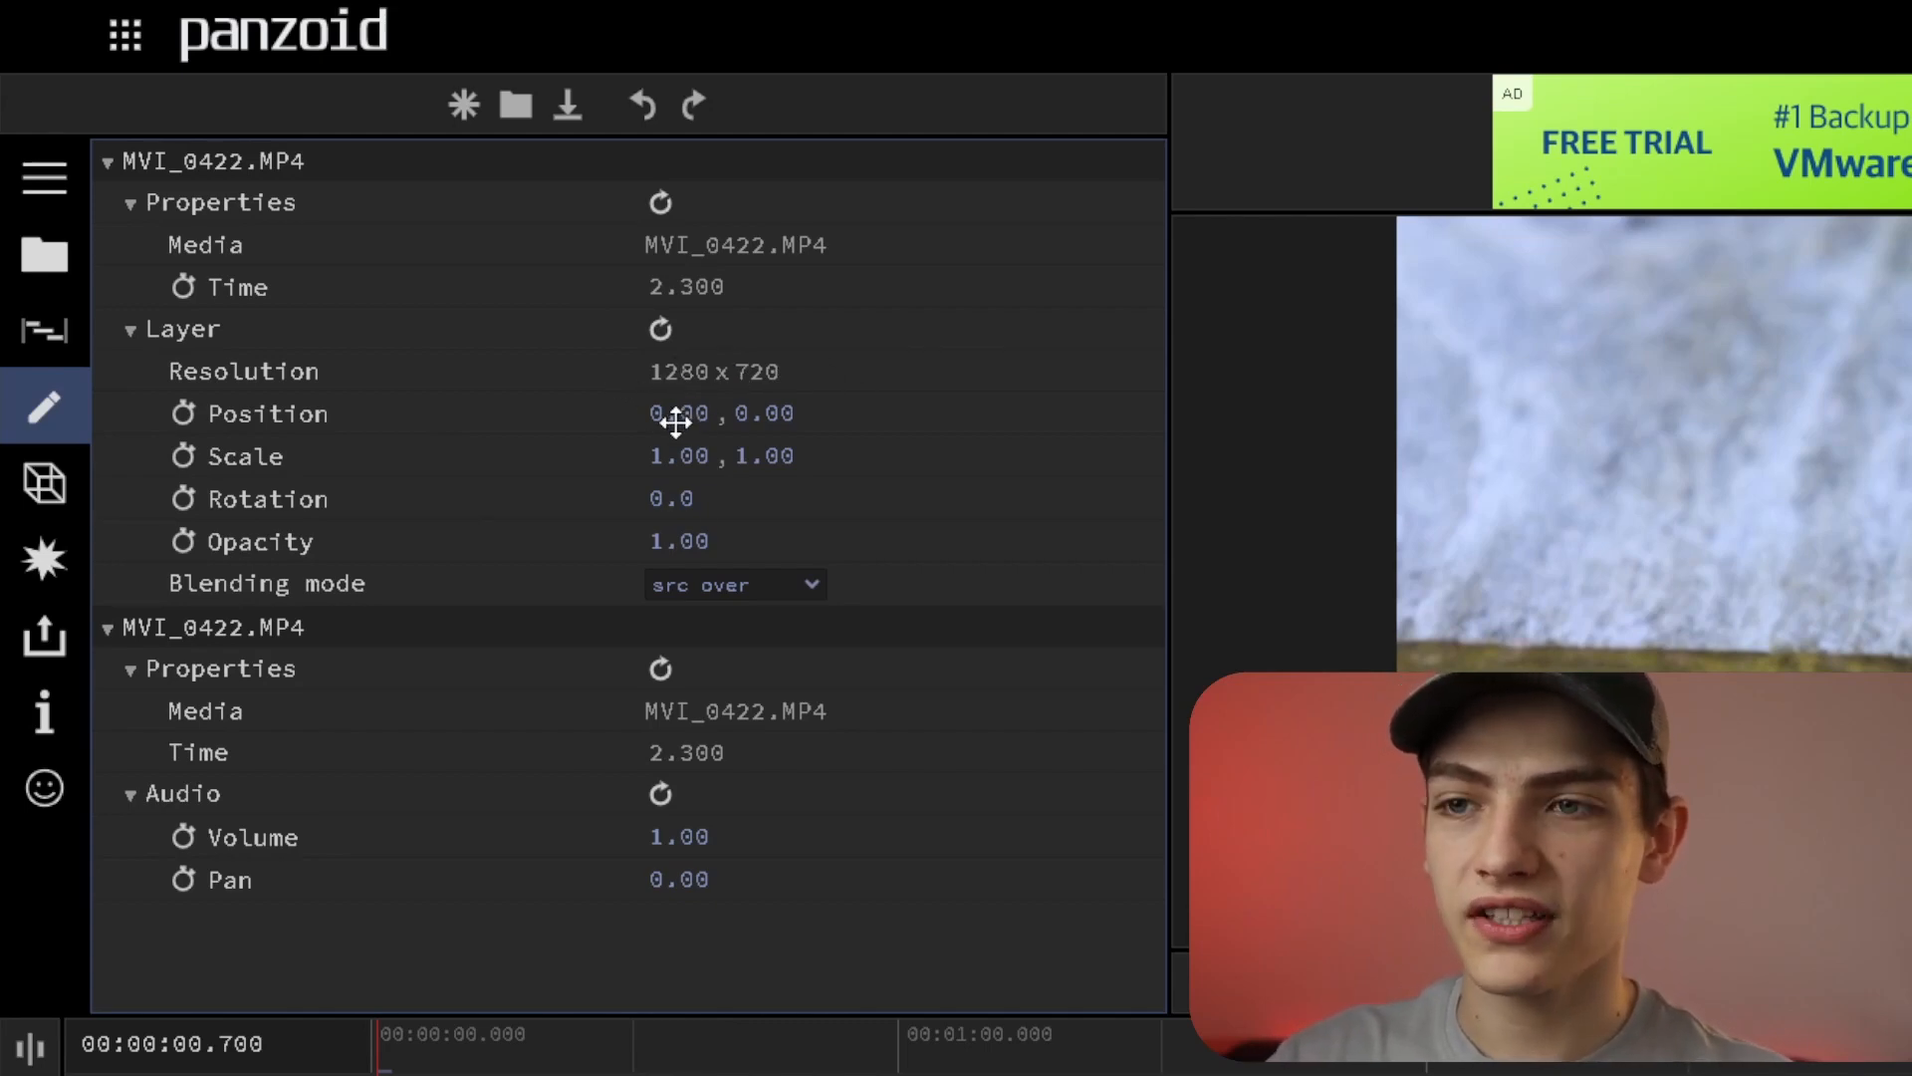
{"action": "left_click_drag", "start_coordinate": [683, 413], "coordinate": [586, 412]}
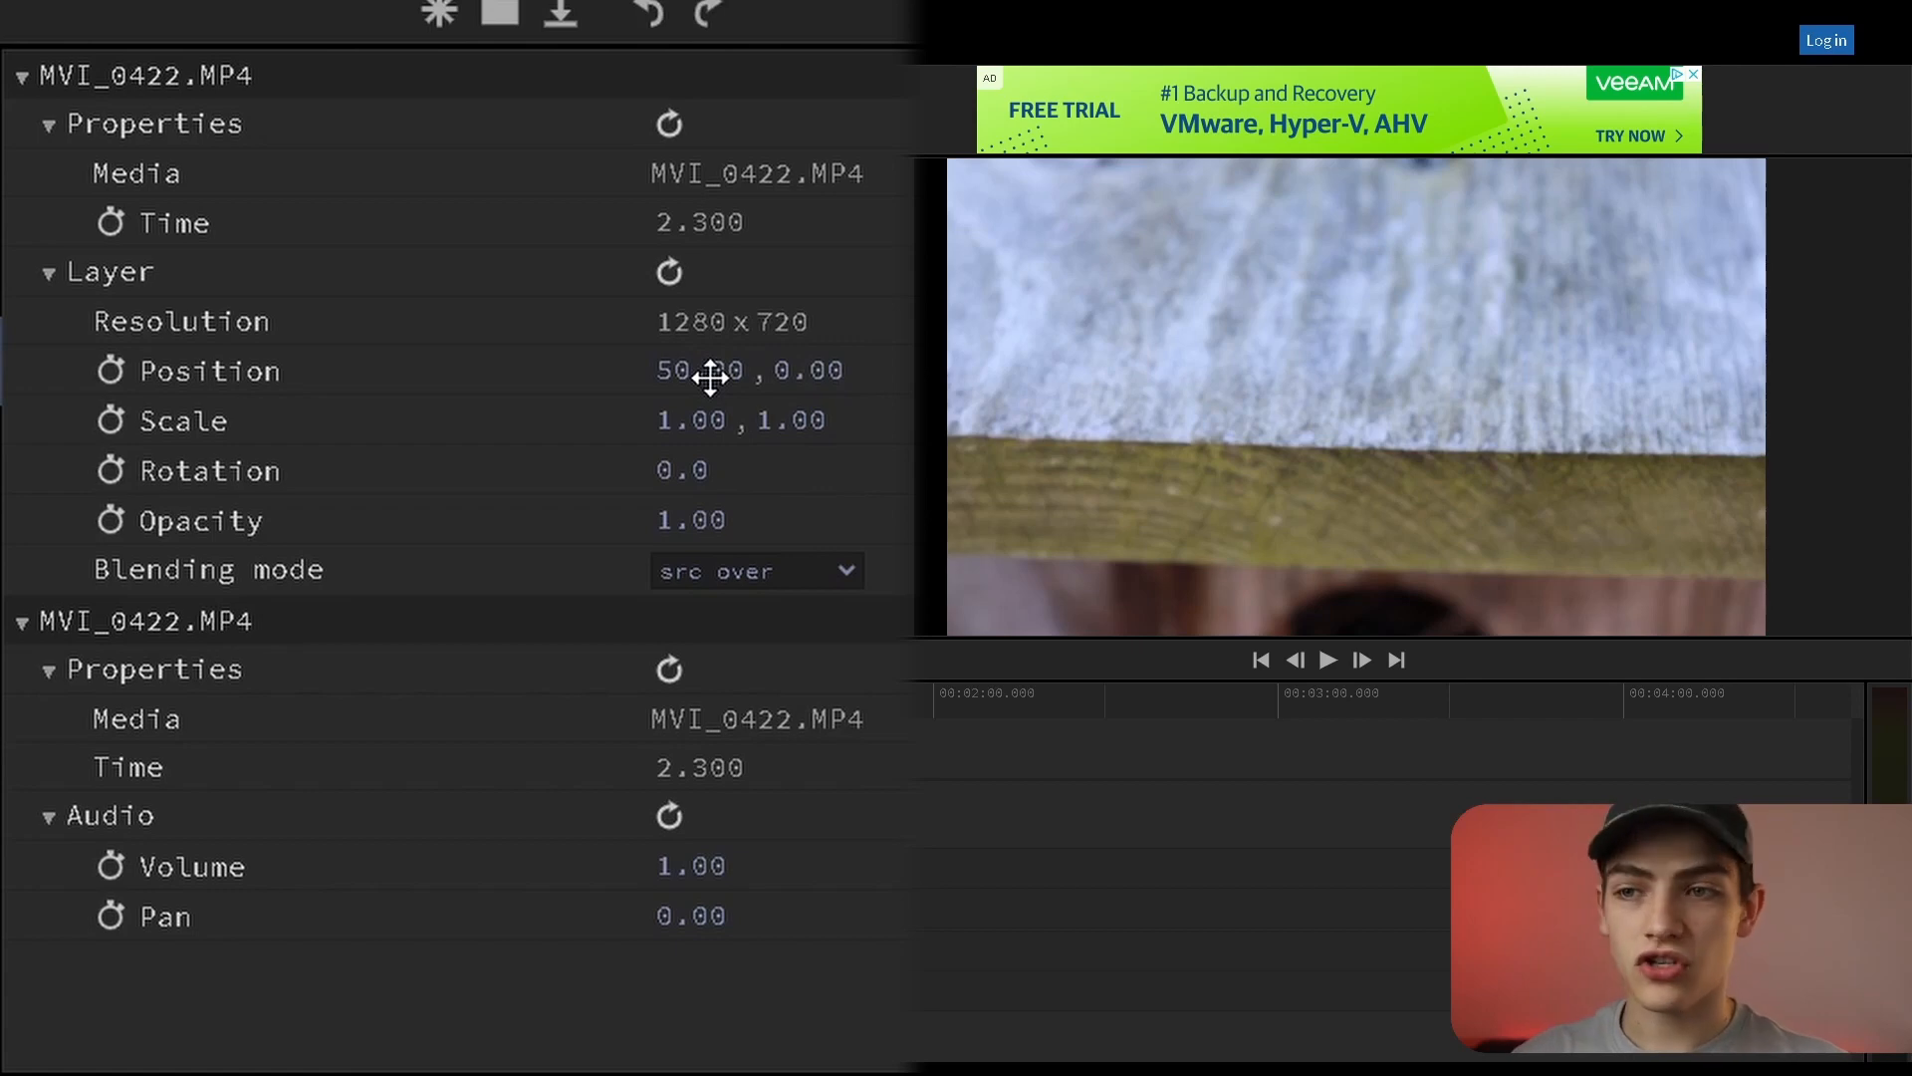
{"action": "left_click", "coordinate": [664, 370]}
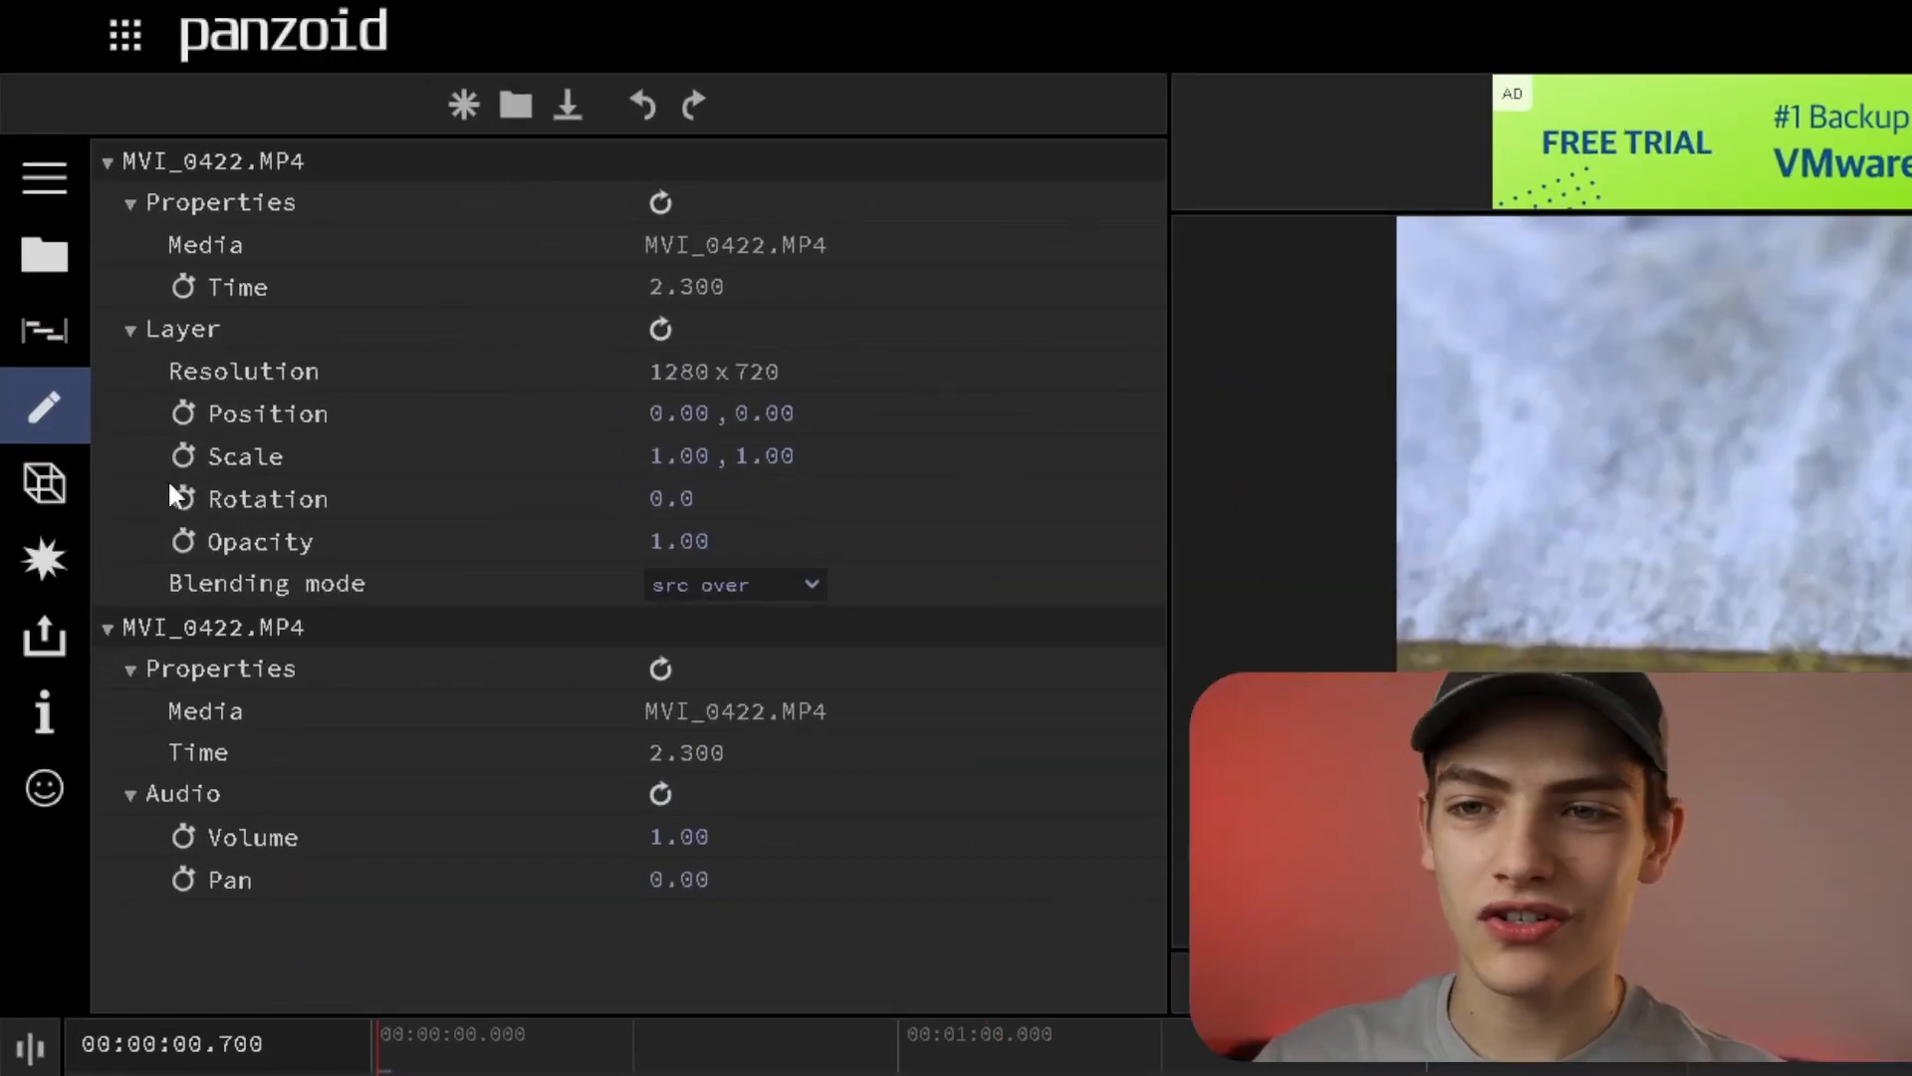
{"action": "left_click", "coordinate": [183, 413]}
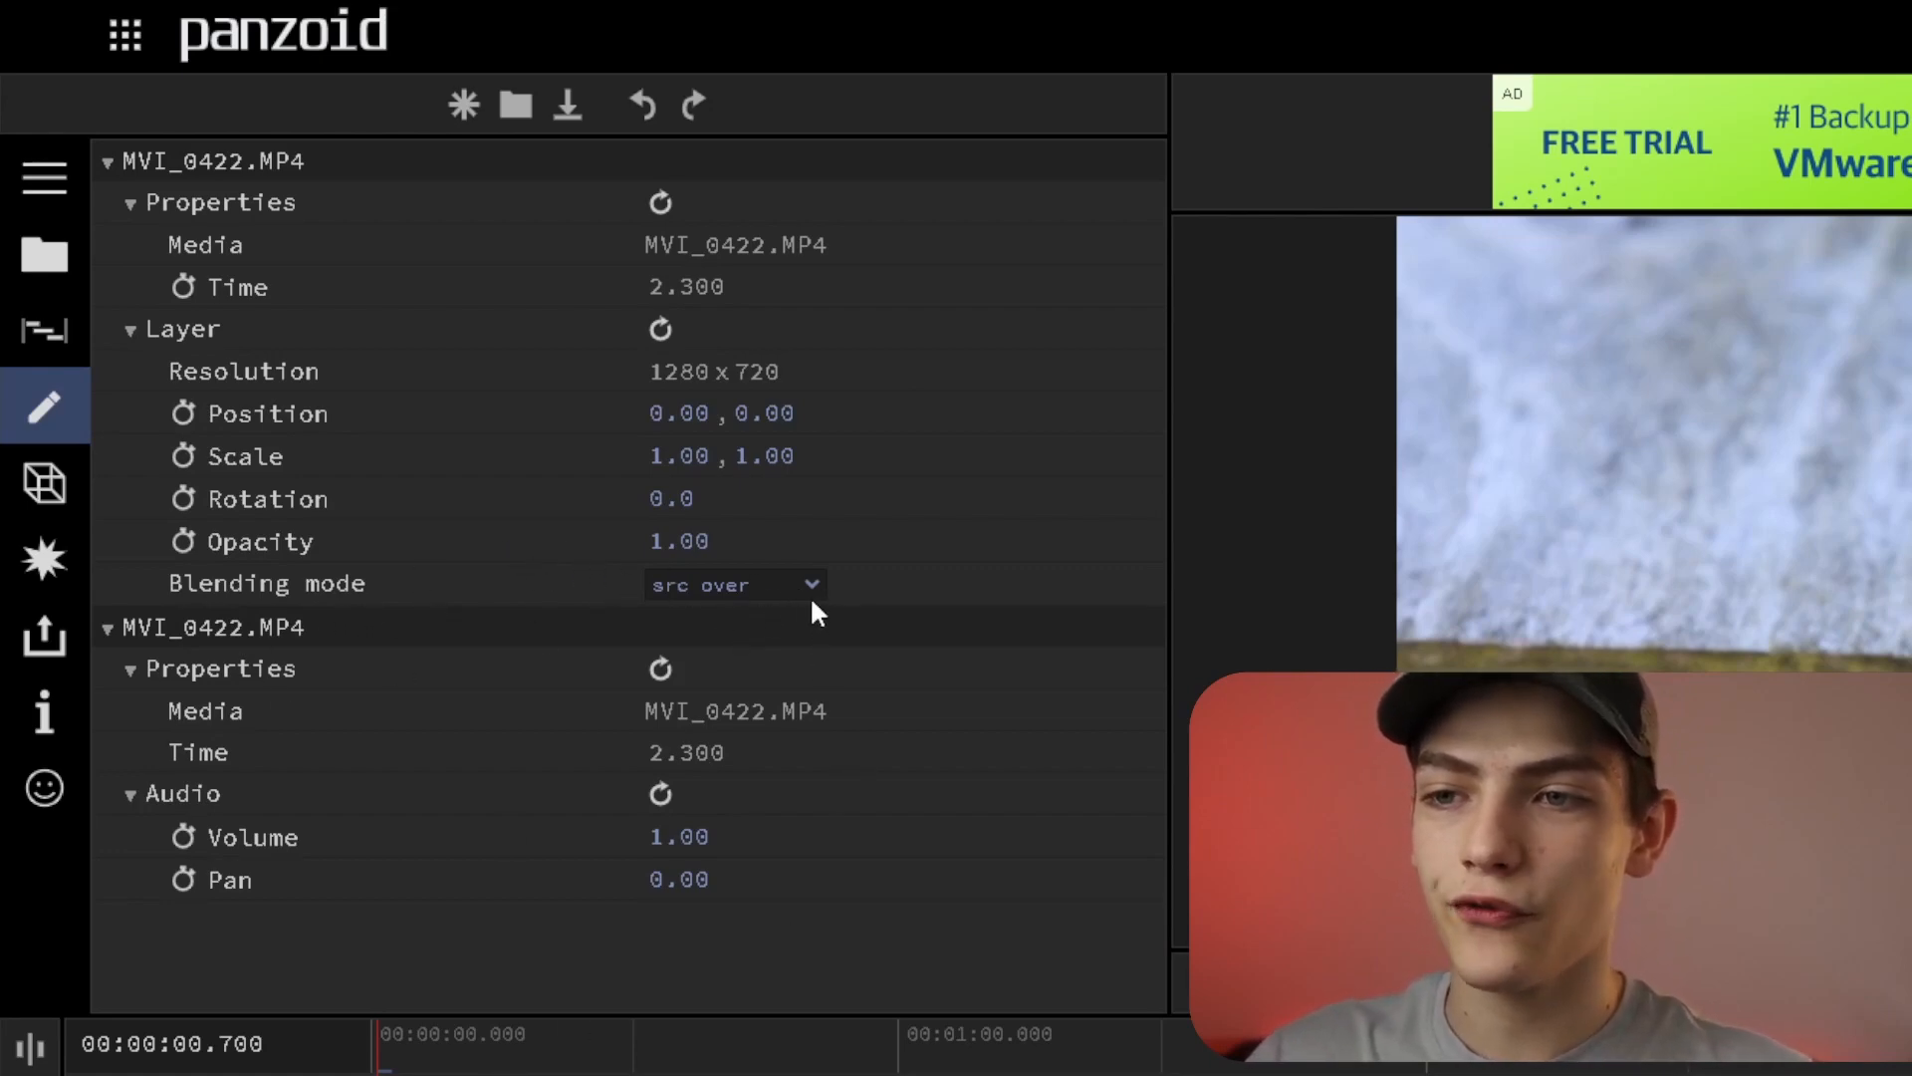
{"action": "left_click", "coordinate": [734, 585]}
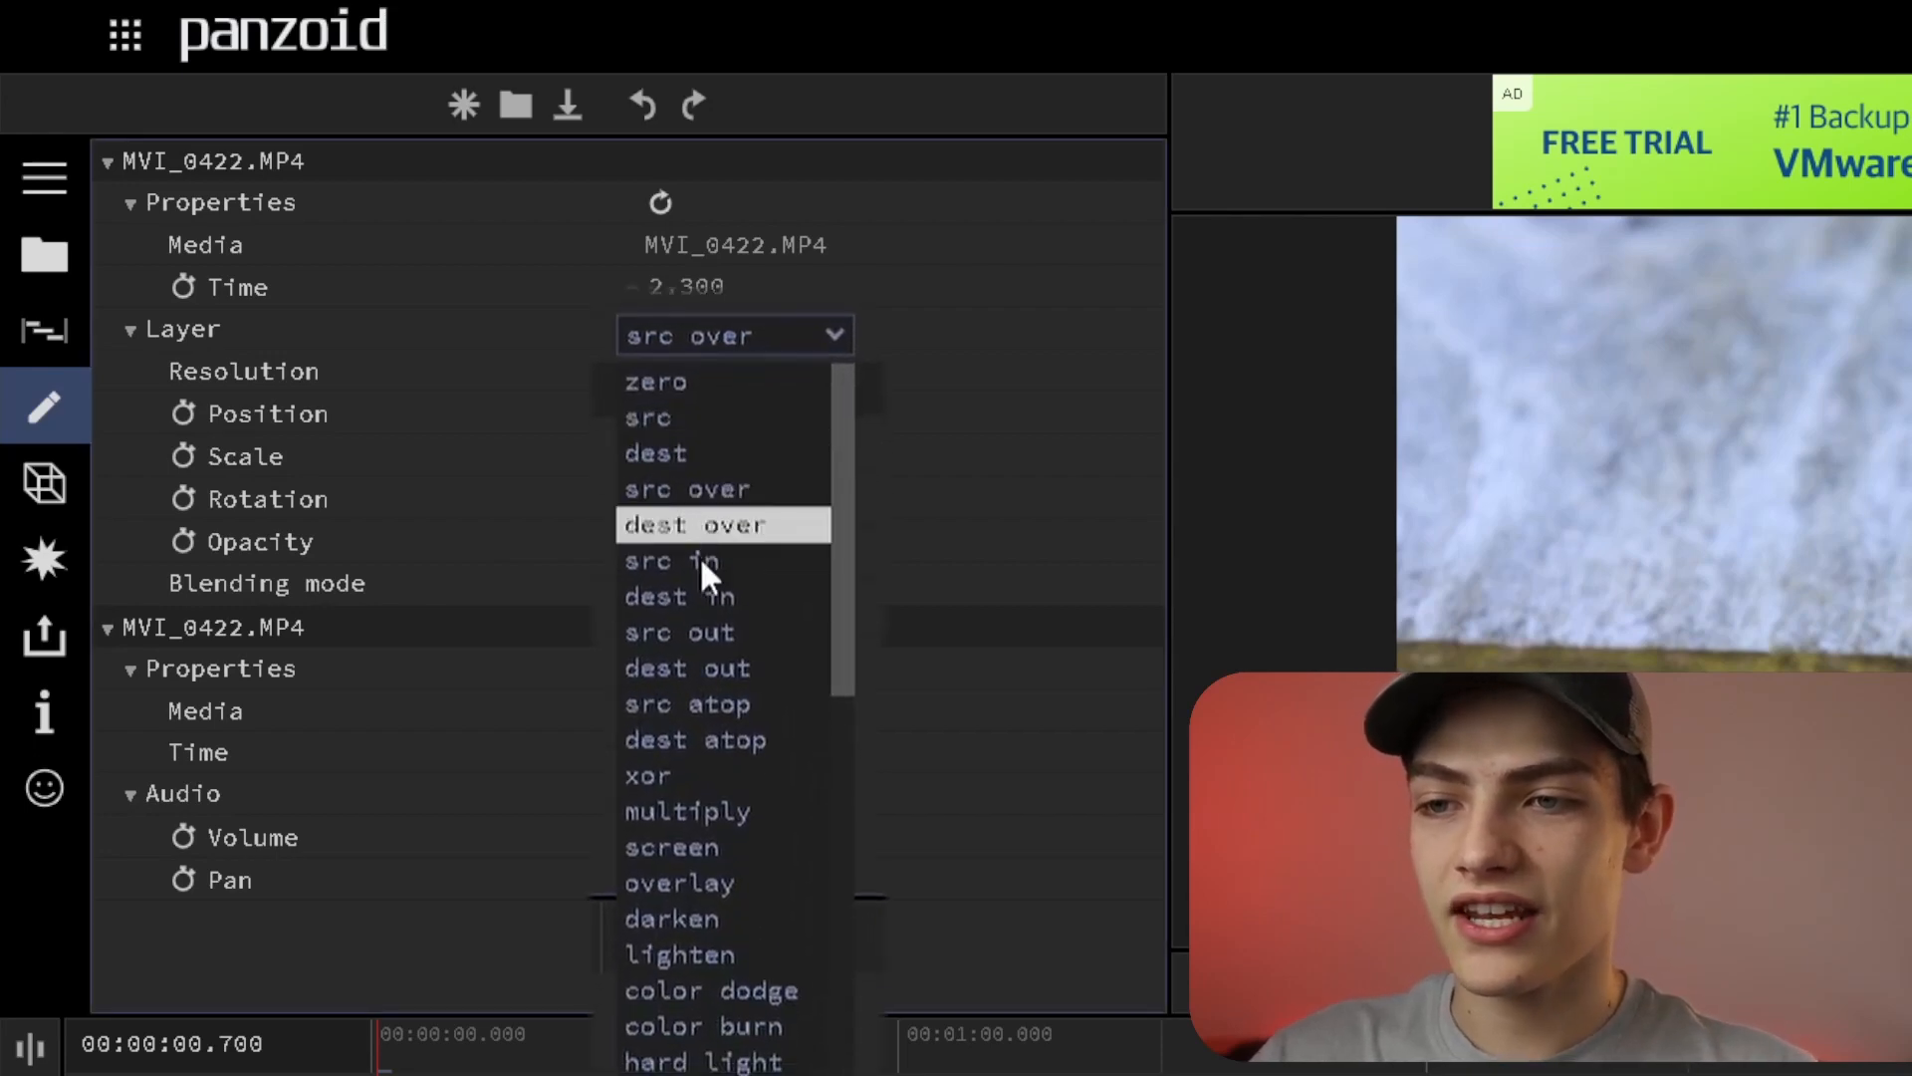
{"action": "scroll", "scroll_direction": "down", "scroll_amount": 3}
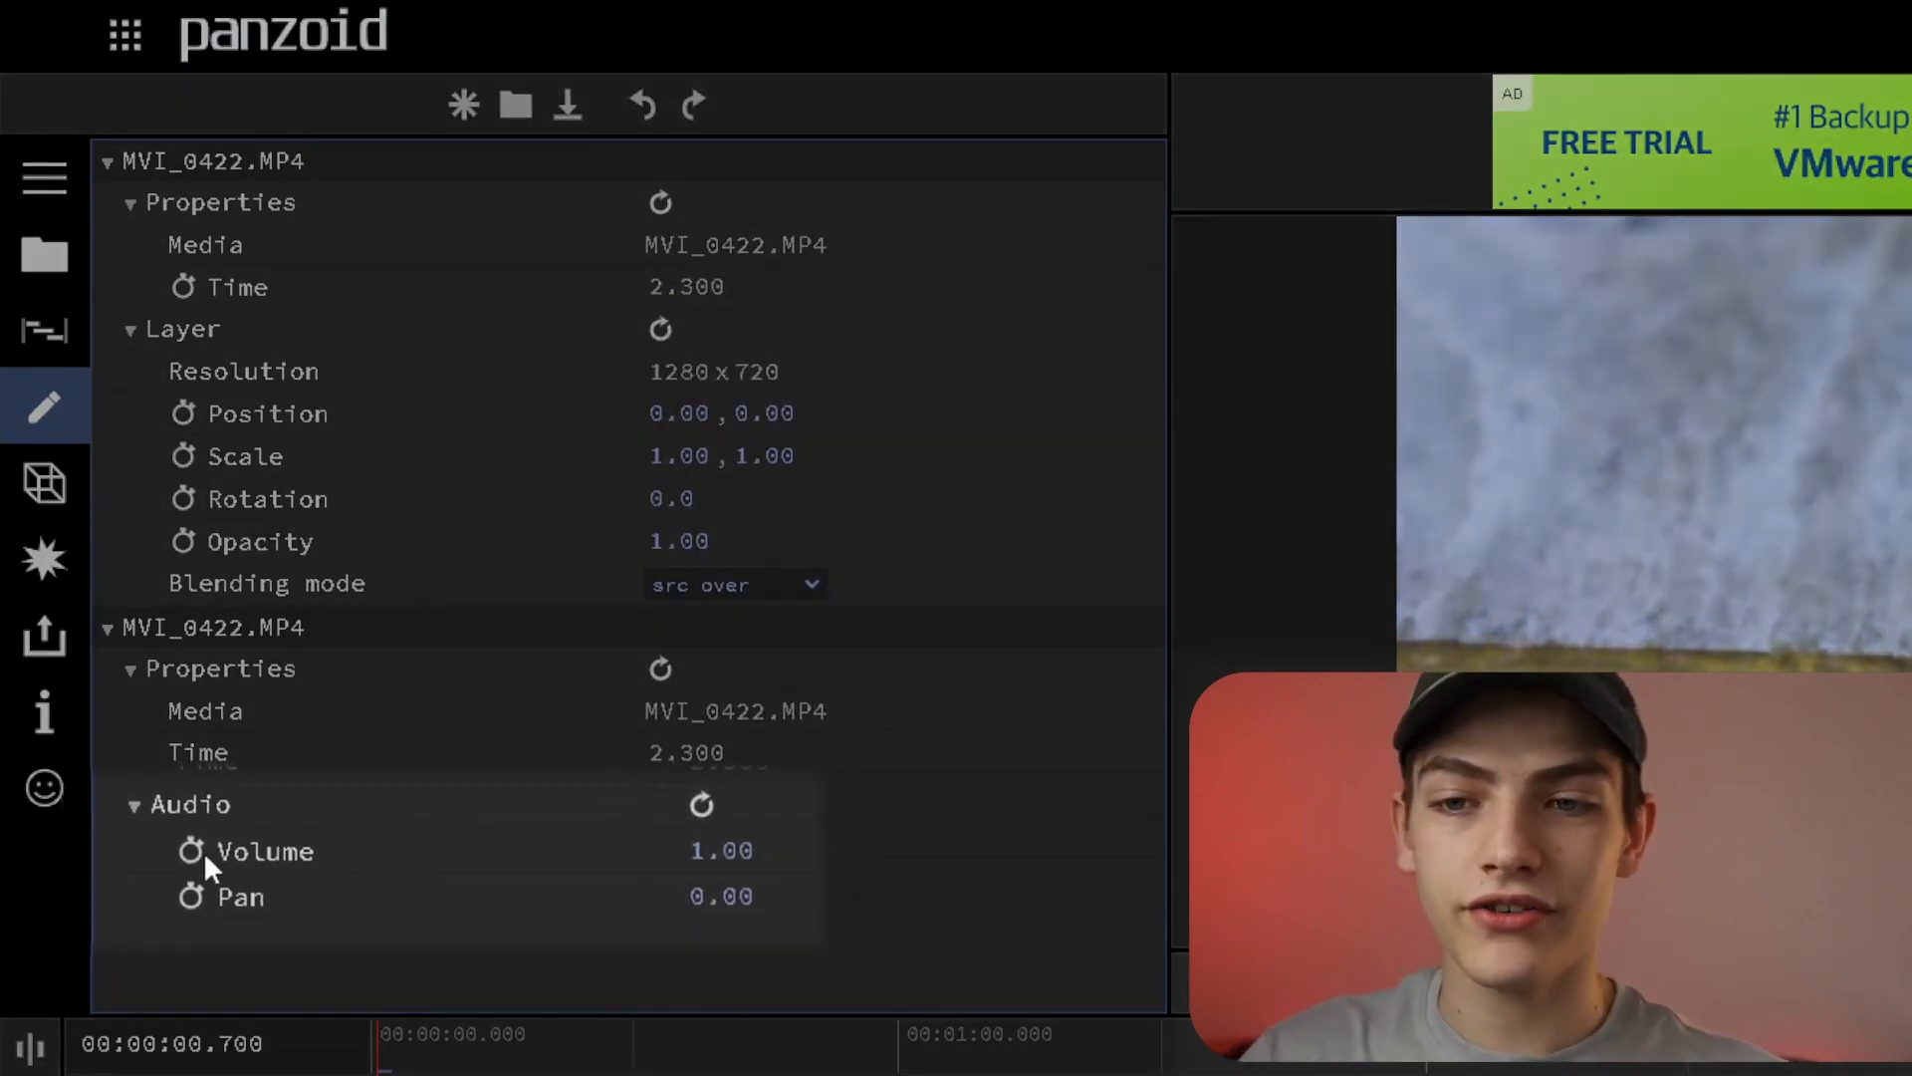
{"action": "mouse_move", "coordinate": [250, 920]}
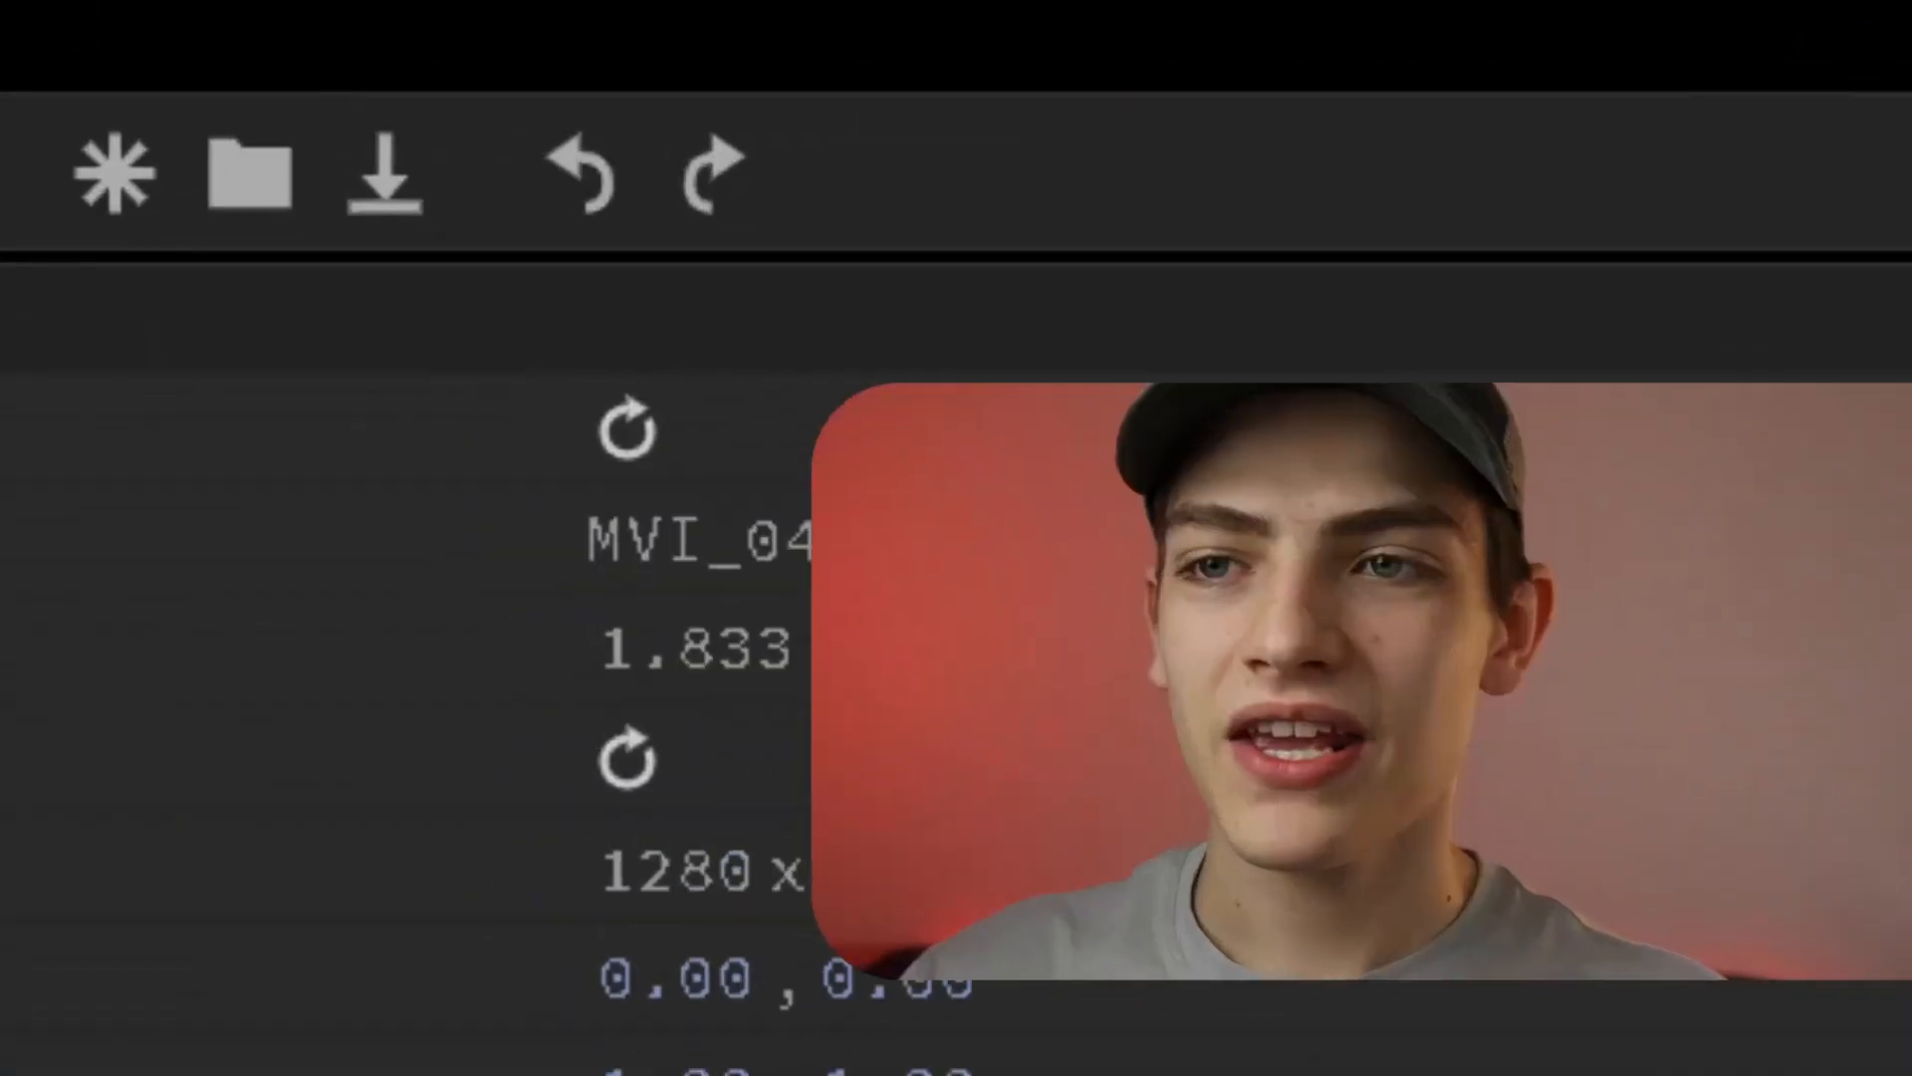
{"action": "mouse_move", "coordinate": [116, 177]}
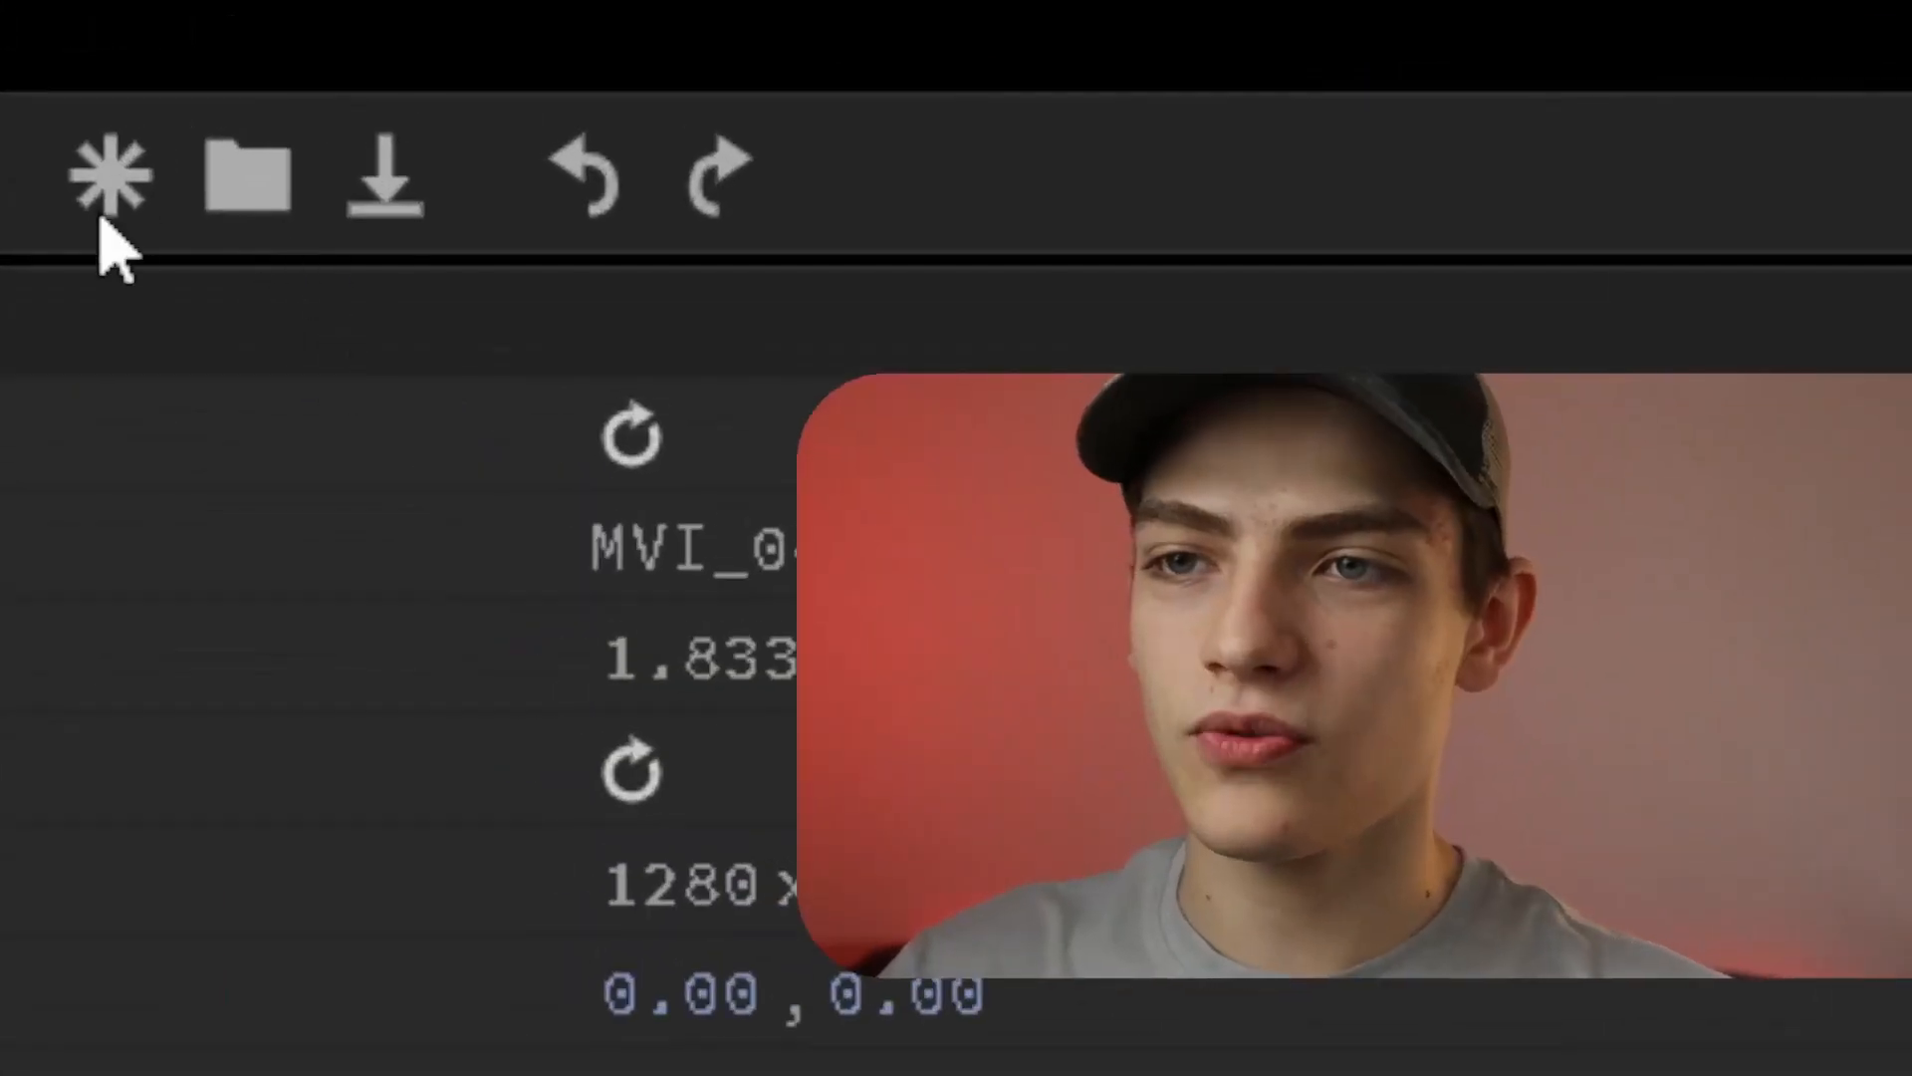
{"action": "mouse_move", "coordinate": [110, 177]}
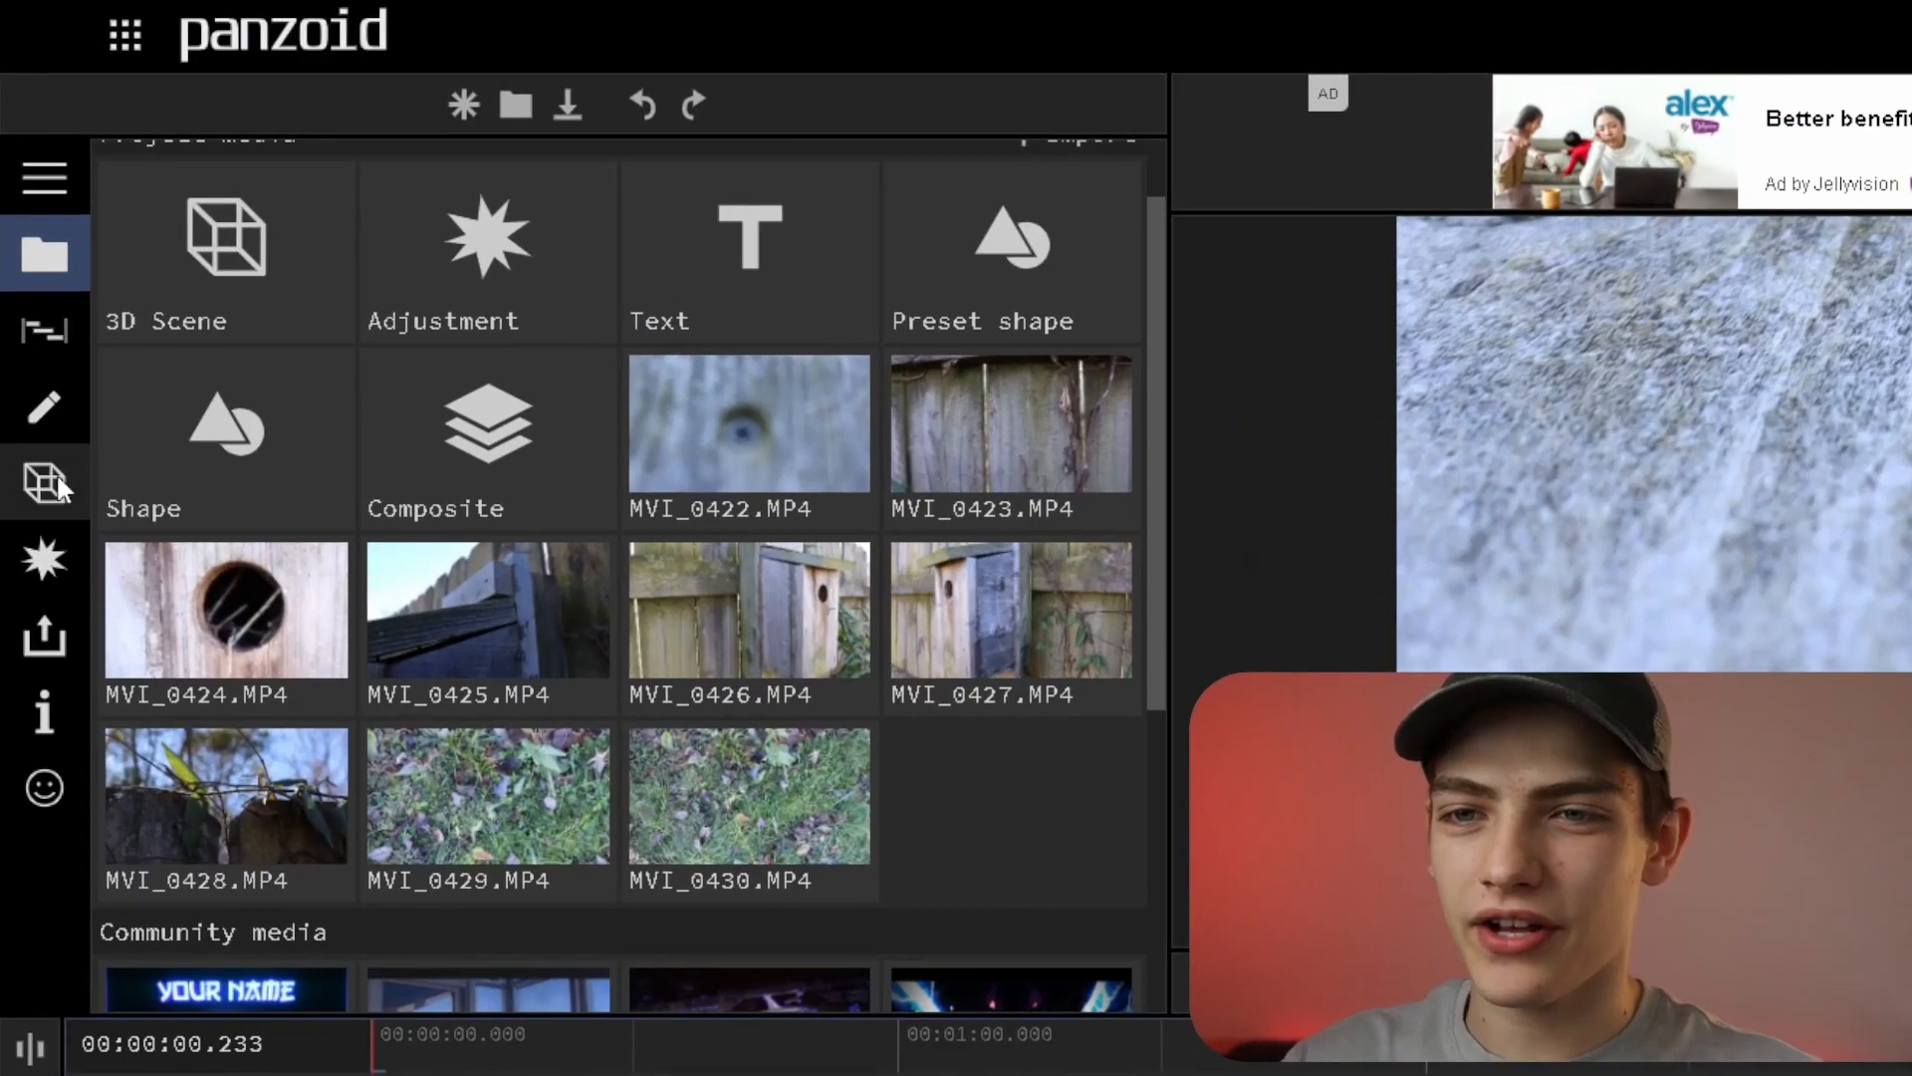
Open the clip's effects catalogue and scroll down to the Distort effects
{"action": "left_click", "coordinate": [44, 556]}
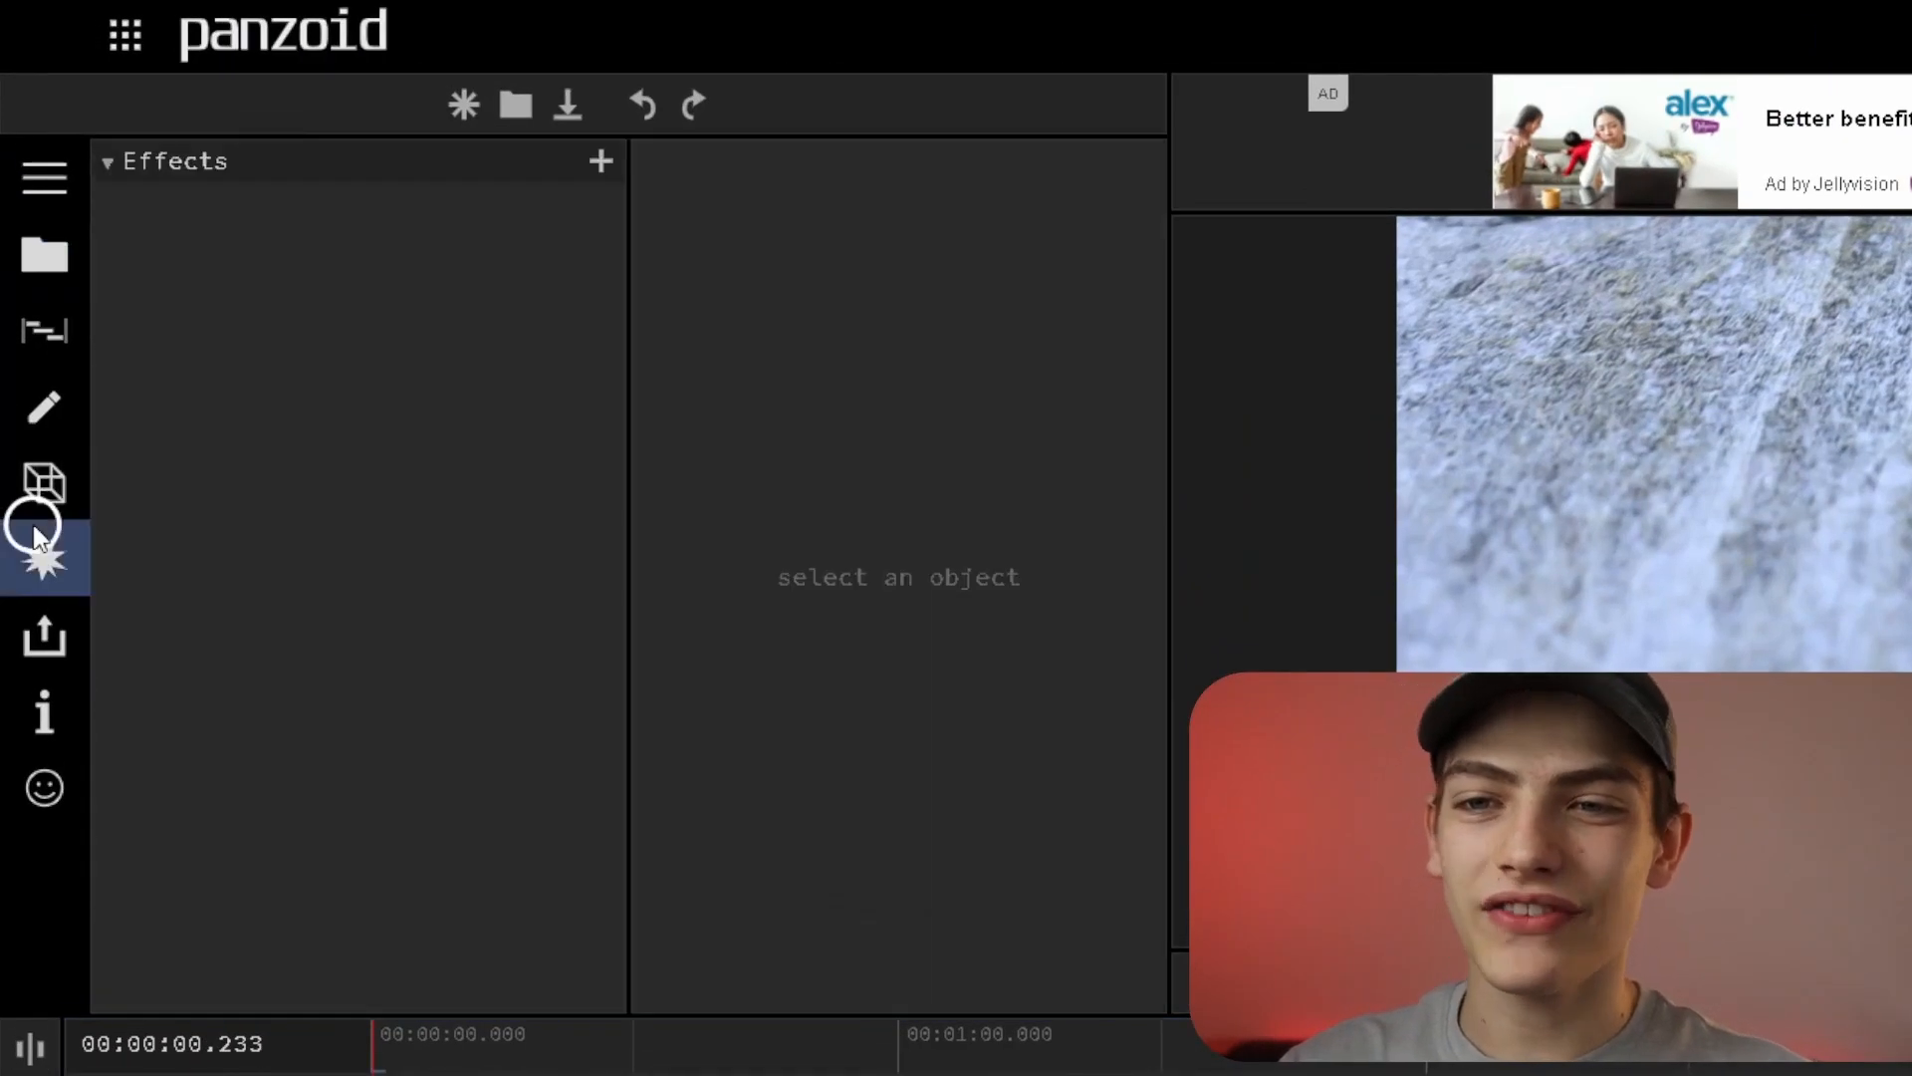
{"action": "left_click", "coordinate": [598, 159]}
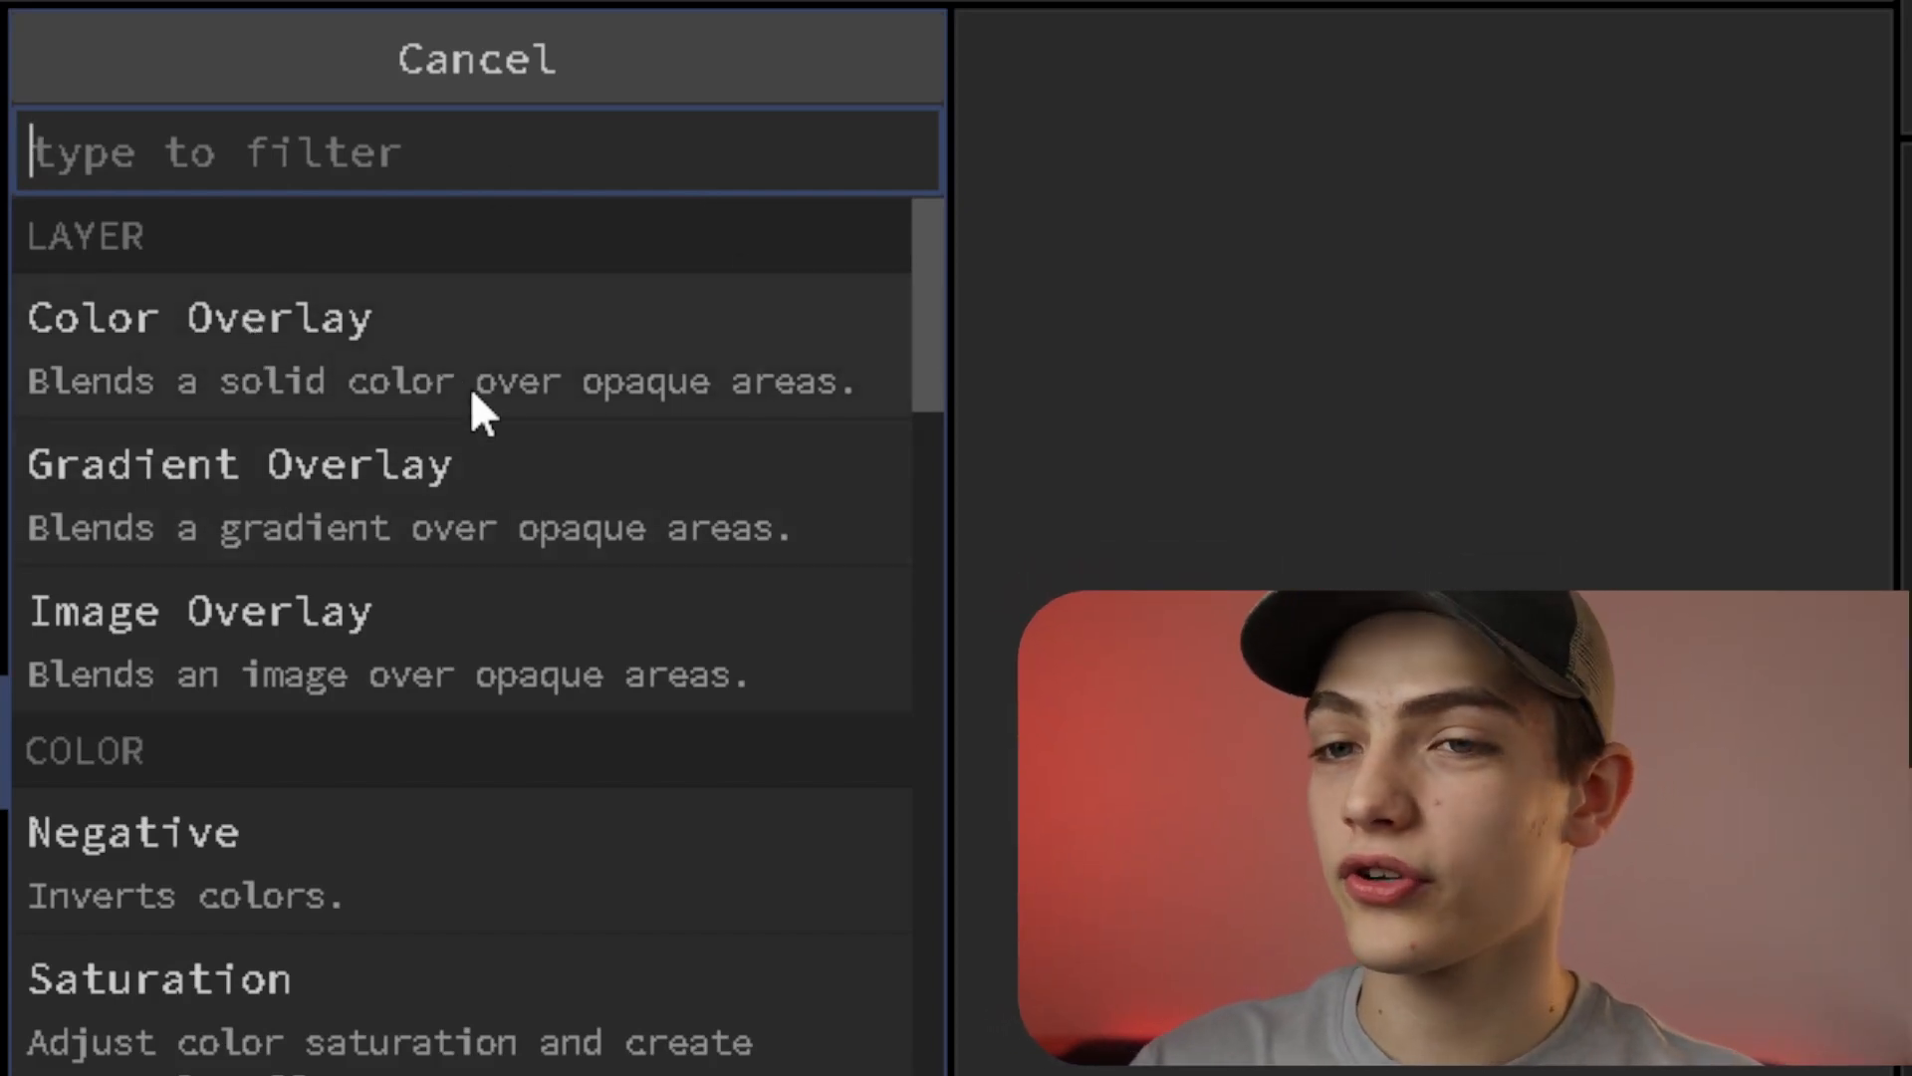
{"action": "scroll", "scroll_direction": "down", "scroll_amount": 3}
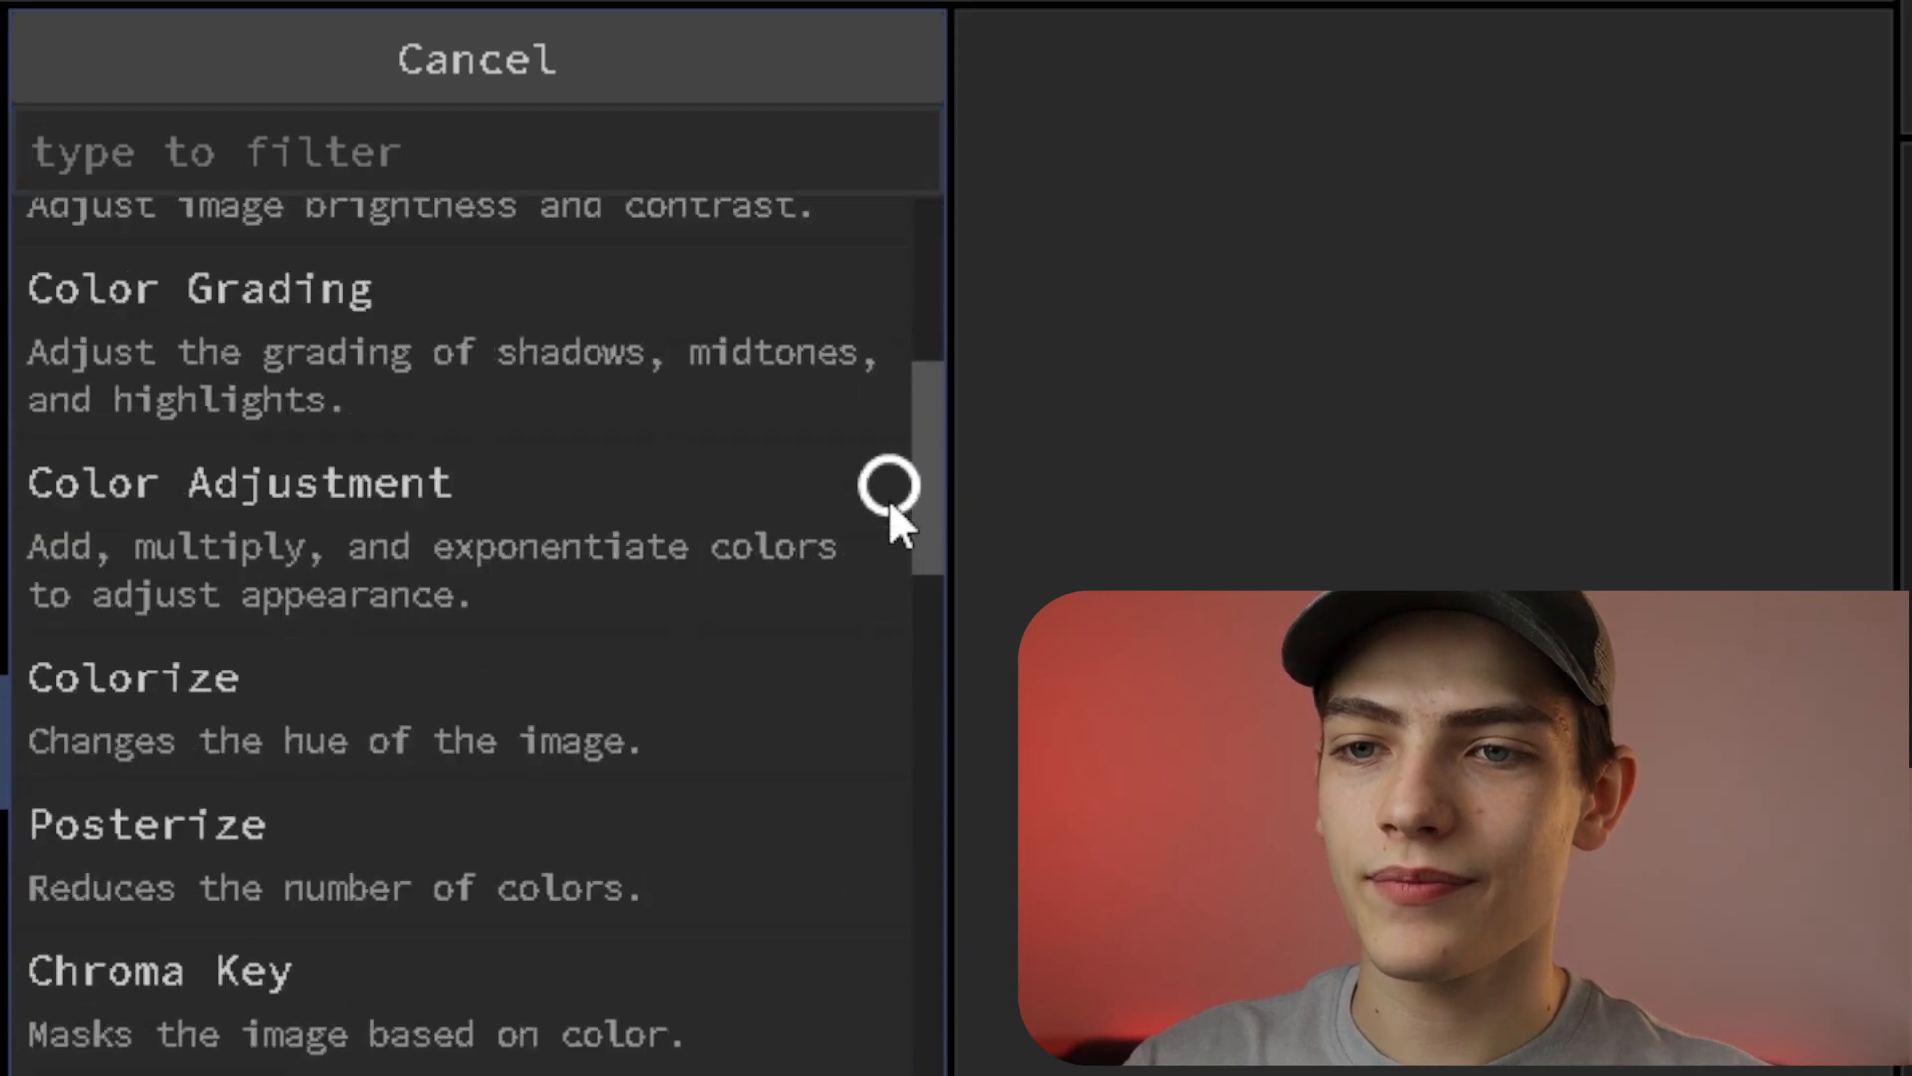
{"action": "scroll", "scroll_direction": "down", "scroll_amount": 3}
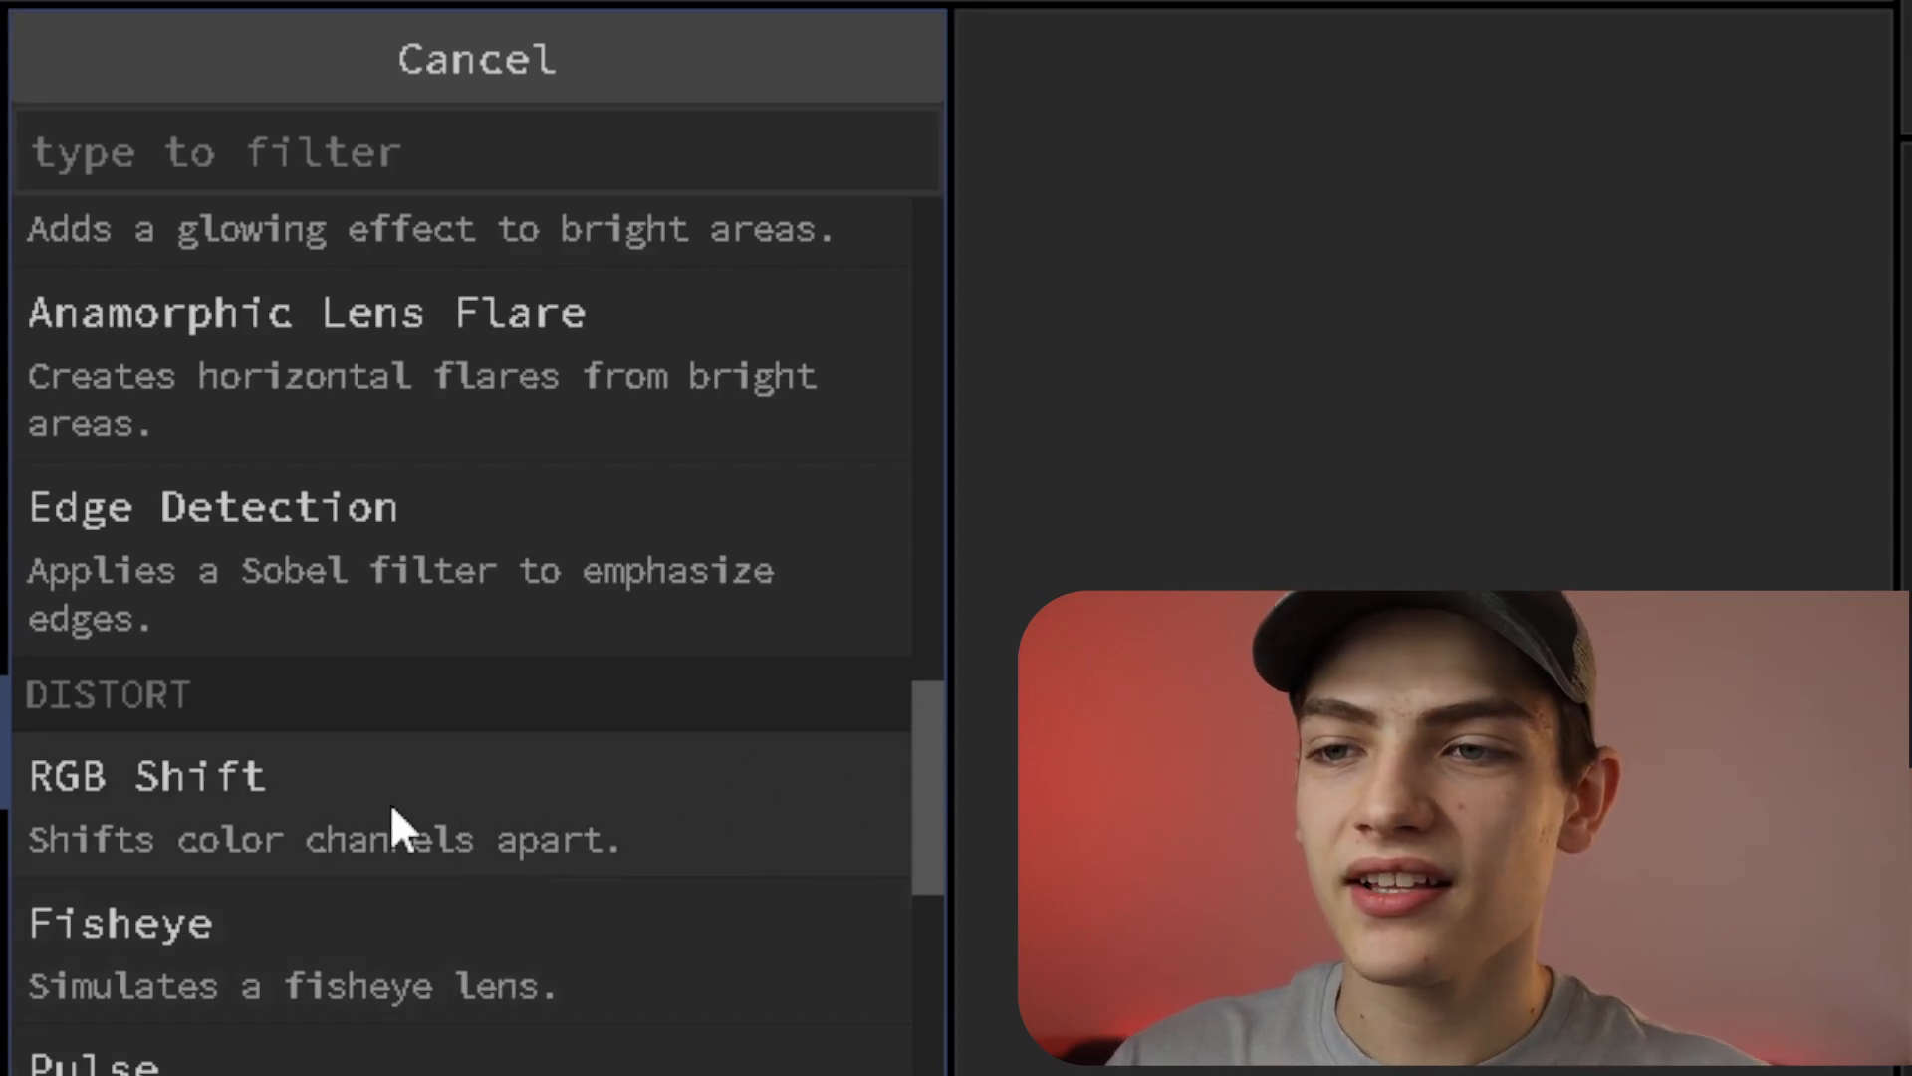
Add RGB Shift and show its settings: enabled, amount 10, angle 0
{"action": "left_click", "coordinate": [147, 775]}
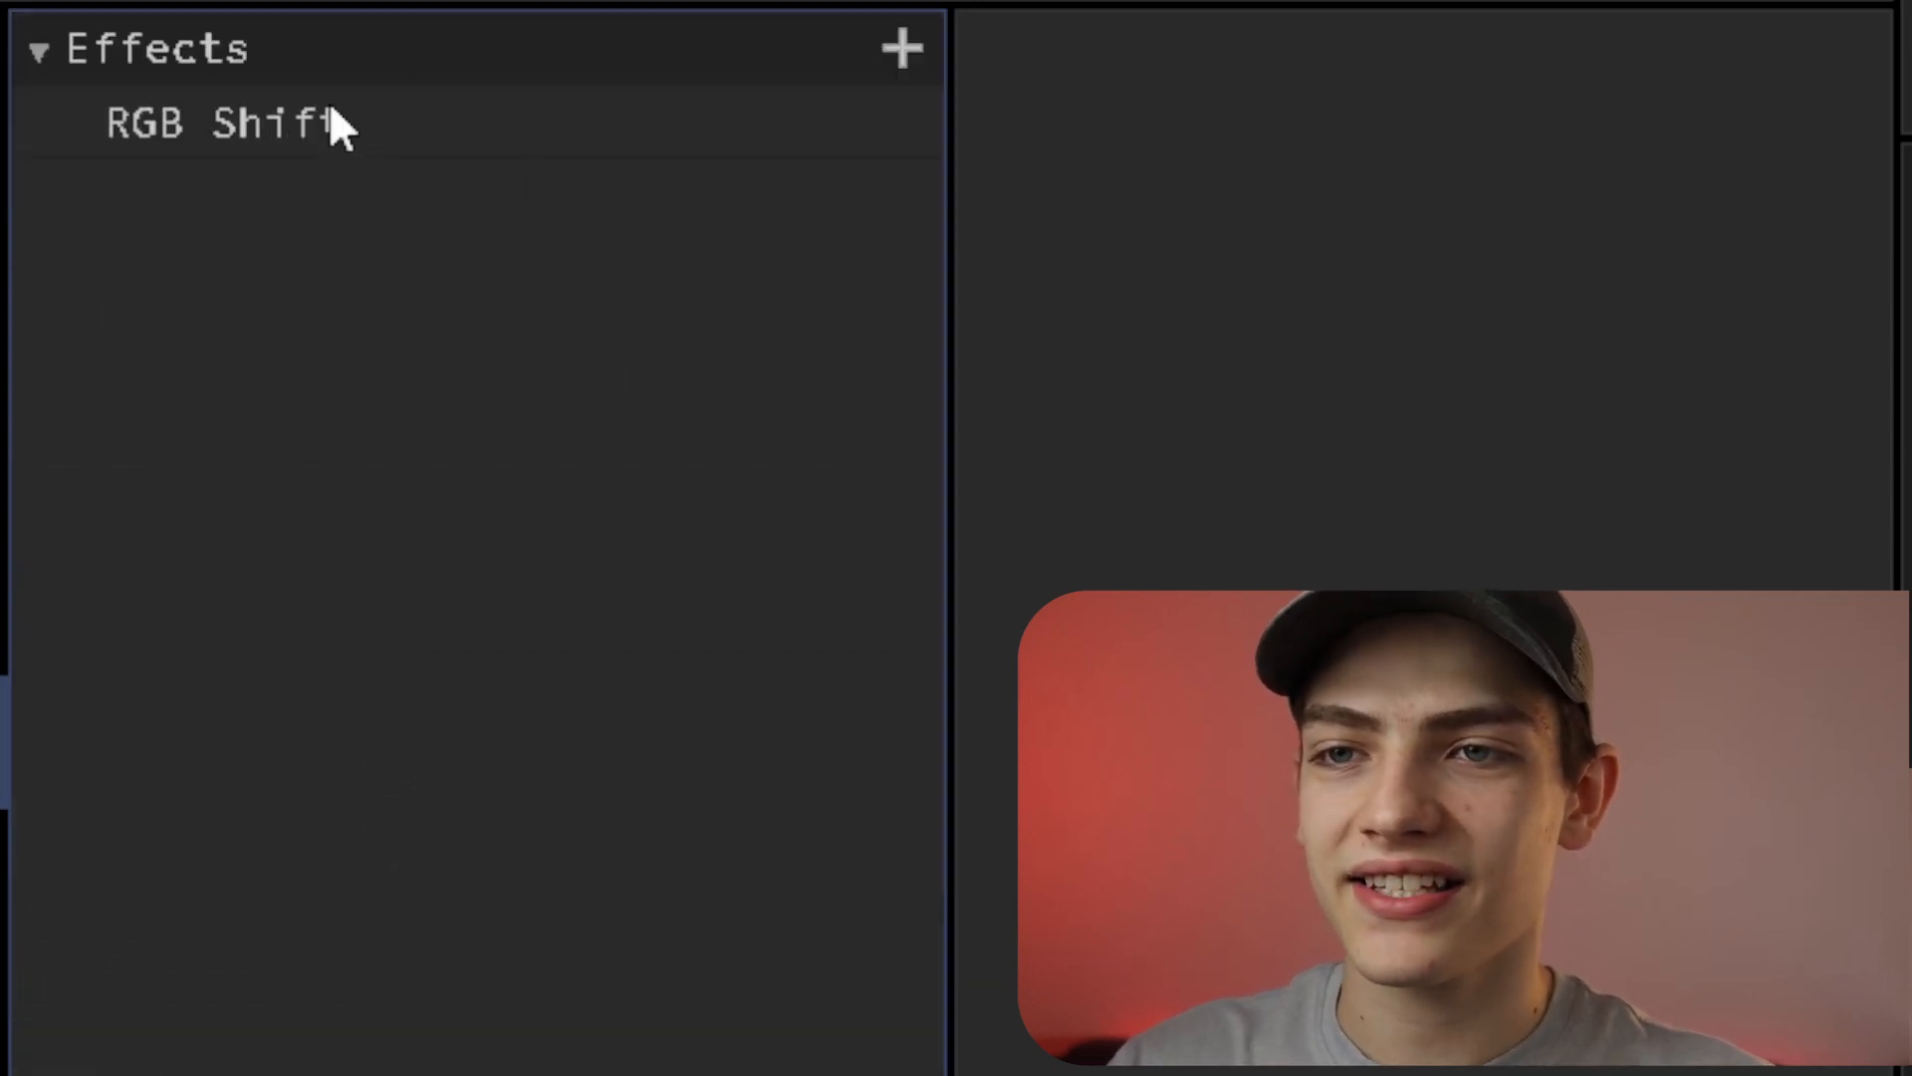
{"action": "left_click", "coordinate": [223, 122]}
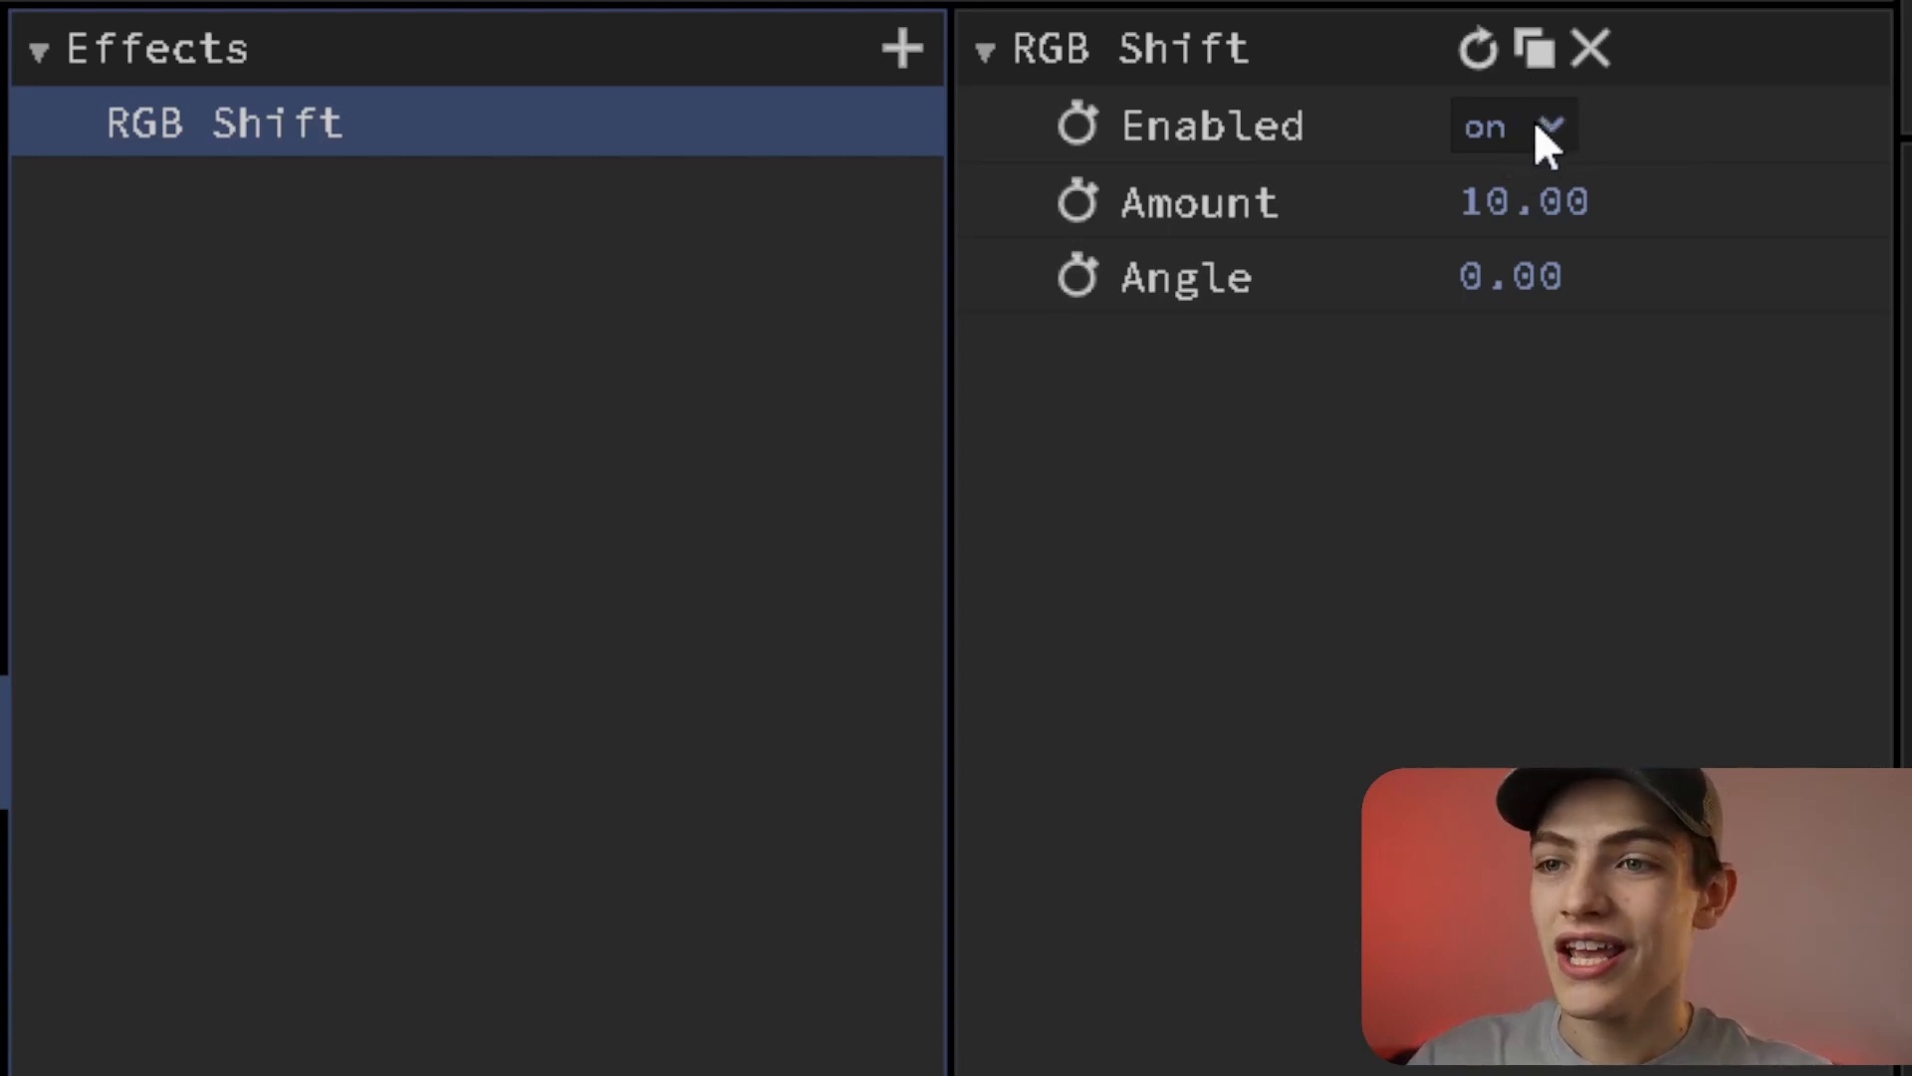
{"action": "mouse_move", "coordinate": [1433, 348]}
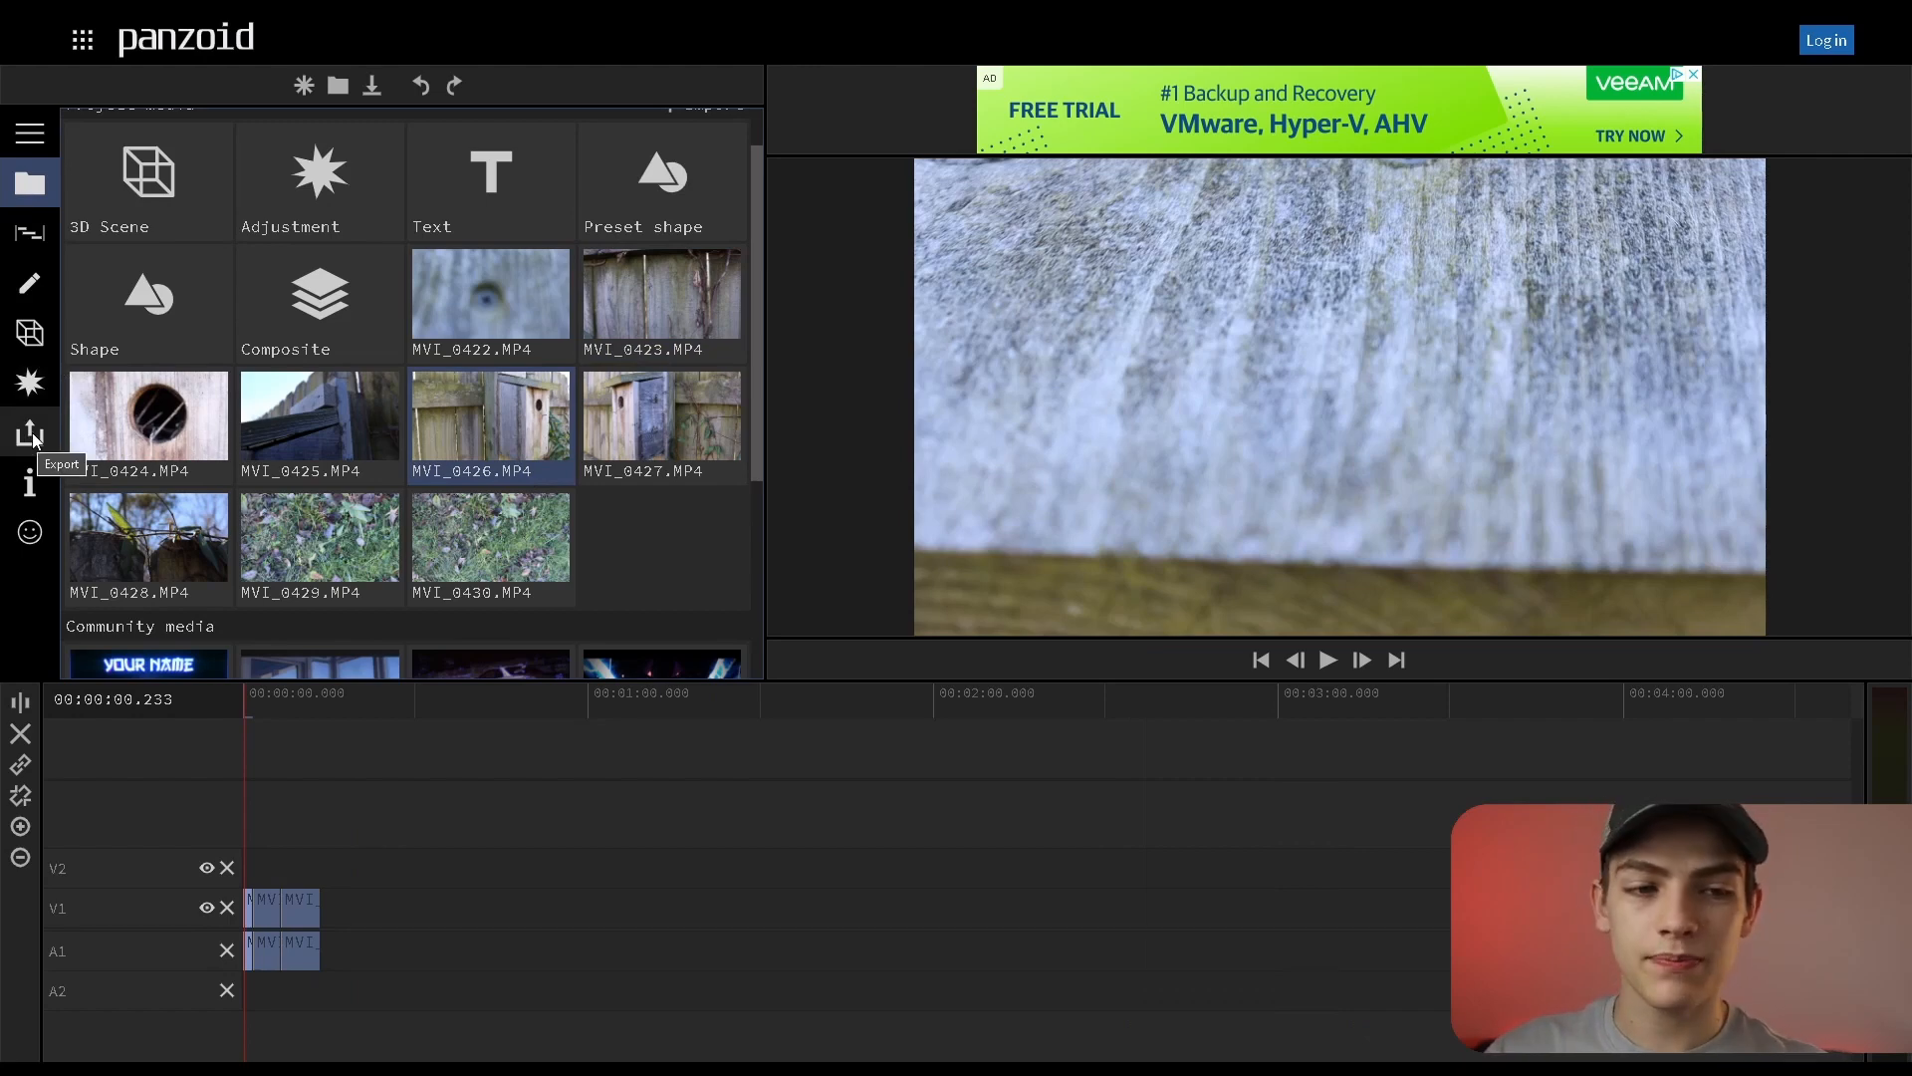
Open the Export project panel with cloud render, device render and frame capture options
{"action": "left_click", "coordinate": [29, 434]}
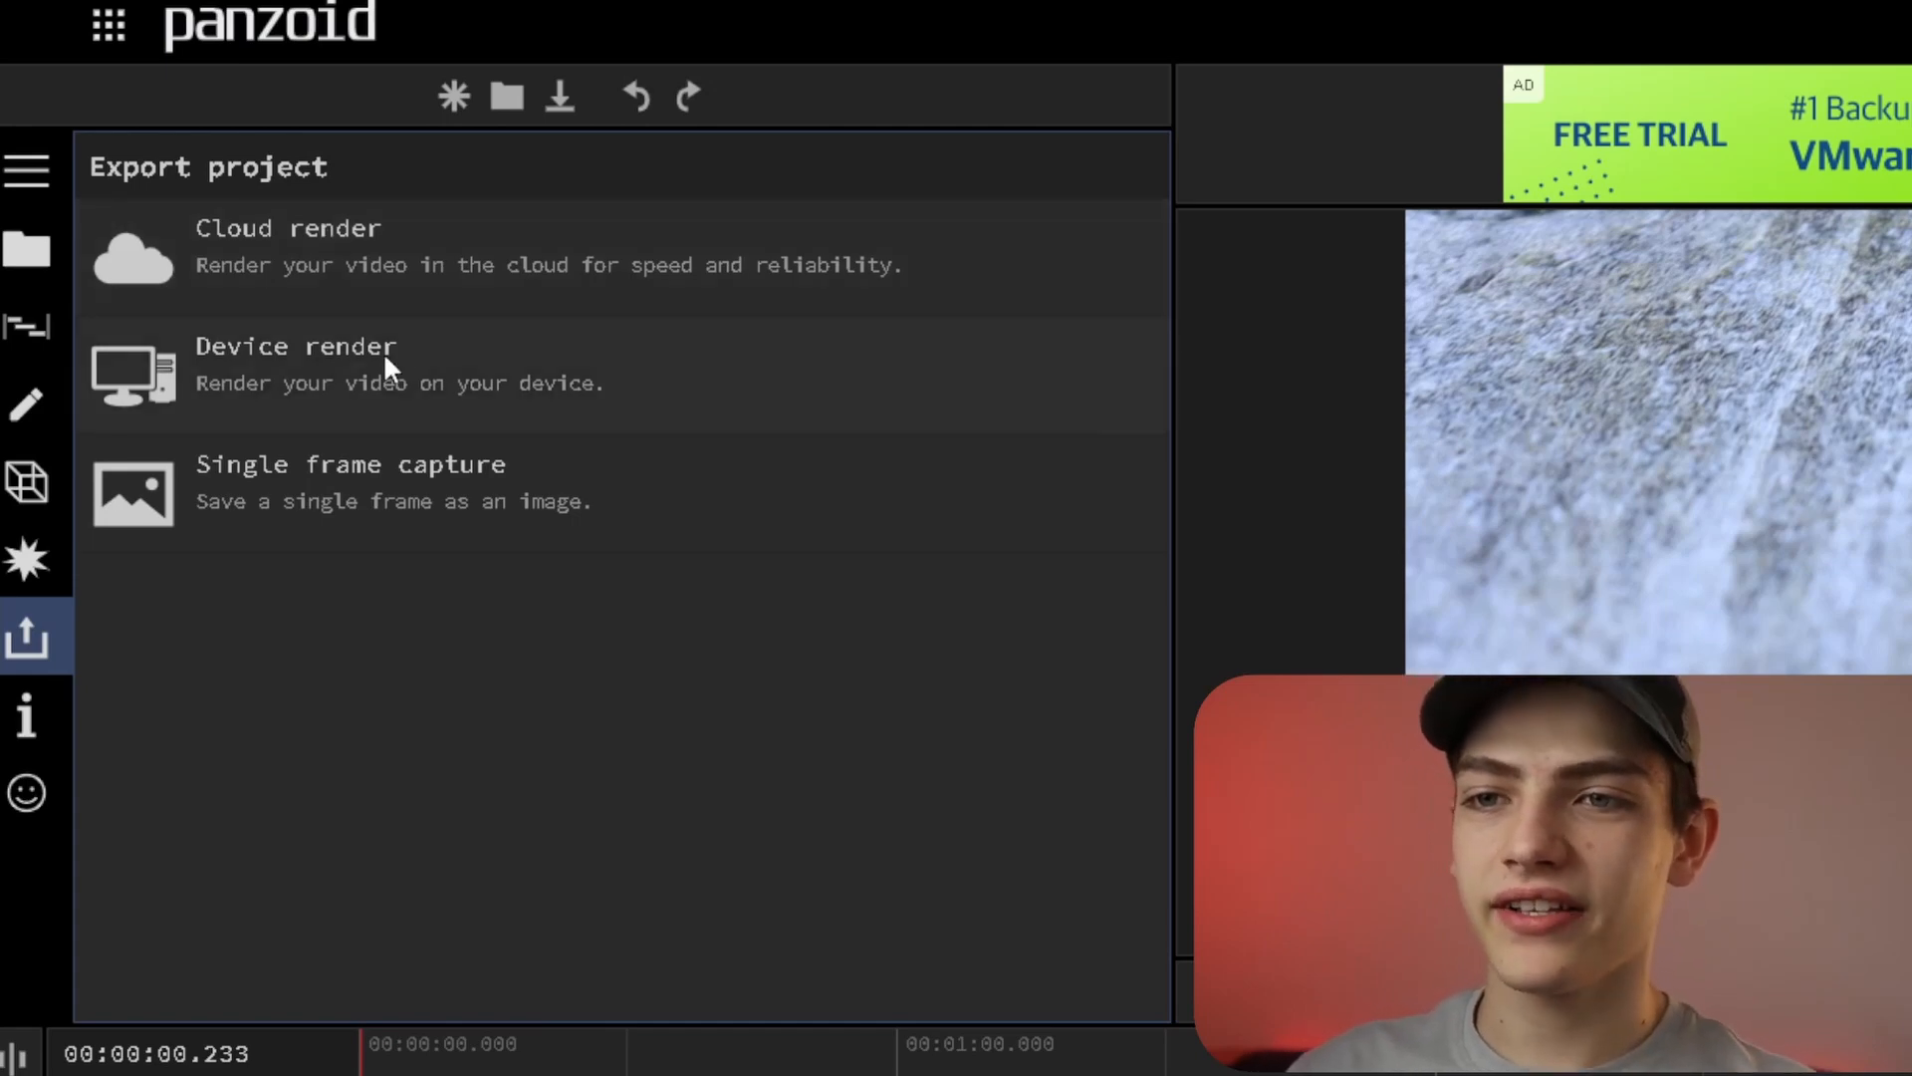
Choose Device render at 1920x1080, 30 fps, keeping good quality and .mkv format
{"action": "left_click", "coordinate": [295, 346]}
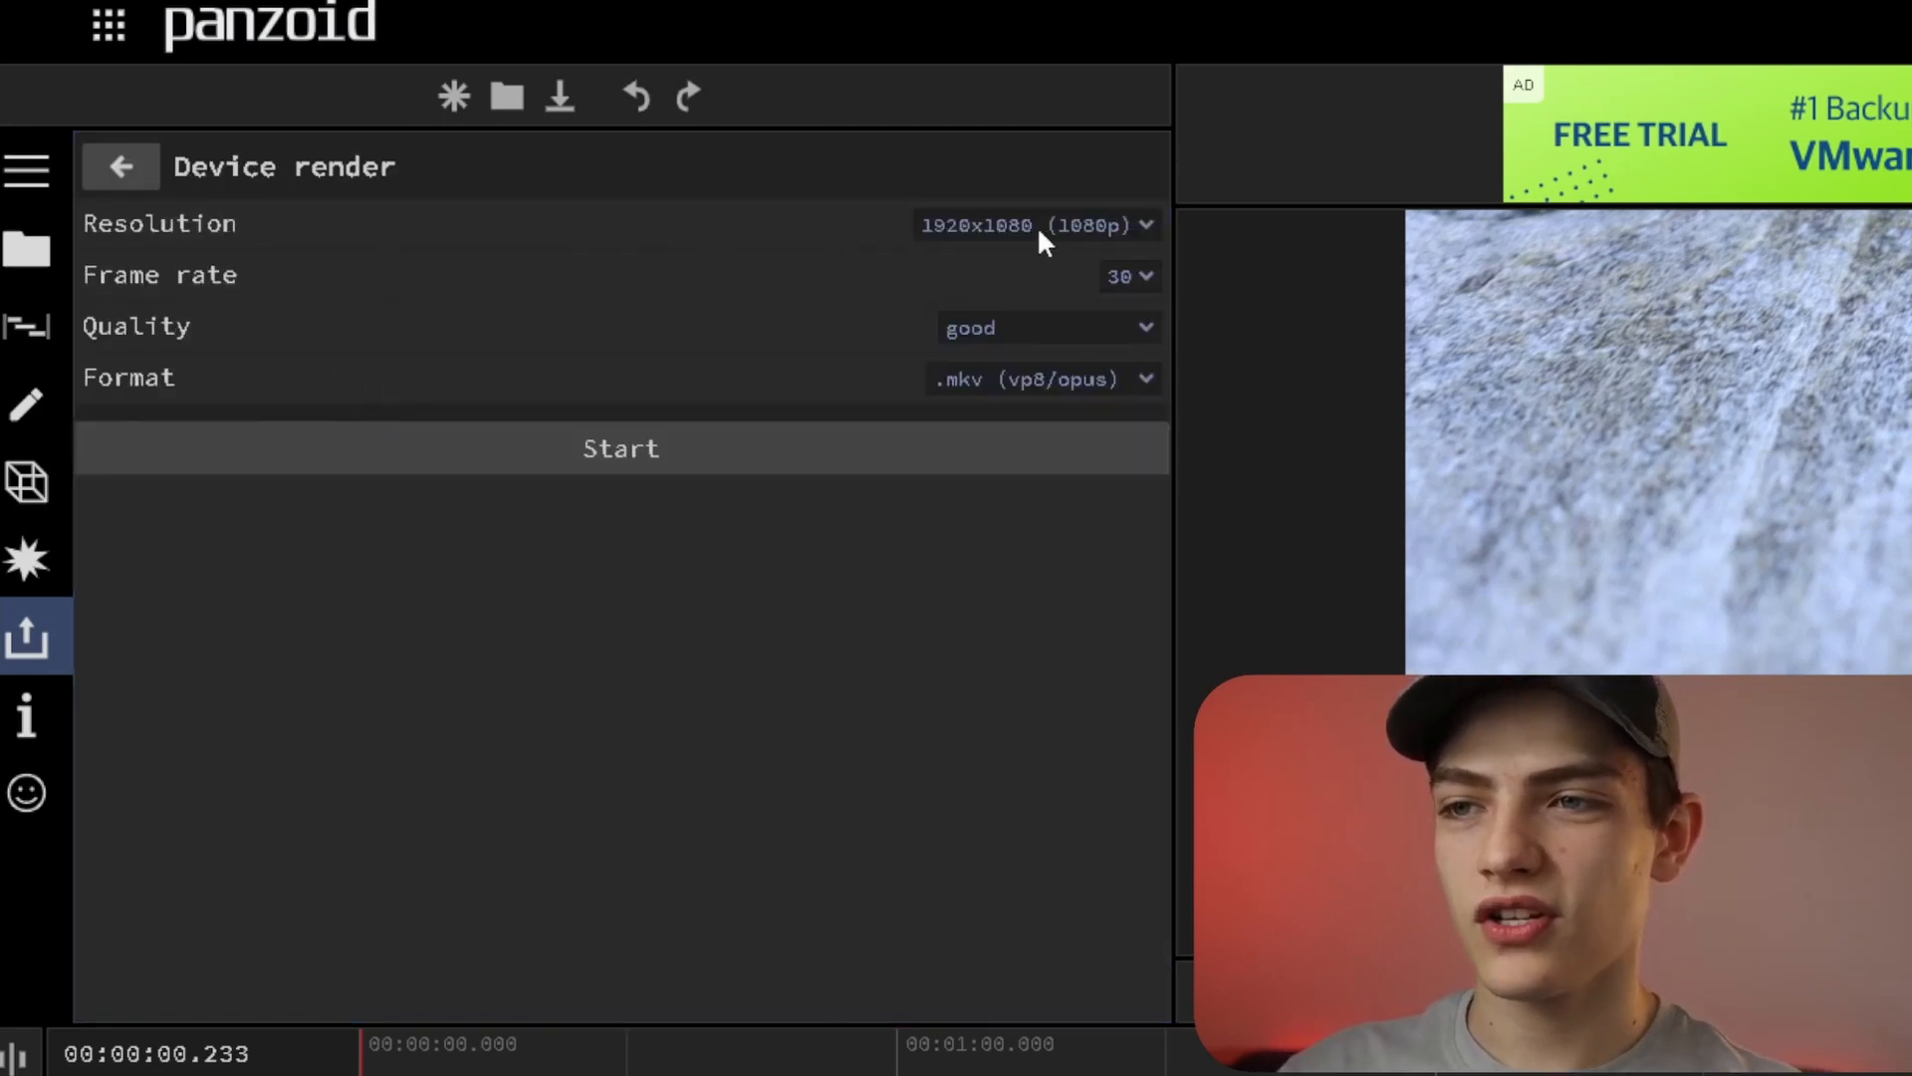
{"action": "mouse_move", "coordinate": [1119, 341]}
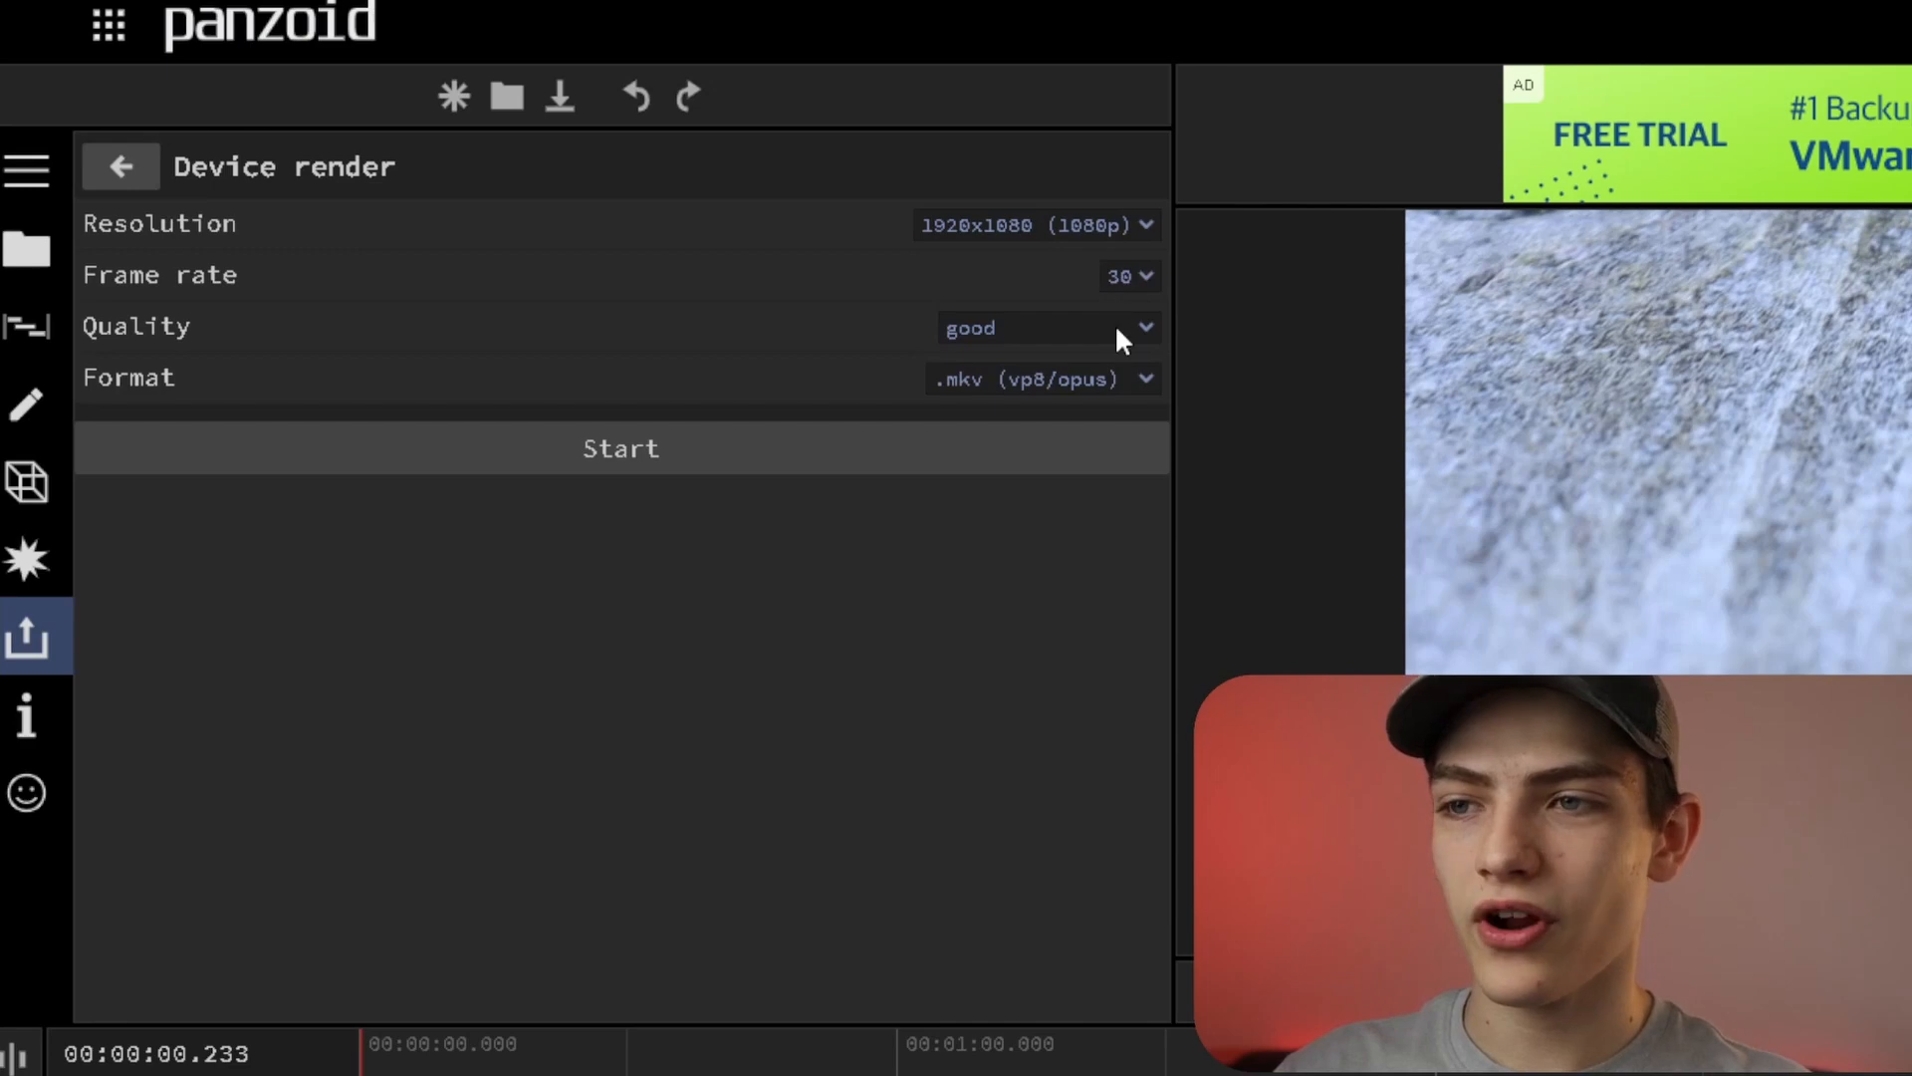
{"action": "left_click", "coordinate": [1045, 326]}
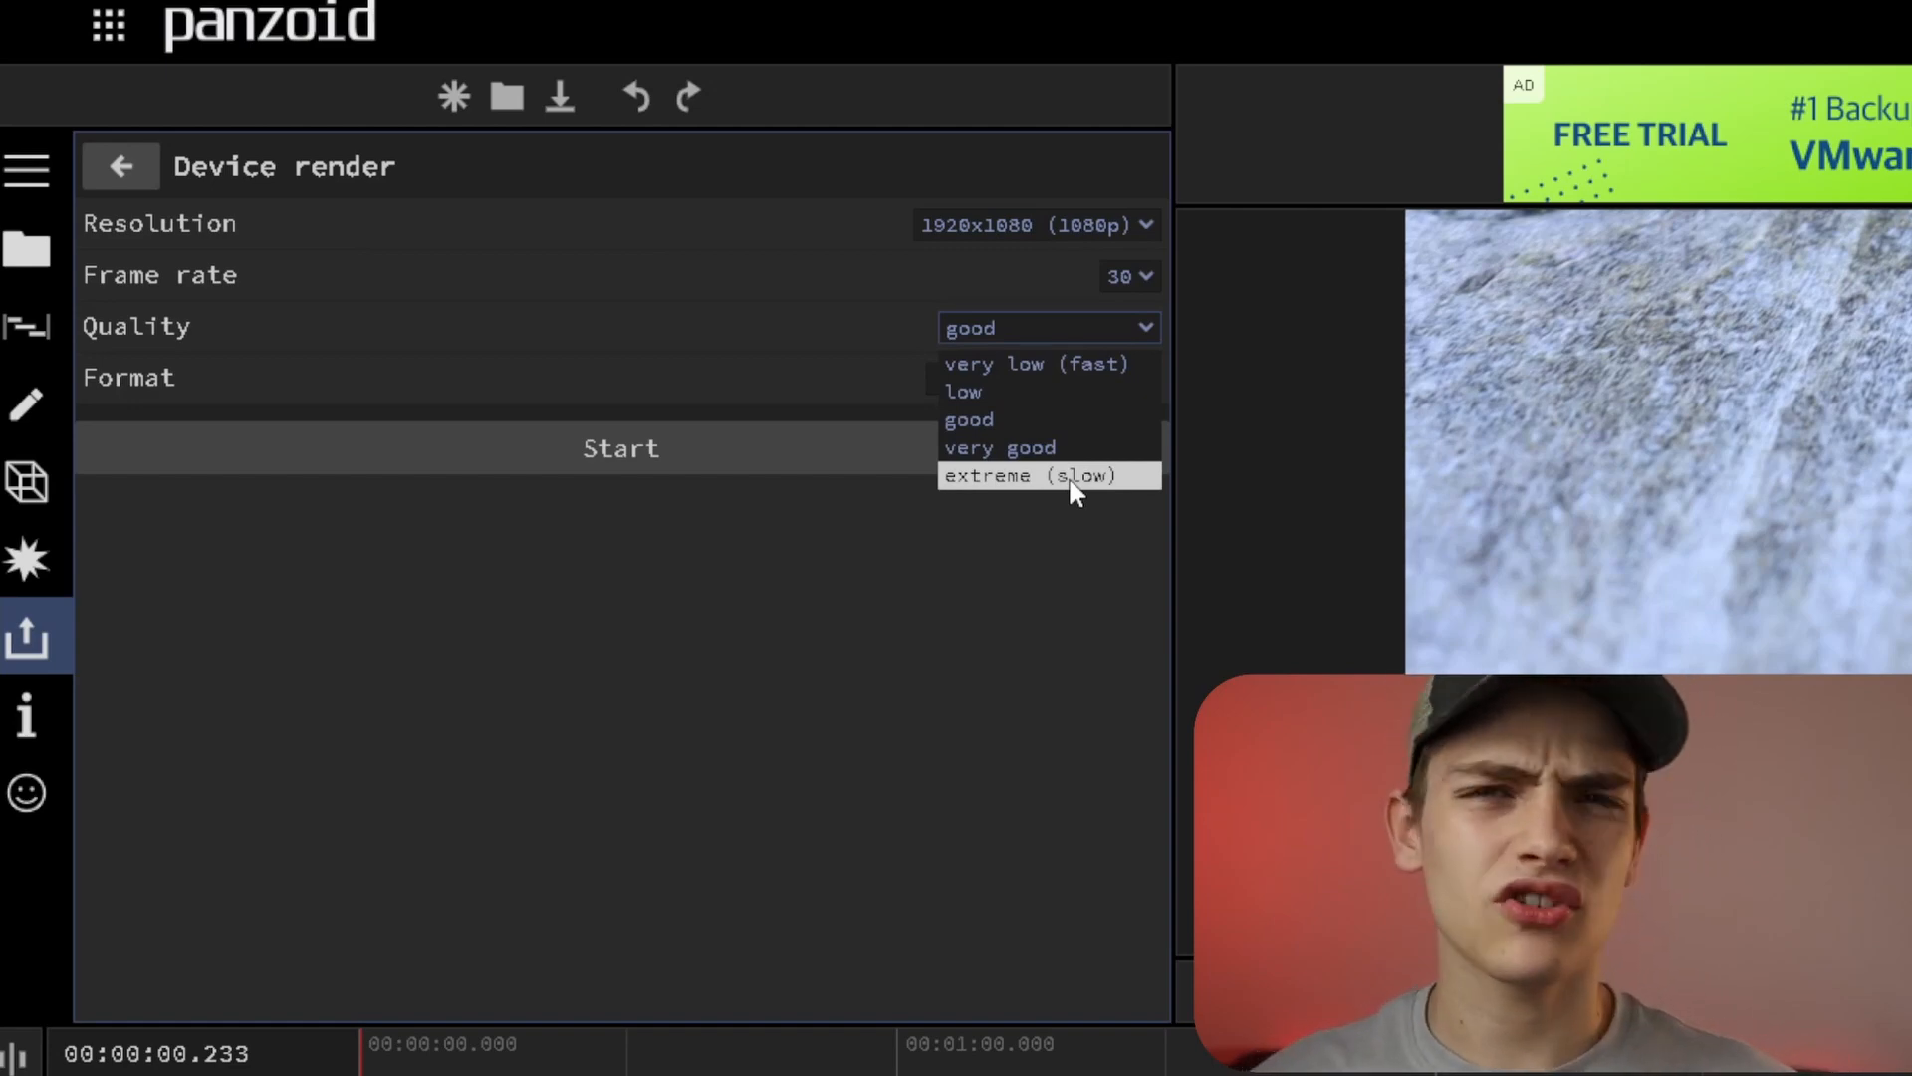
{"action": "mouse_move", "coordinate": [908, 680]}
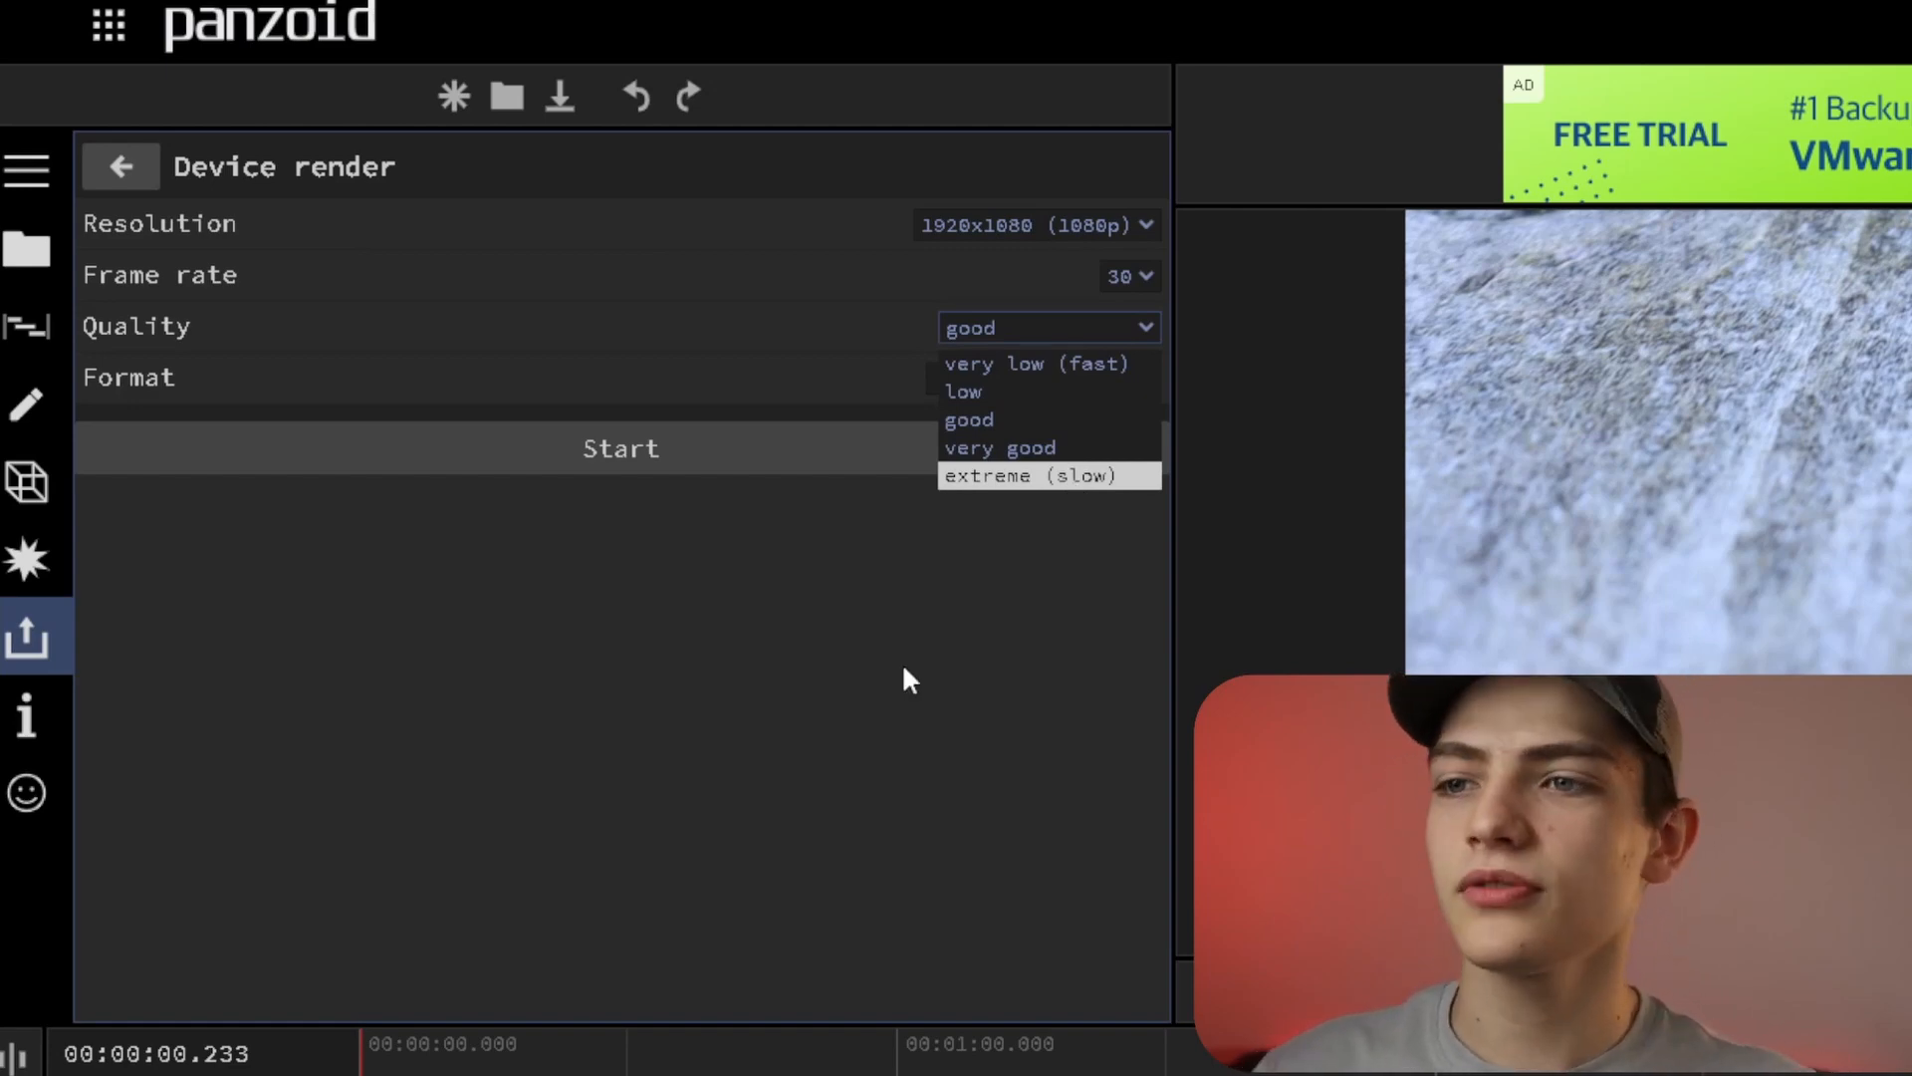
{"action": "left_click", "coordinate": [1043, 379]}
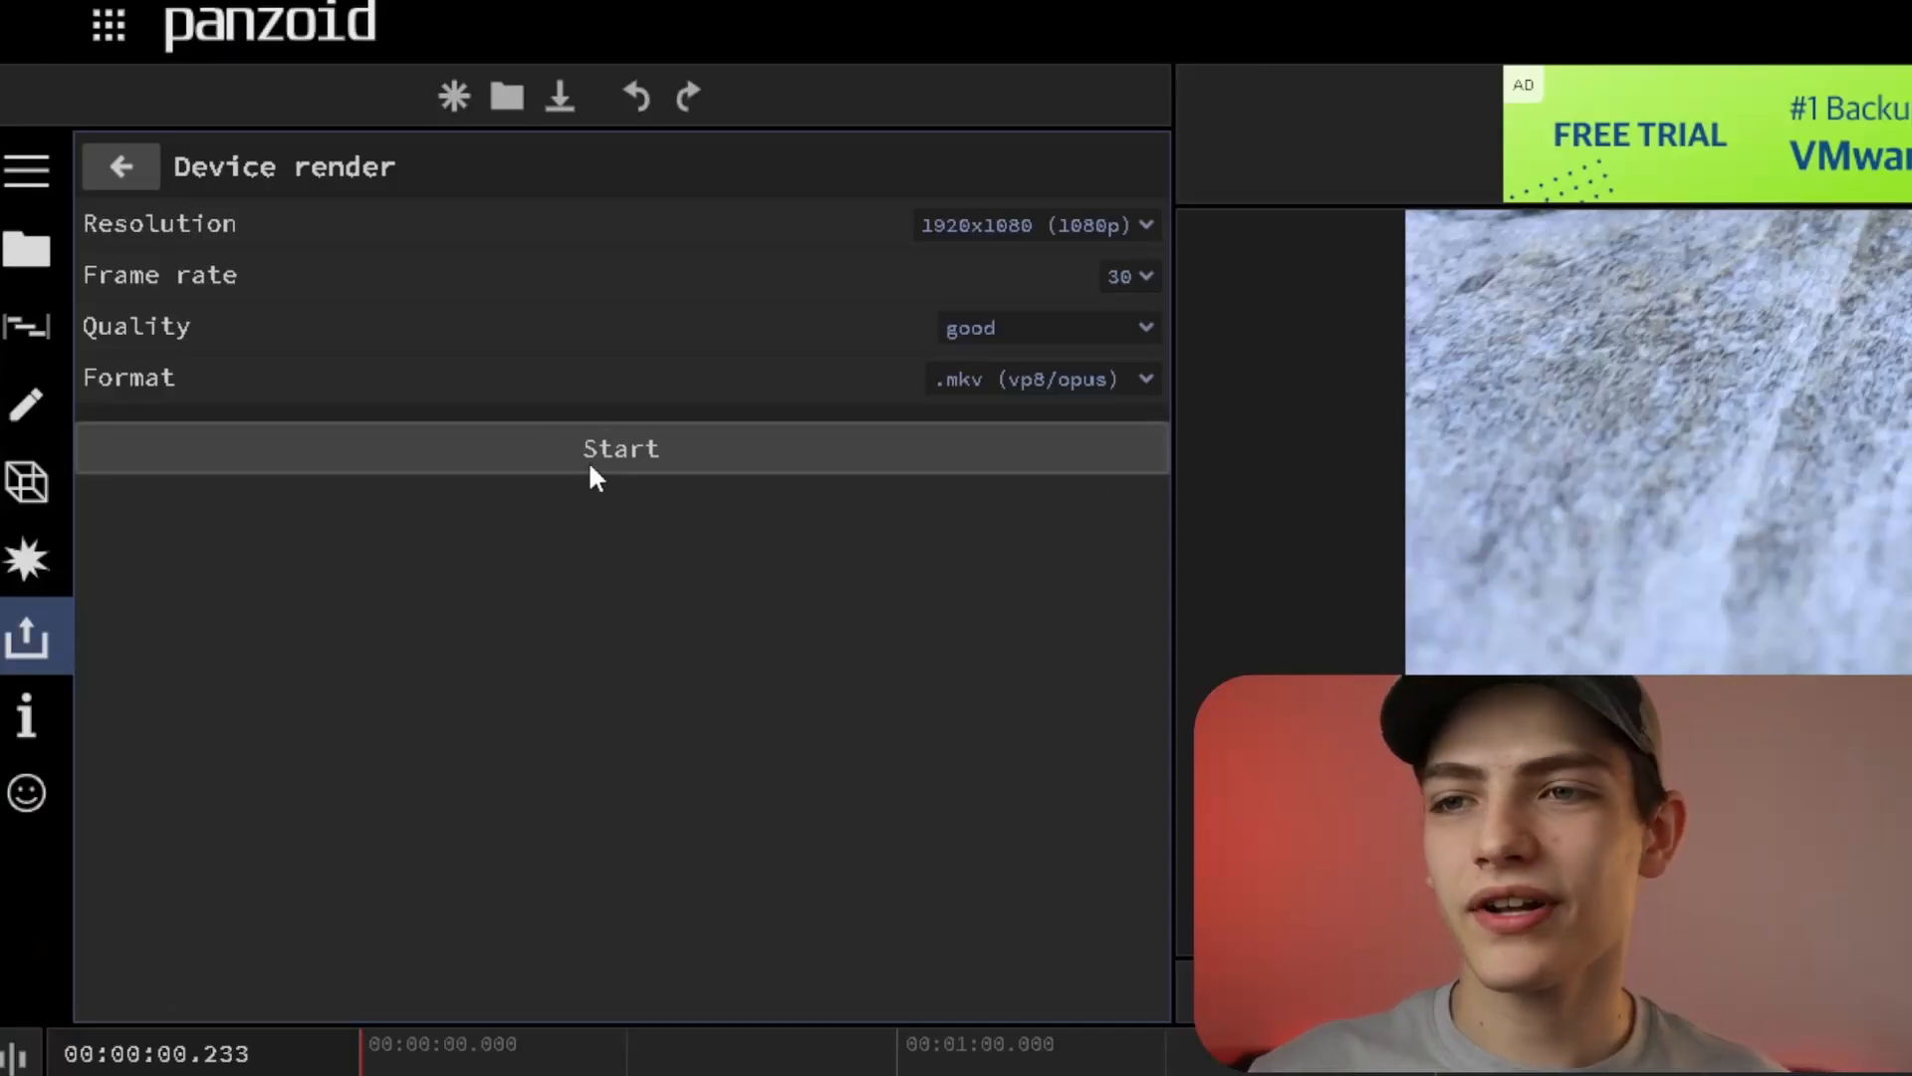
Render the project on this device and download the finished .mkv video
{"action": "left_click", "coordinate": [620, 448]}
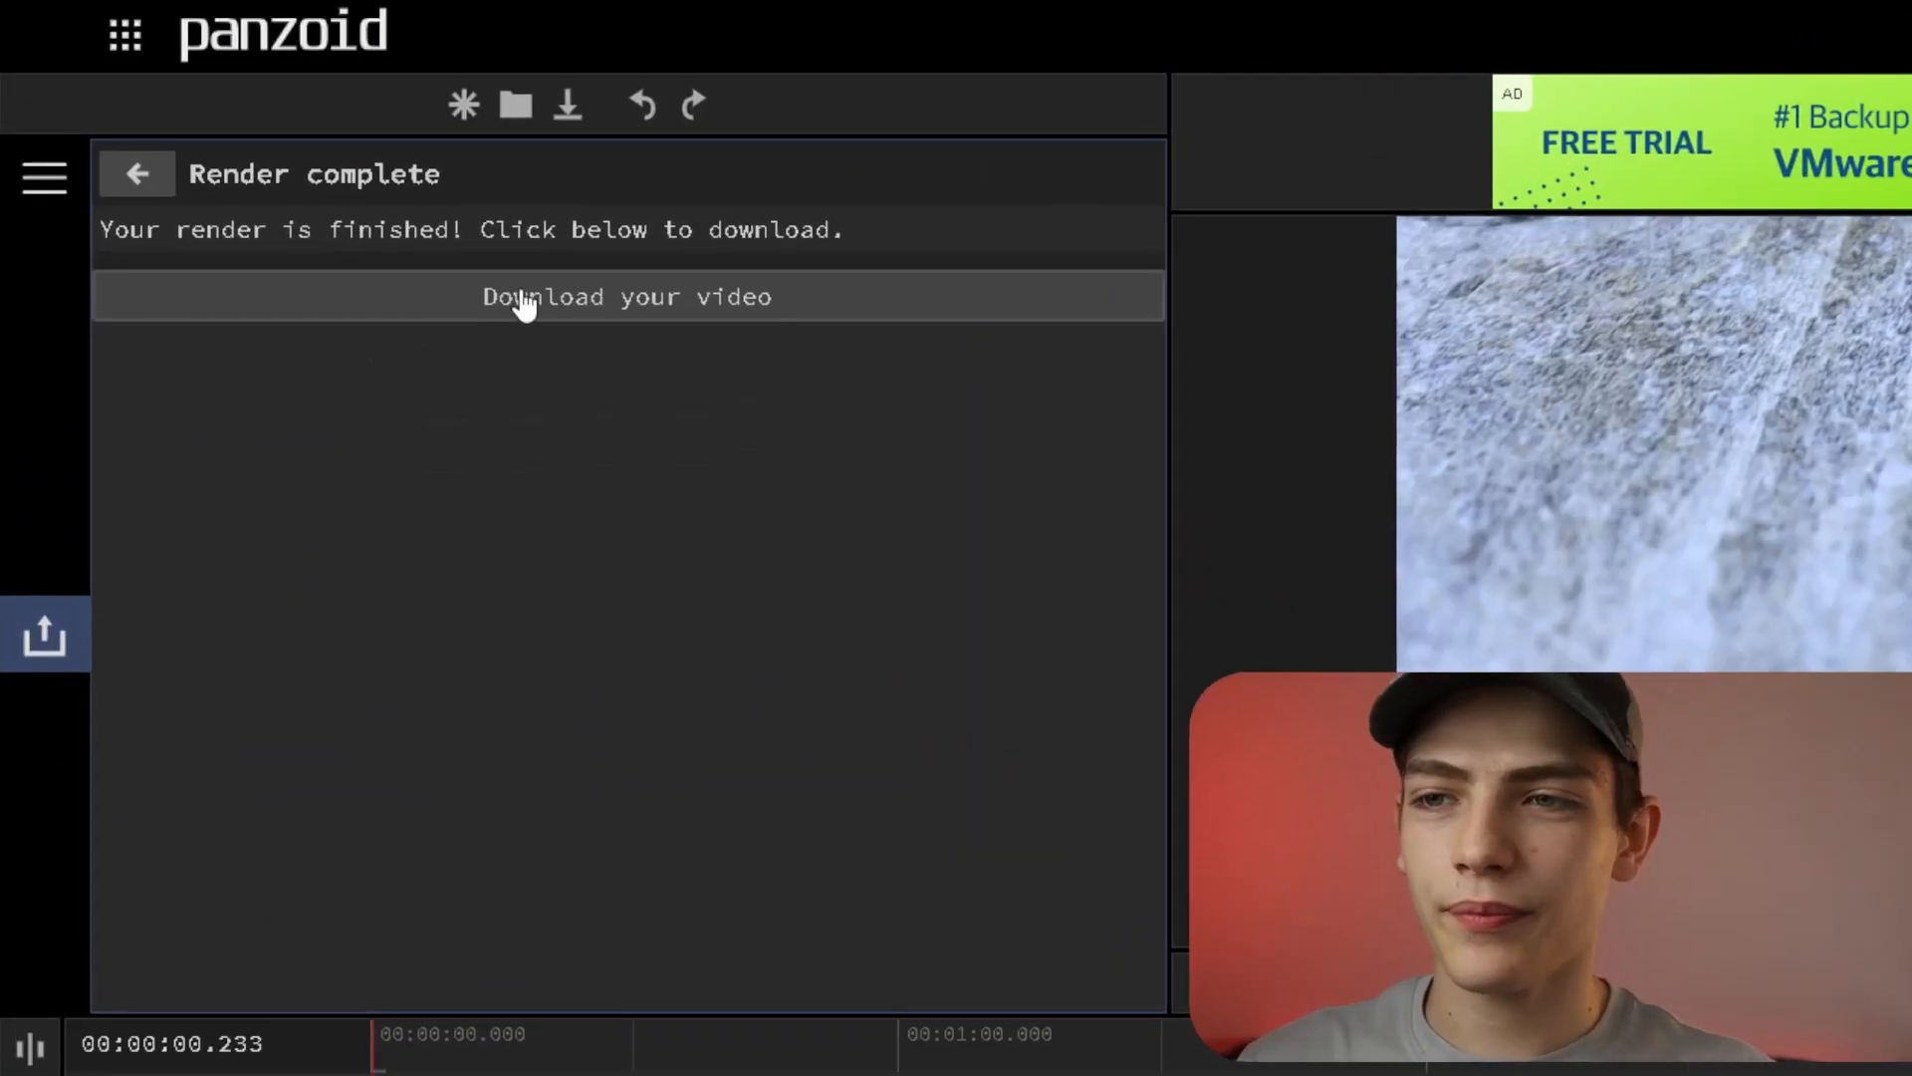
{"action": "left_click", "coordinate": [626, 296]}
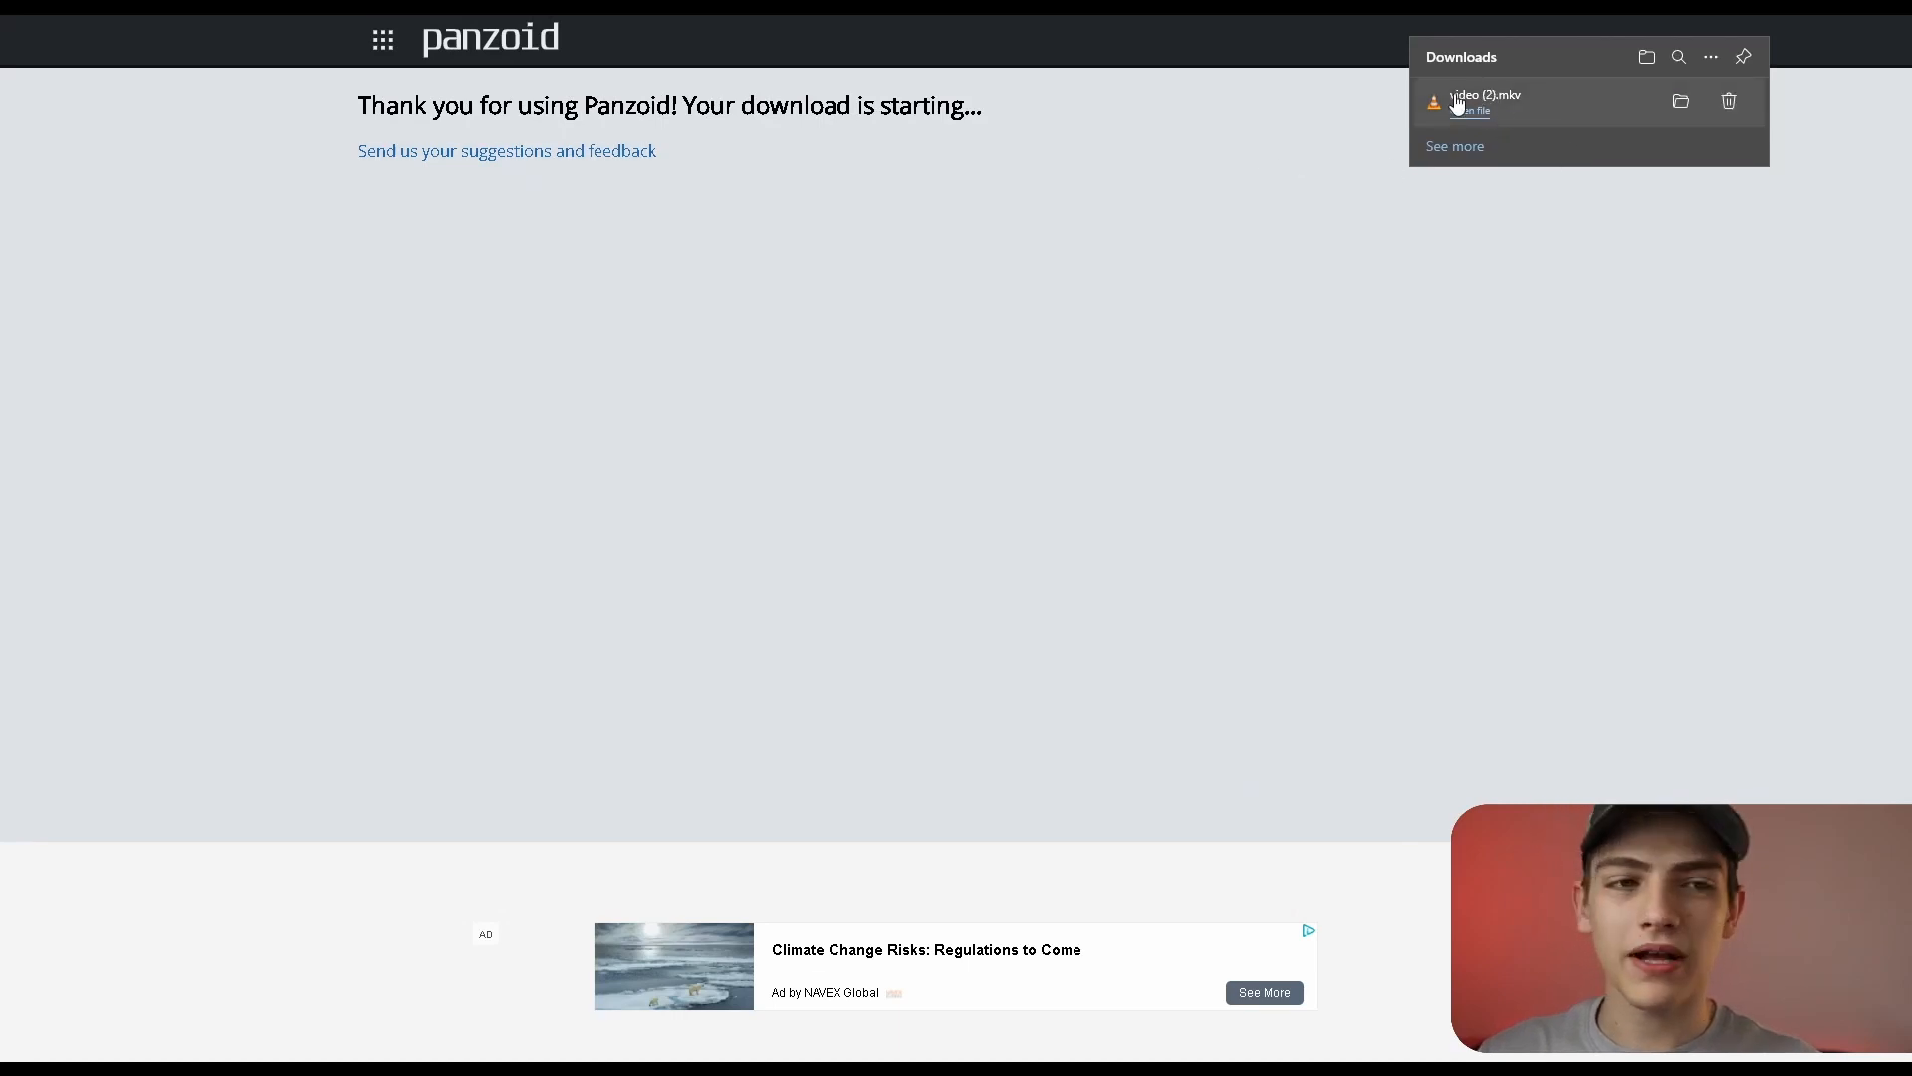
{"action": "mouse_move", "coordinate": [1136, 489]}
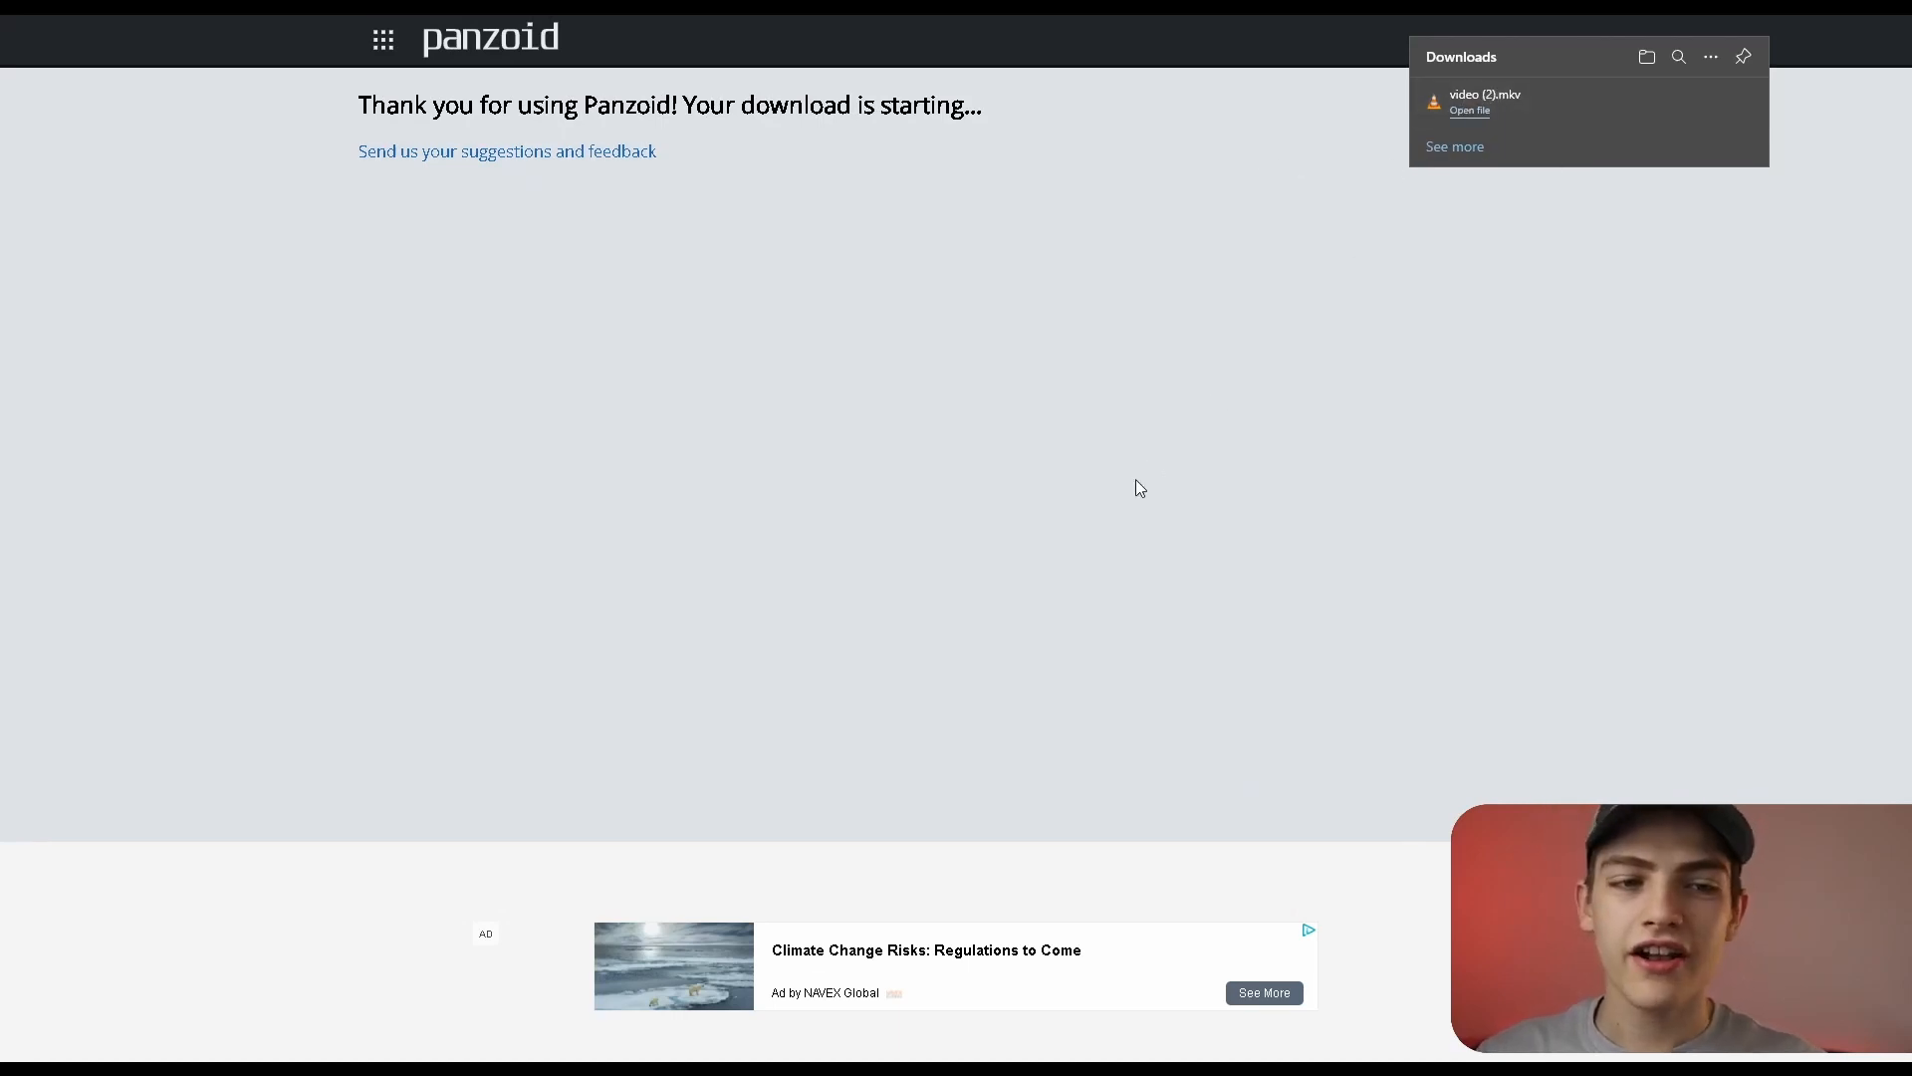